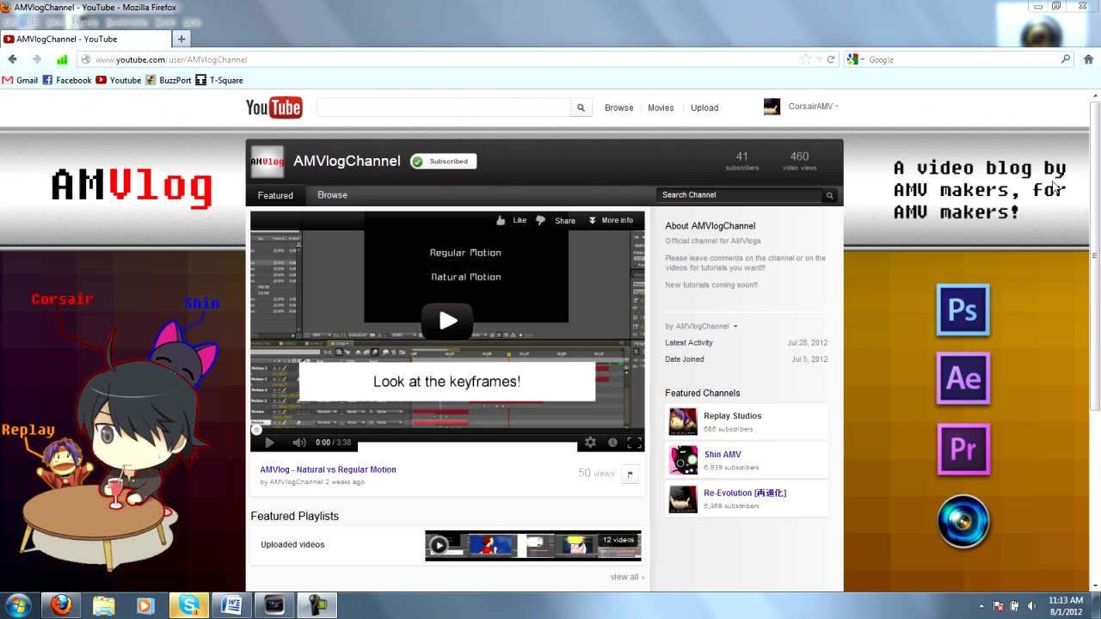
{"action": "mouse_move", "coordinate": [1035, 189]}
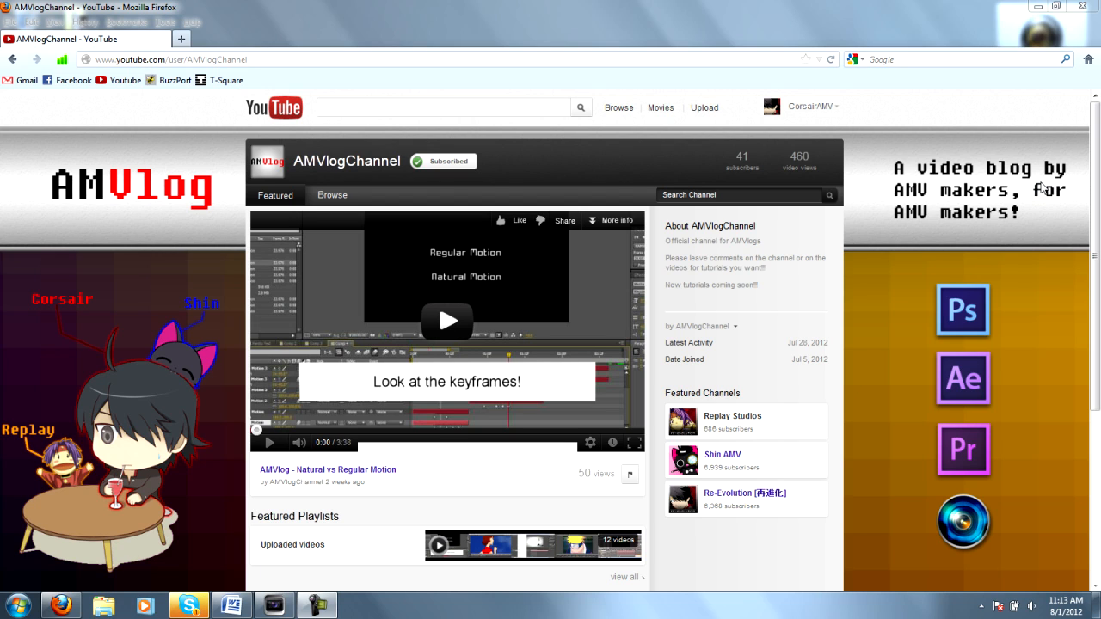
{"action": "mouse_move", "coordinate": [1041, 181]}
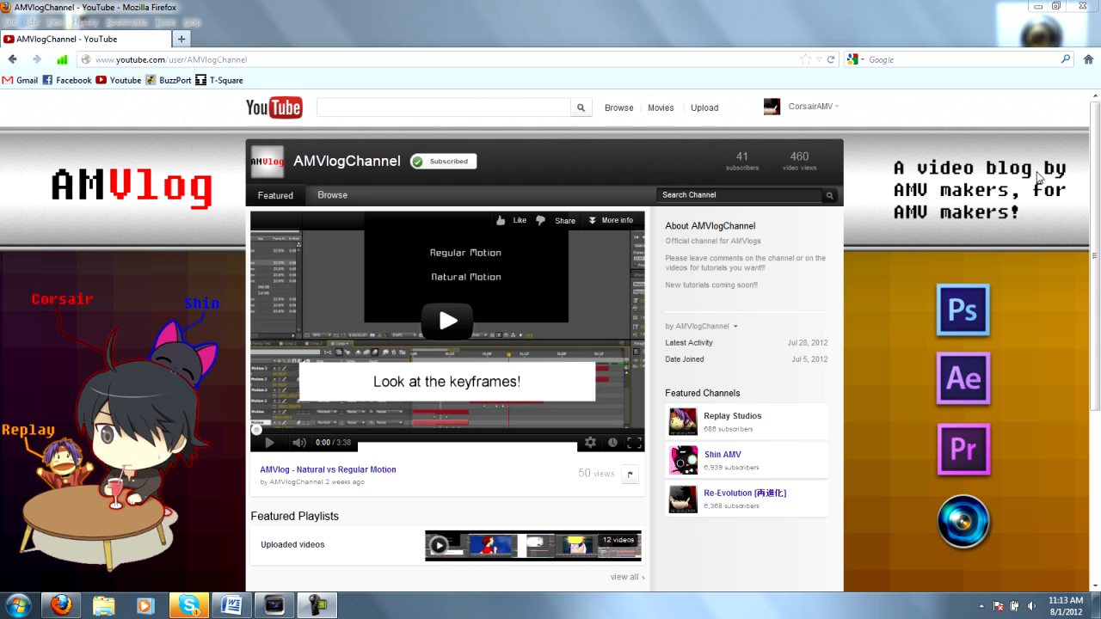
{"action": "mouse_move", "coordinate": [856, 236]}
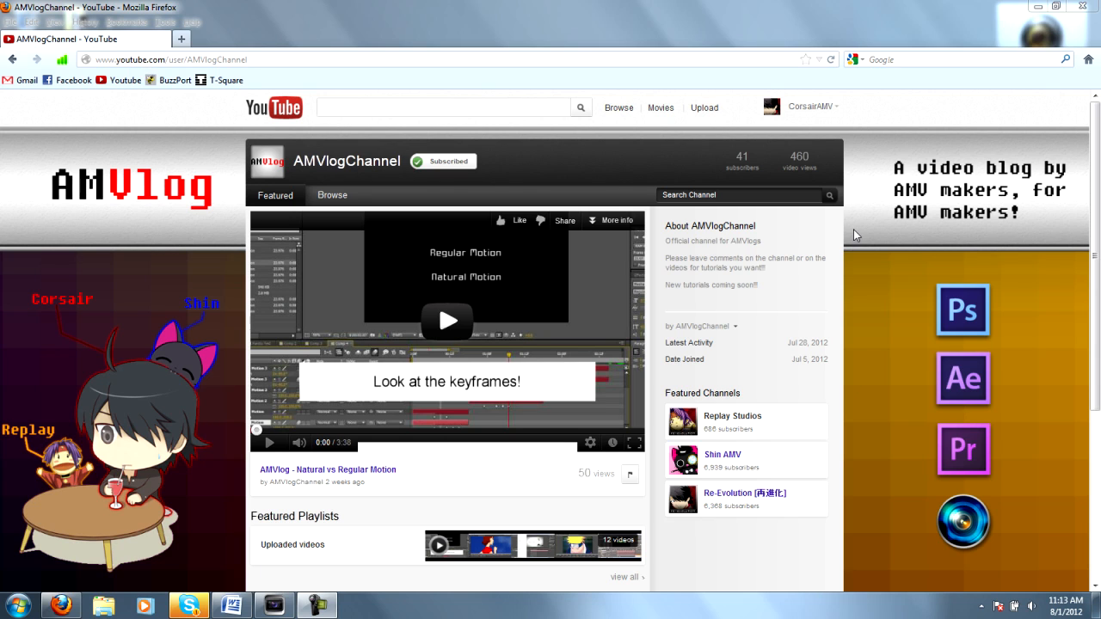
{"action": "mouse_move", "coordinate": [867, 231]}
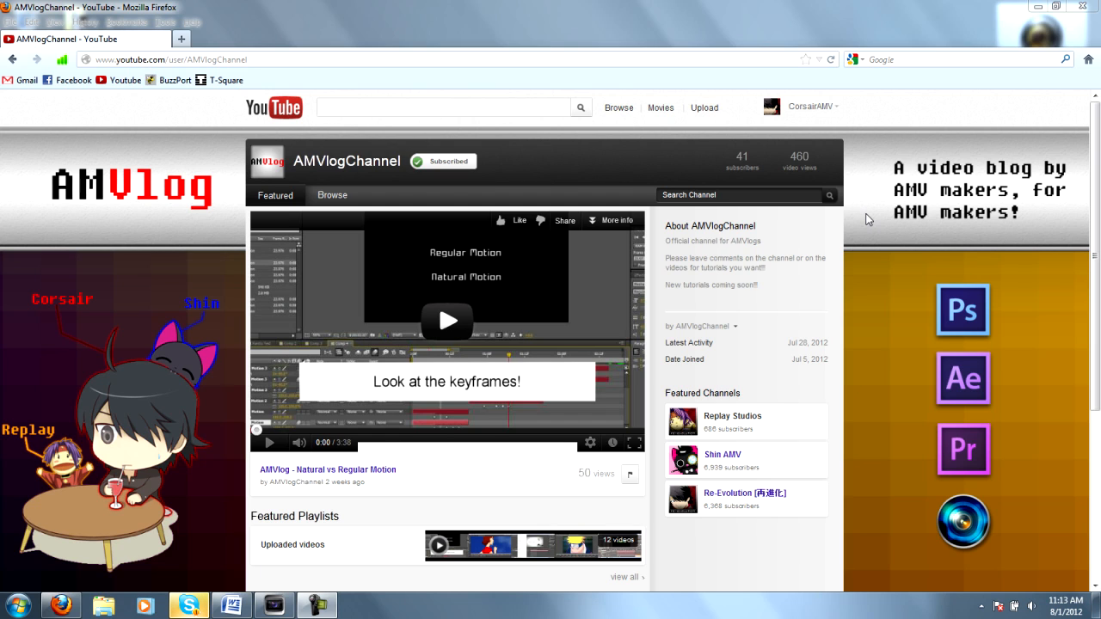
{"action": "mouse_move", "coordinate": [1006, 148]}
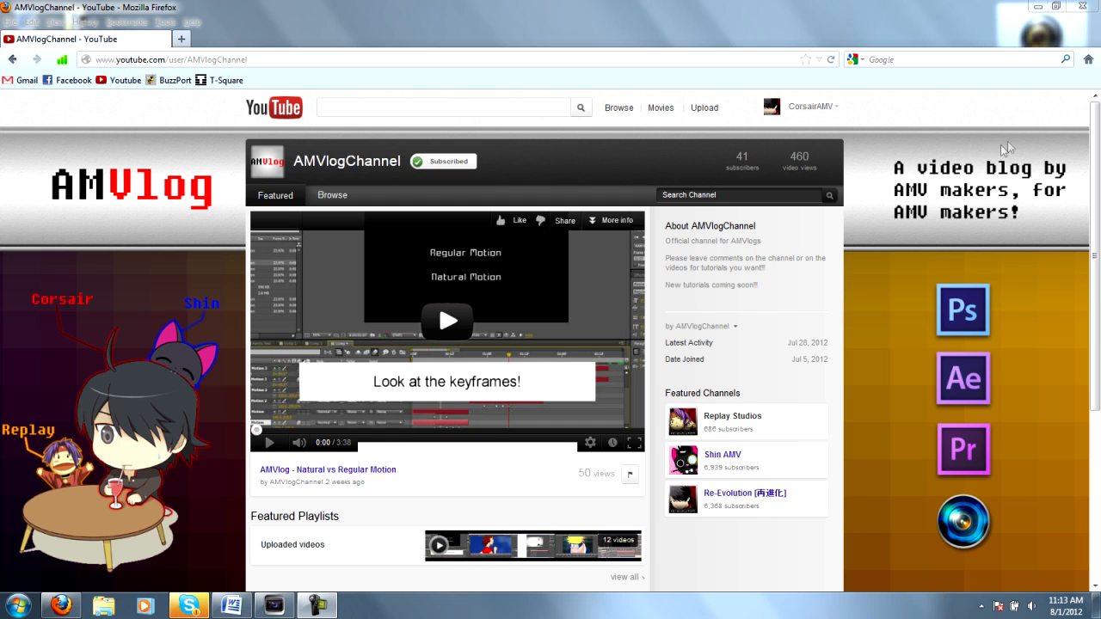
{"action": "mouse_move", "coordinate": [857, 128]}
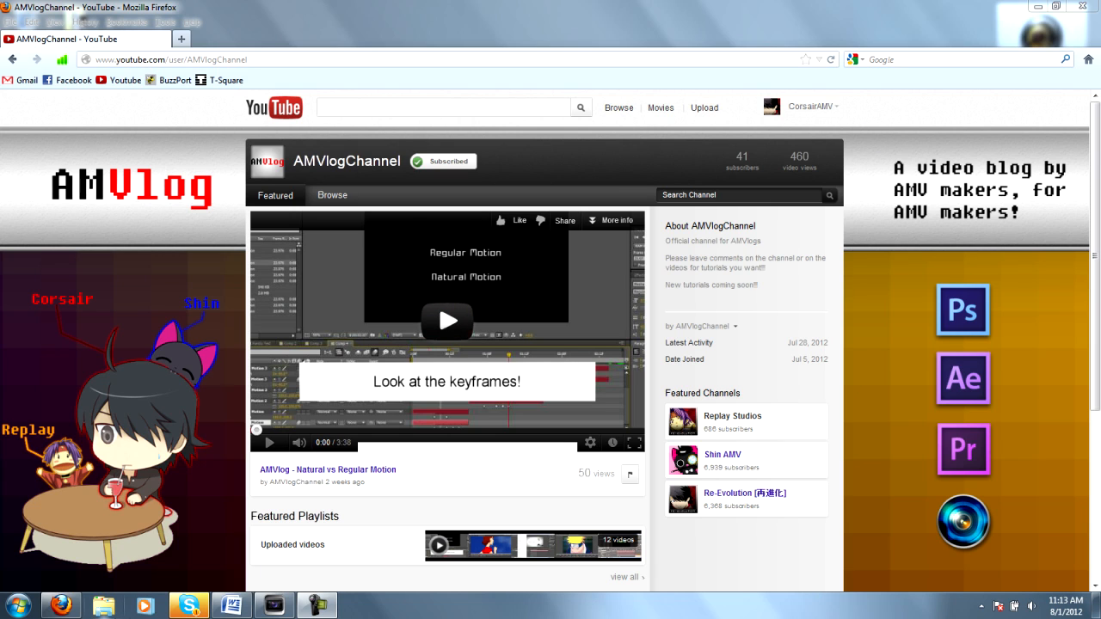
{"action": "mouse_move", "coordinate": [55, 376]}
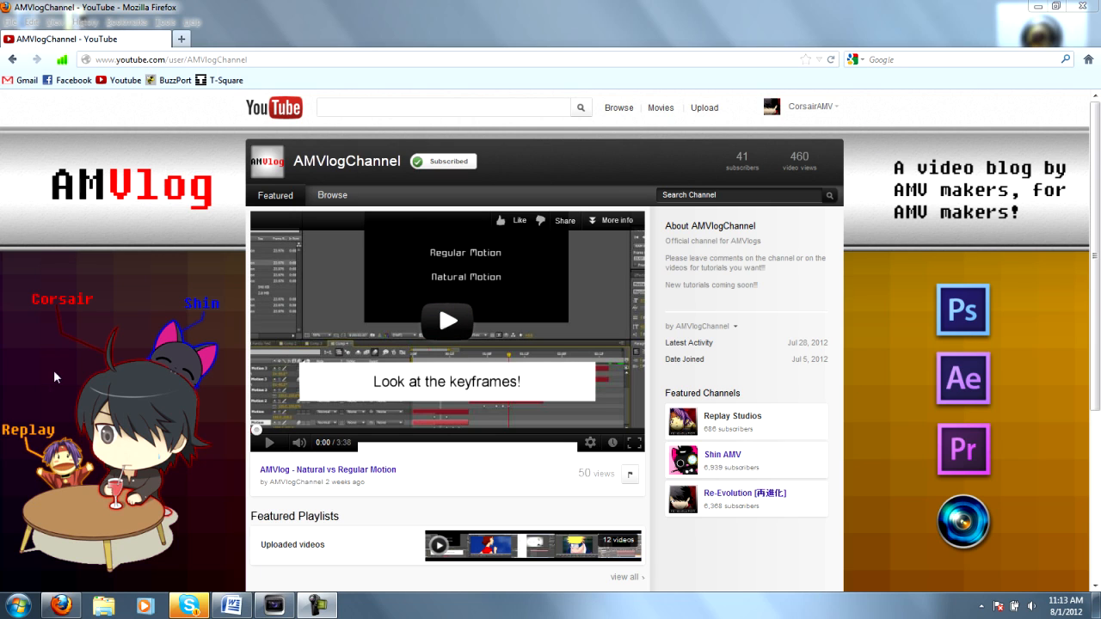
{"action": "mouse_move", "coordinate": [456, 32]}
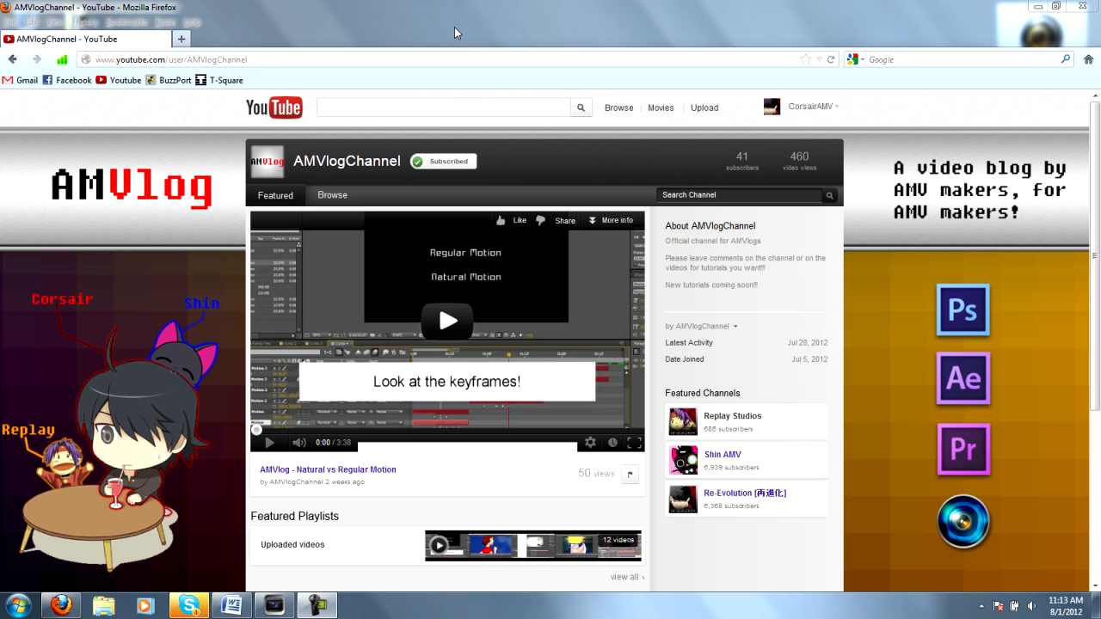
{"action": "mouse_move", "coordinate": [482, 36]}
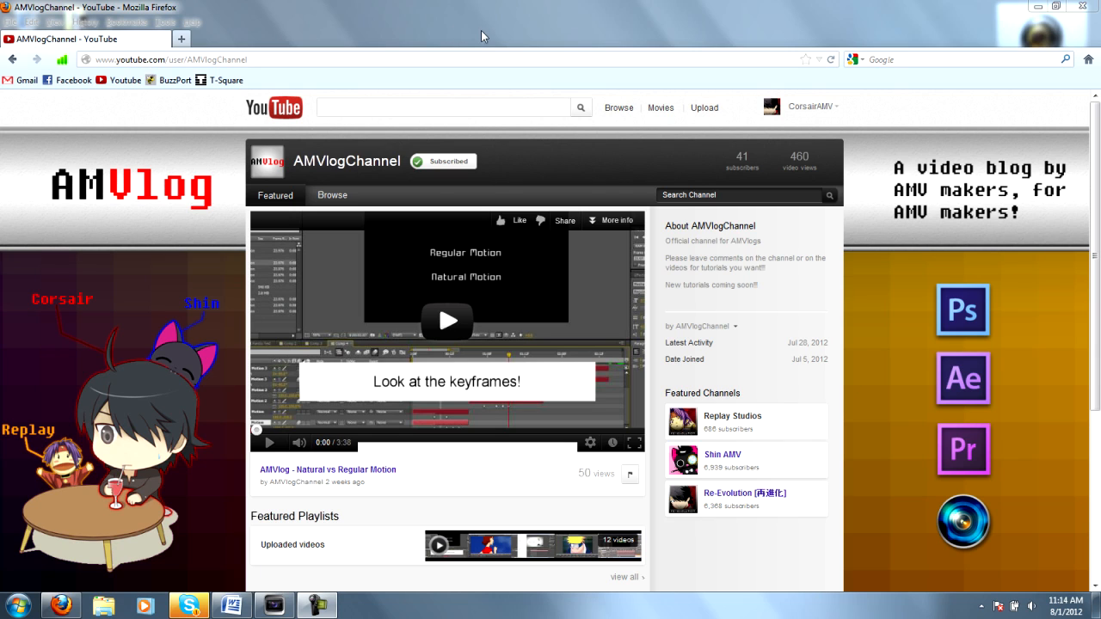
{"action": "mouse_move", "coordinate": [496, 46]}
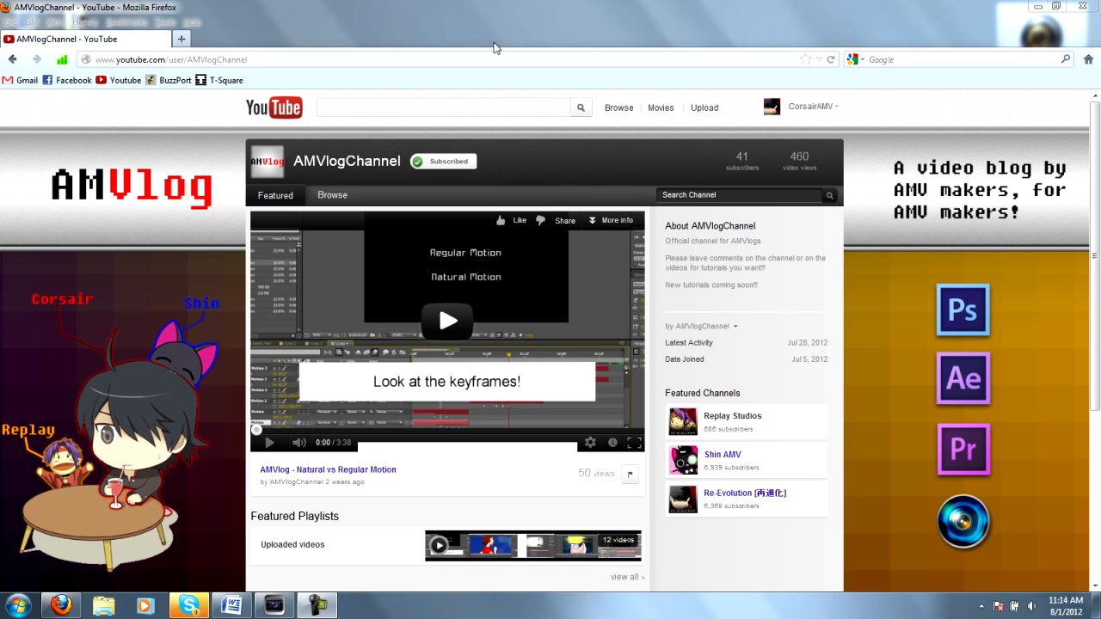
- Bring Vegas Pro 10.0 with the AMVlog Beginners project to the front
{"action": "left_click", "coordinate": [273, 605]}
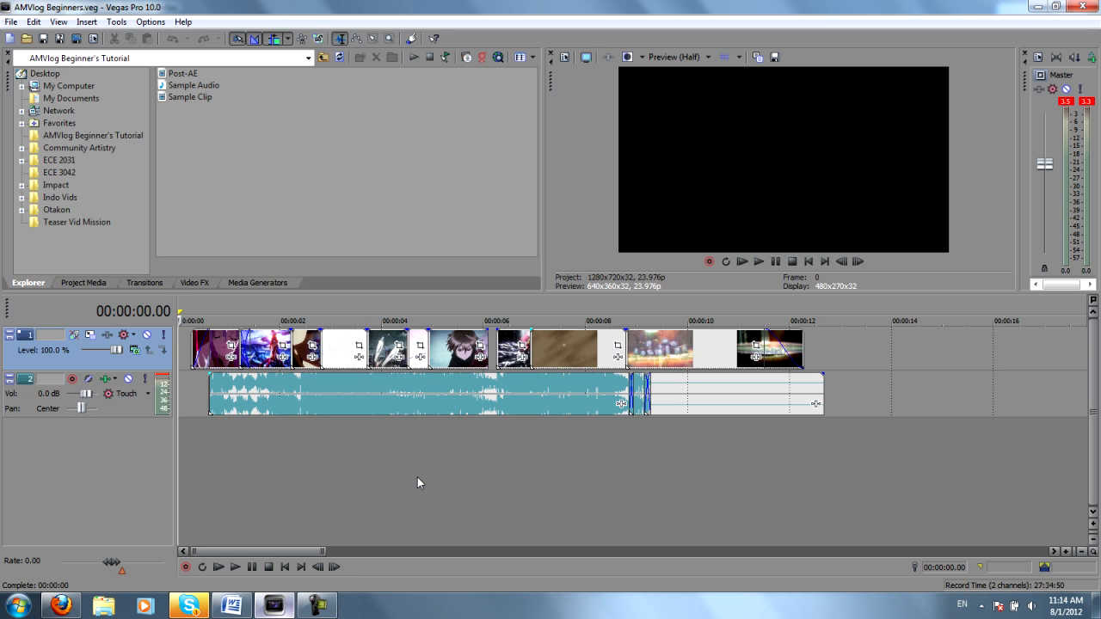
{"action": "mouse_move", "coordinate": [685, 461]}
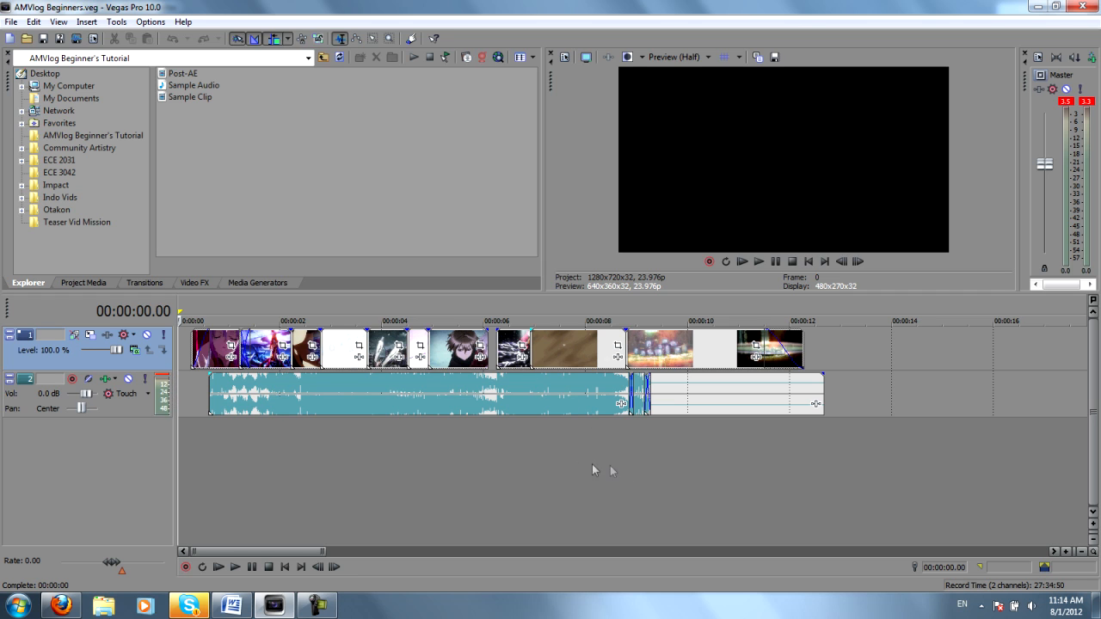
{"action": "mouse_move", "coordinate": [299, 492]}
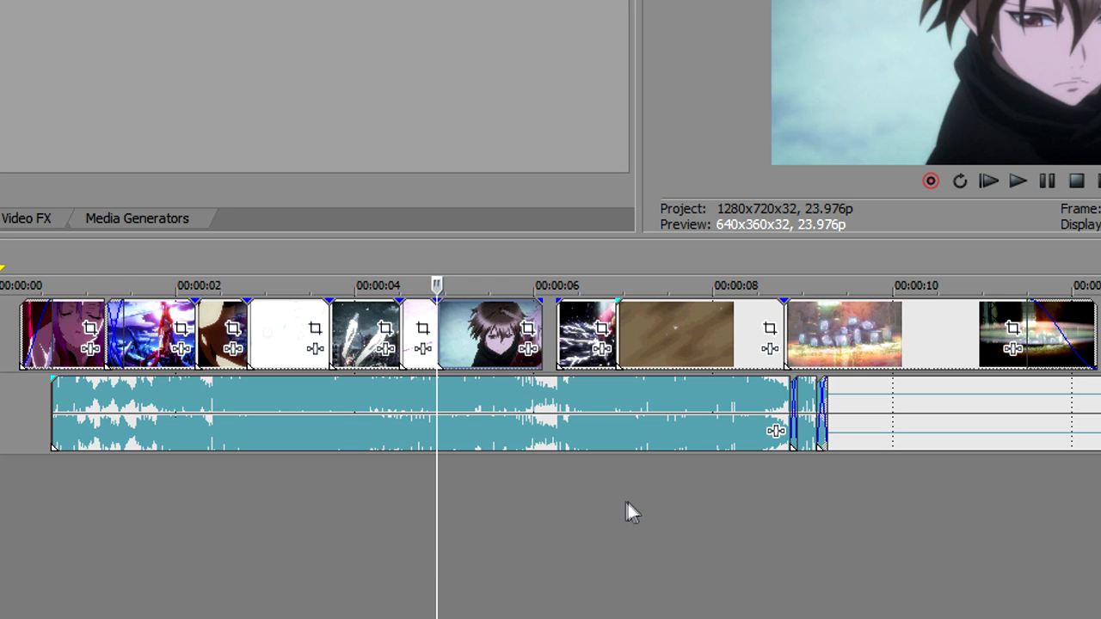
{"action": "mouse_move", "coordinate": [611, 272]}
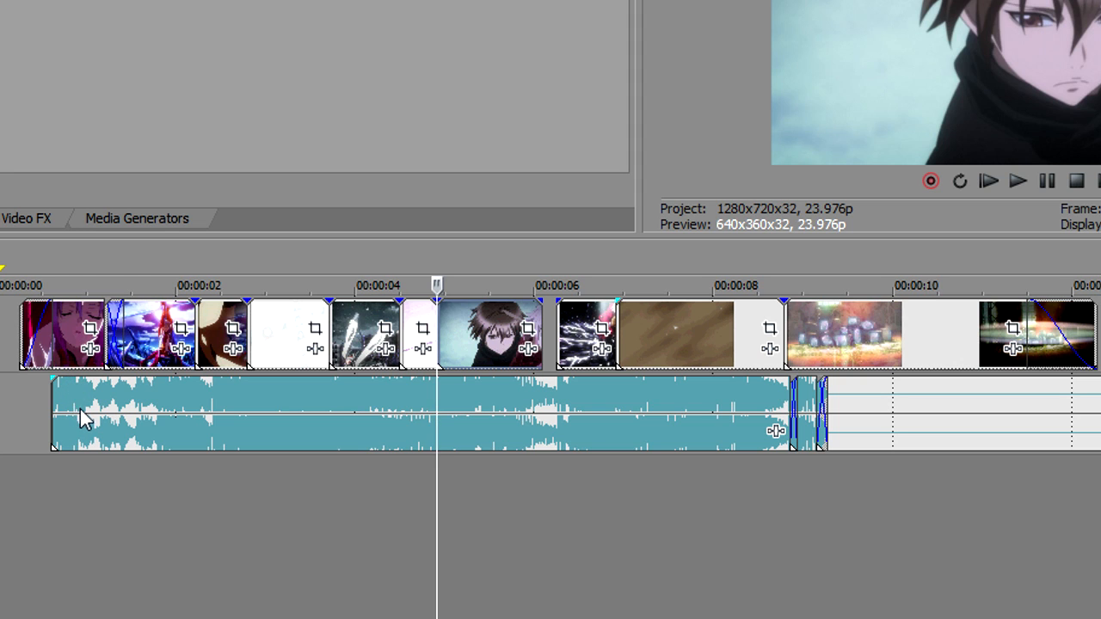
{"action": "mouse_move", "coordinate": [1084, 362]}
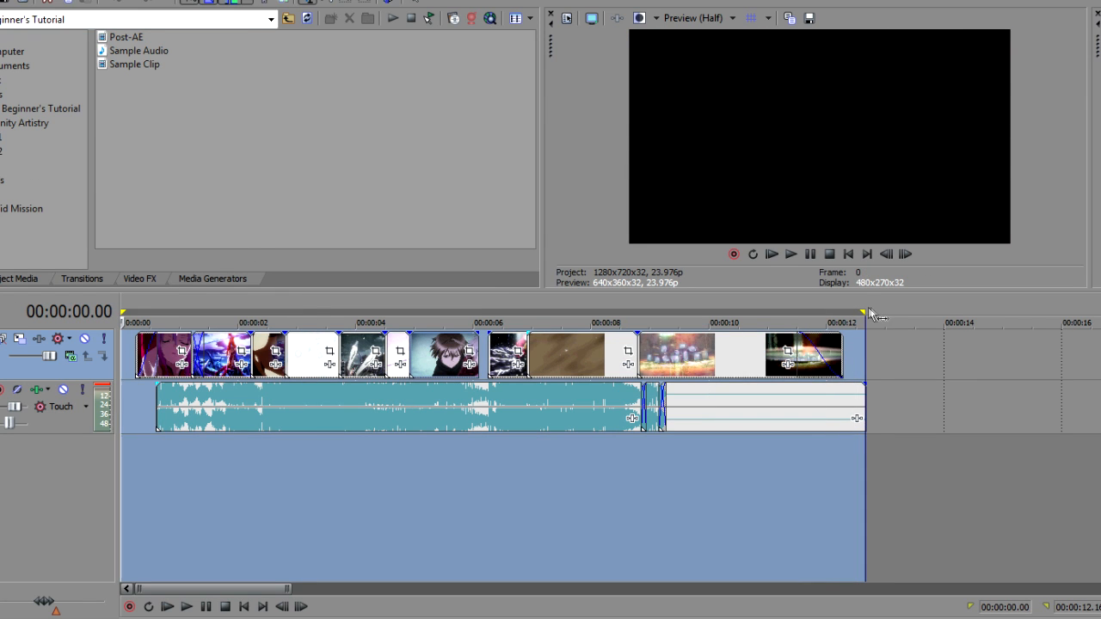
{"action": "left_click", "coordinate": [16, 35]}
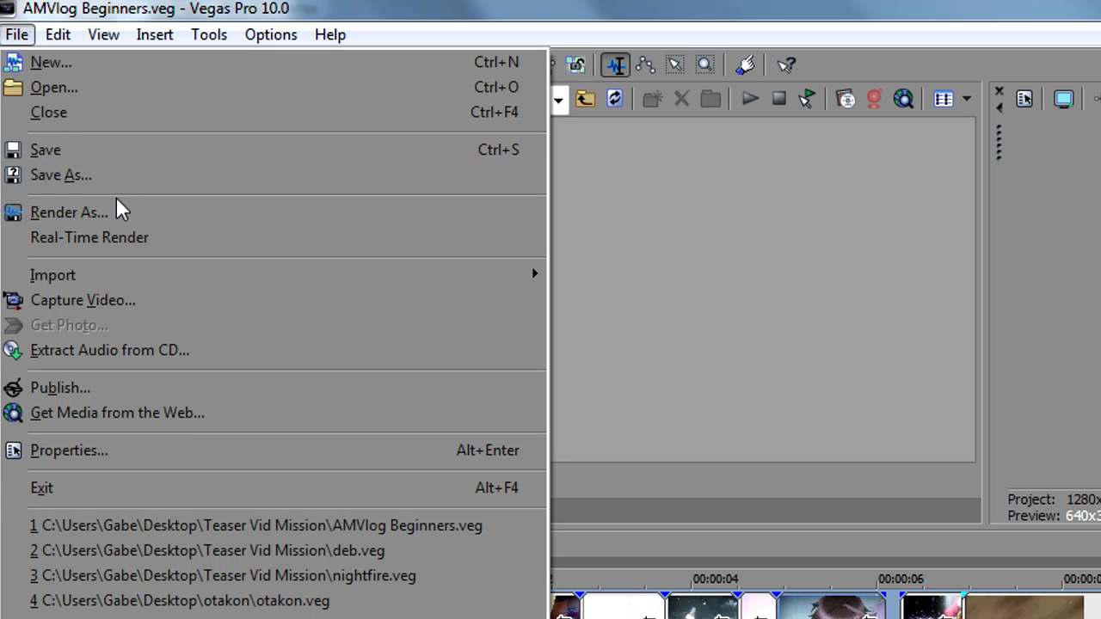
{"action": "left_click", "coordinate": [69, 213]}
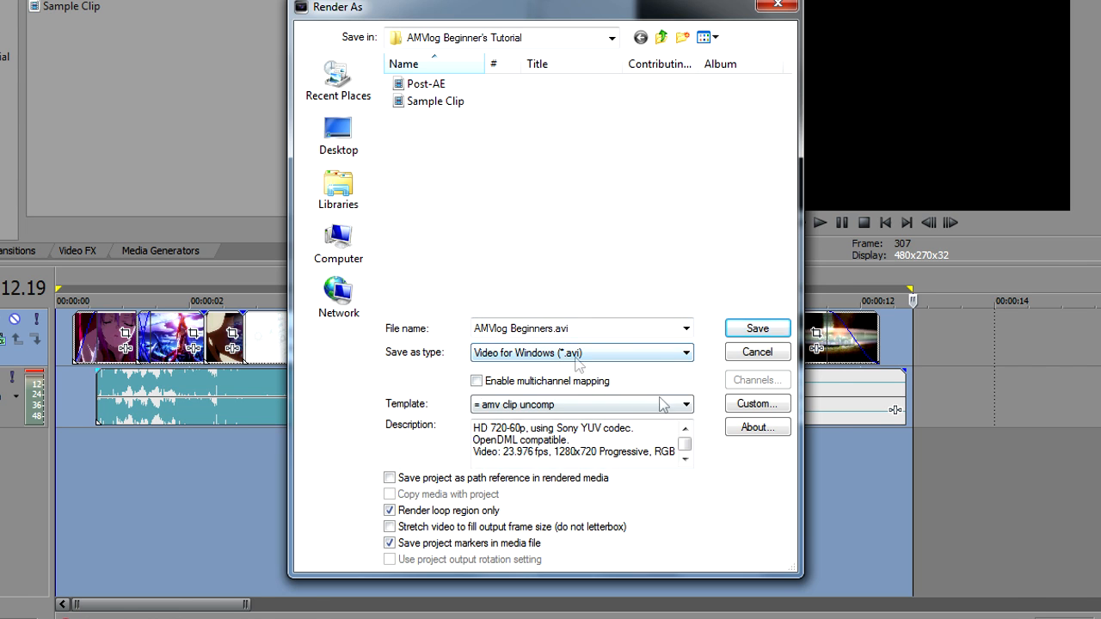
{"action": "left_click", "coordinate": [757, 403]}
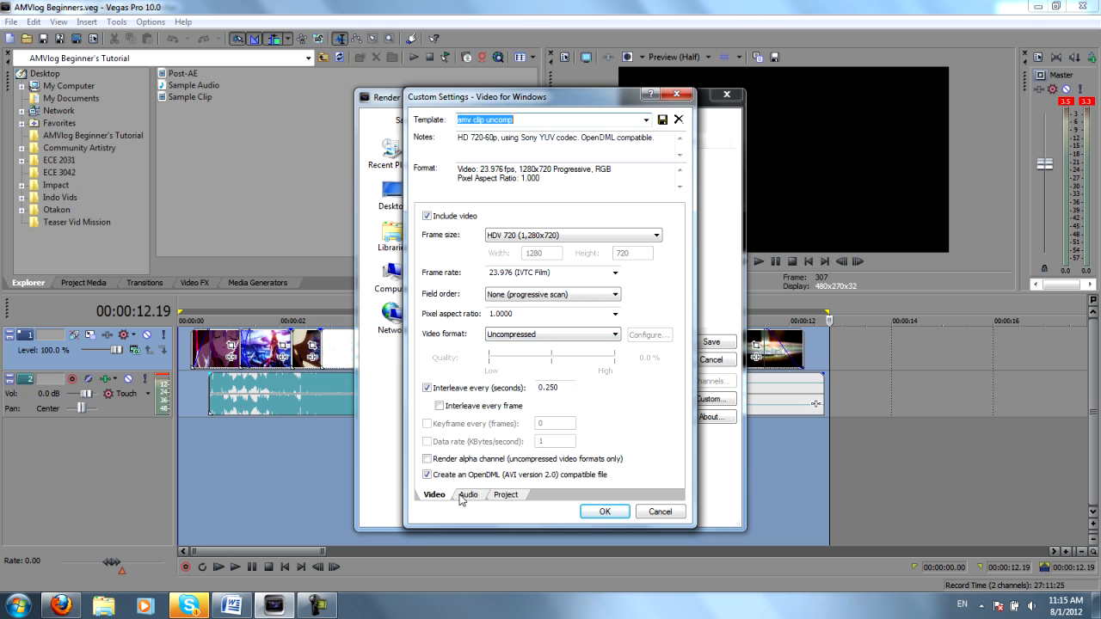
{"action": "left_click", "coordinate": [467, 496]}
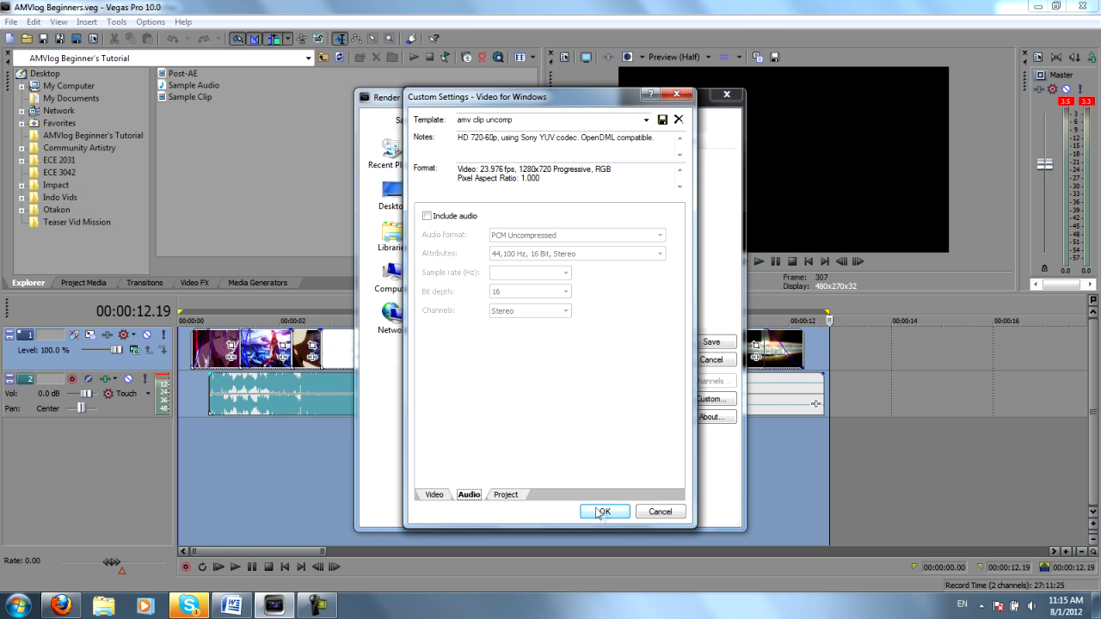
{"action": "left_click", "coordinate": [604, 512]}
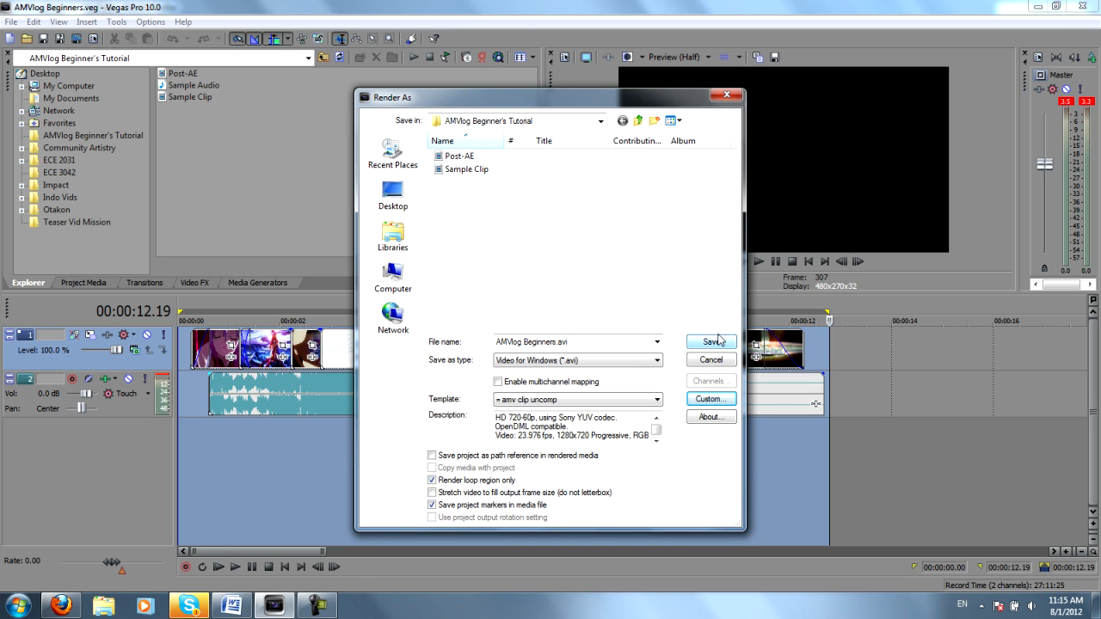
{"action": "left_click", "coordinate": [468, 168]}
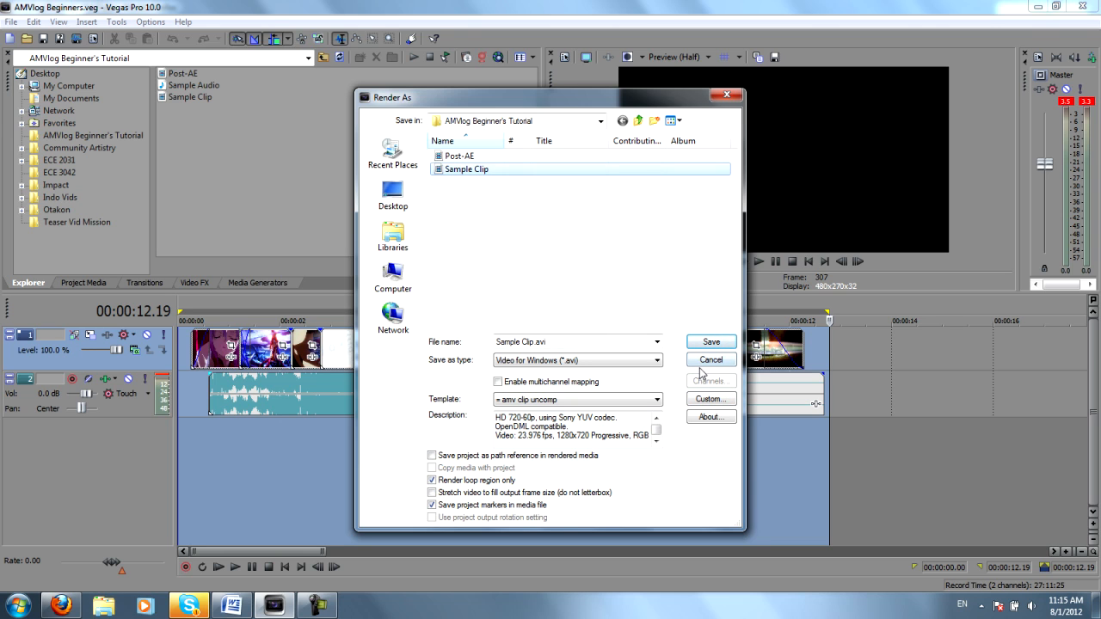
{"action": "left_click", "coordinate": [710, 359]}
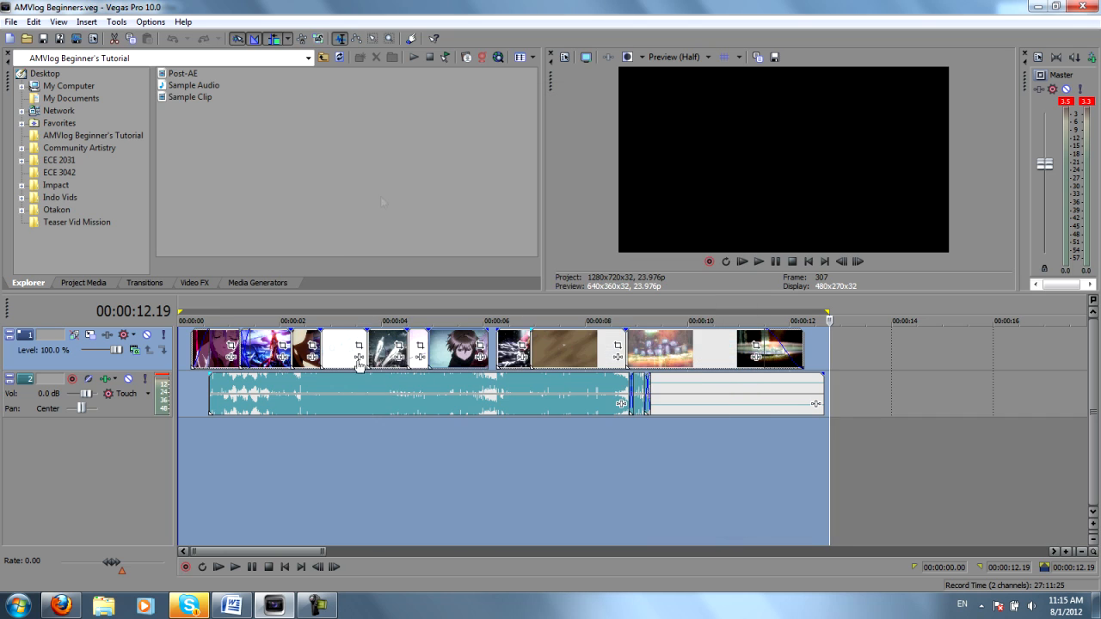
{"action": "mouse_move", "coordinate": [213, 423]}
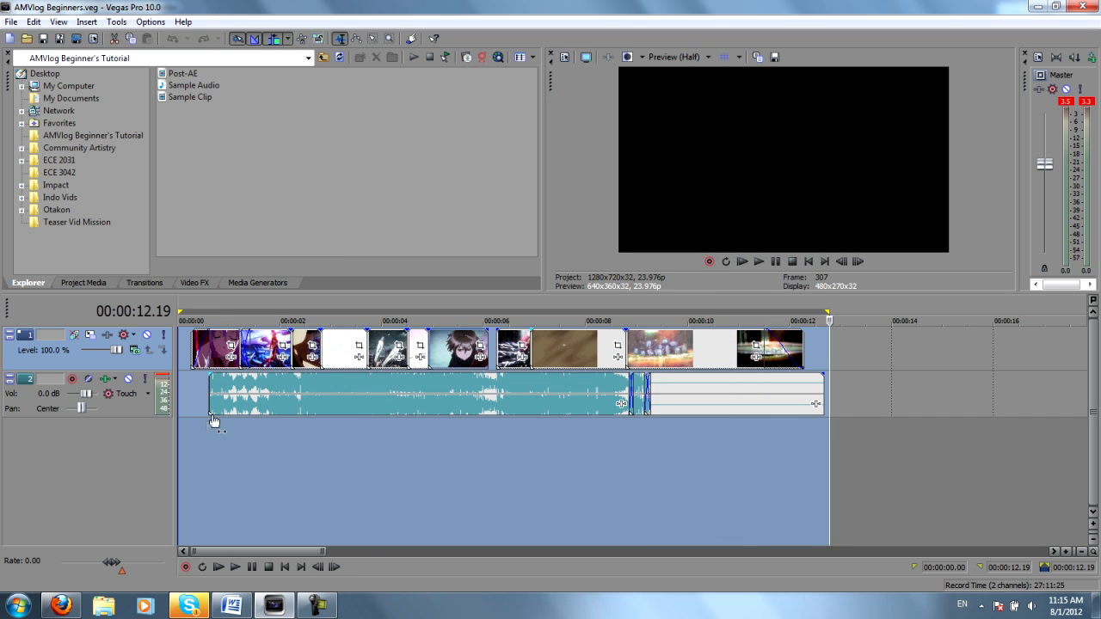
{"action": "mouse_move", "coordinate": [347, 427]}
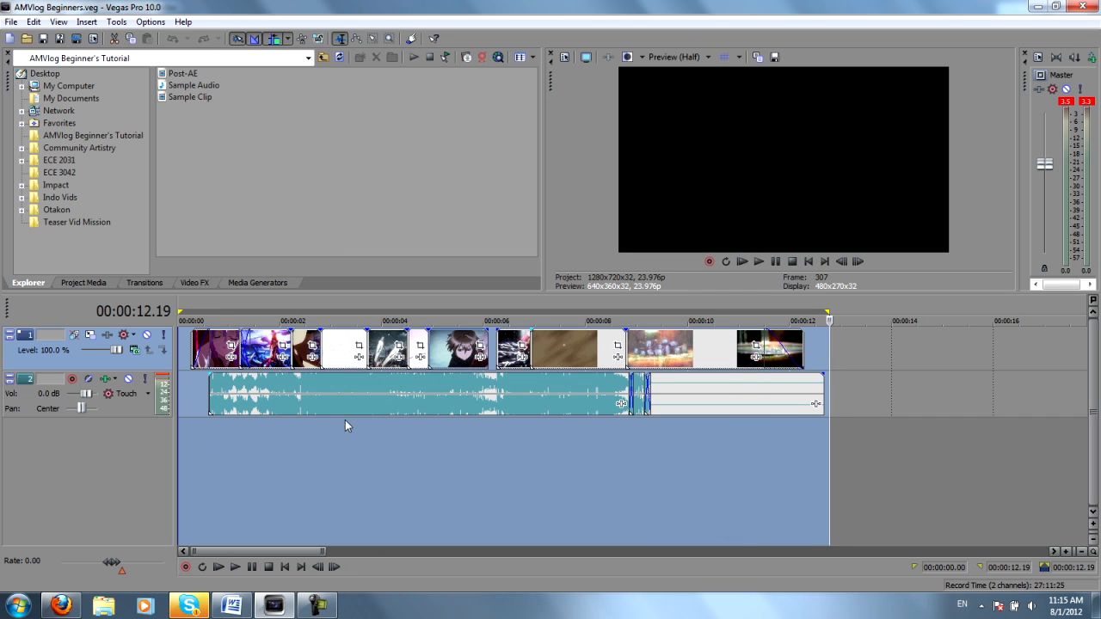
- Reopen Render As for the MP3 output of AMVlog Beginners, then cancel without rendering
{"action": "left_click", "coordinate": [10, 20]}
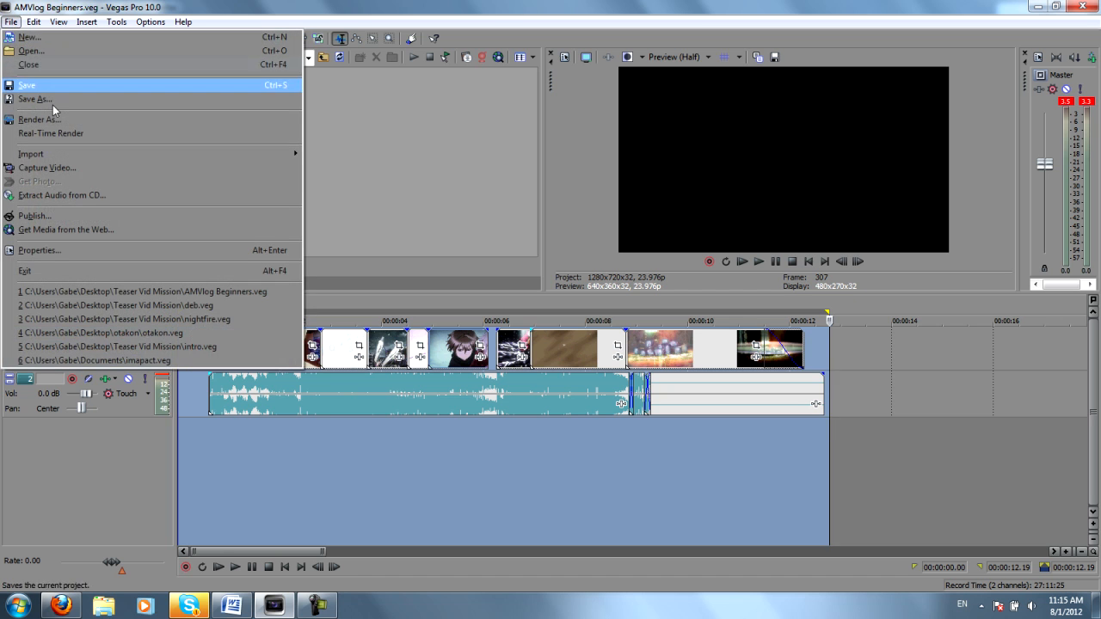
{"action": "left_click", "coordinate": [38, 121]}
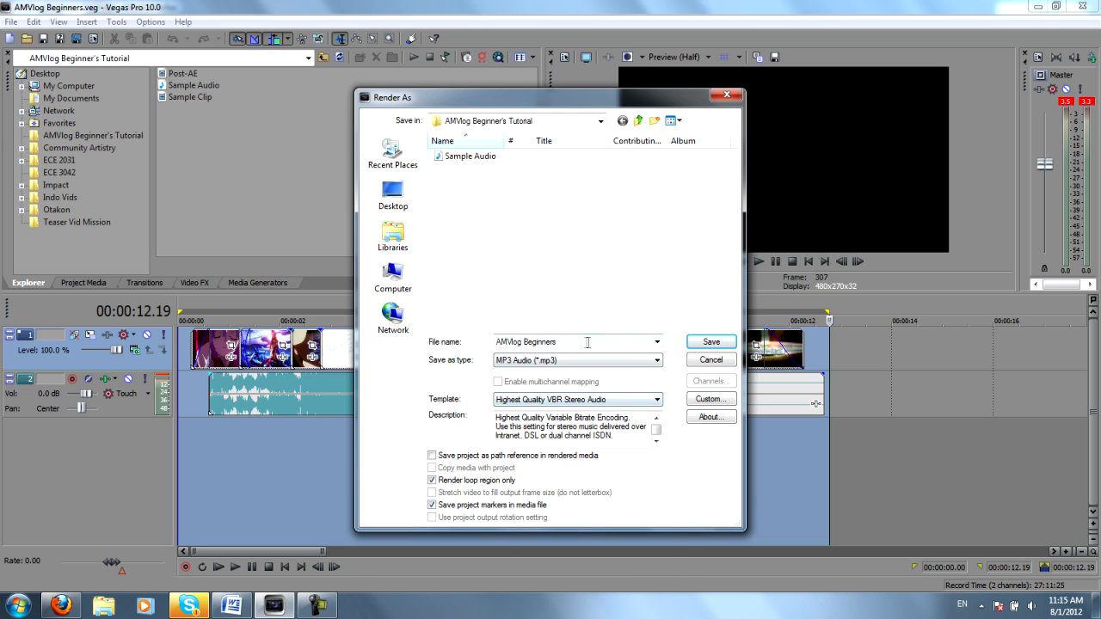
{"action": "triple_click", "coordinate": [526, 341]}
{"action": "type", "text": ".mp3"}
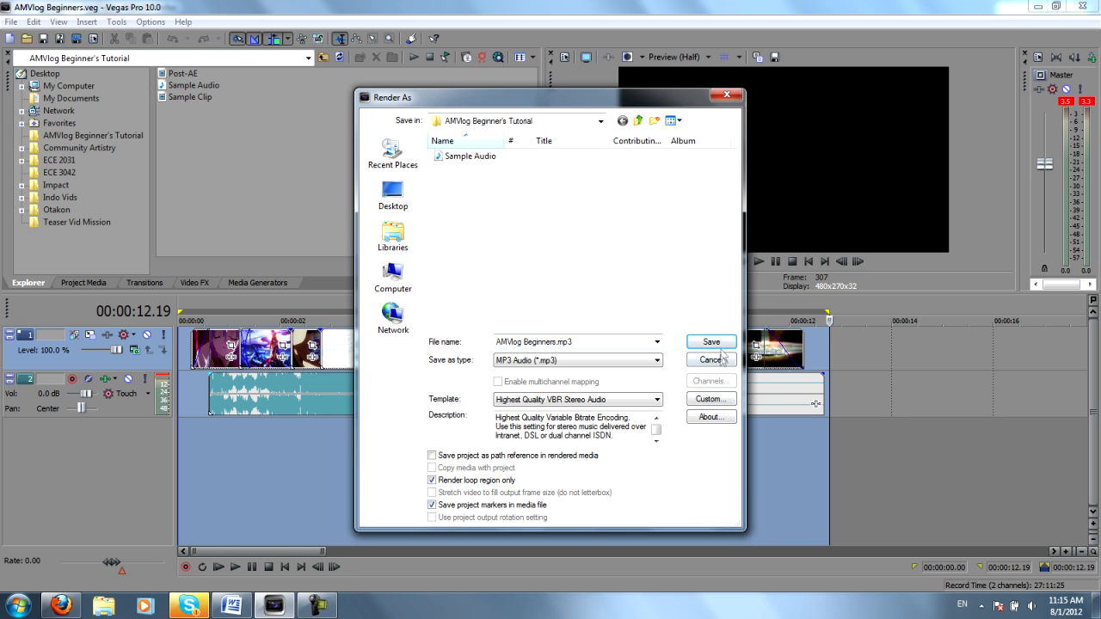
{"action": "left_click", "coordinate": [711, 360]}
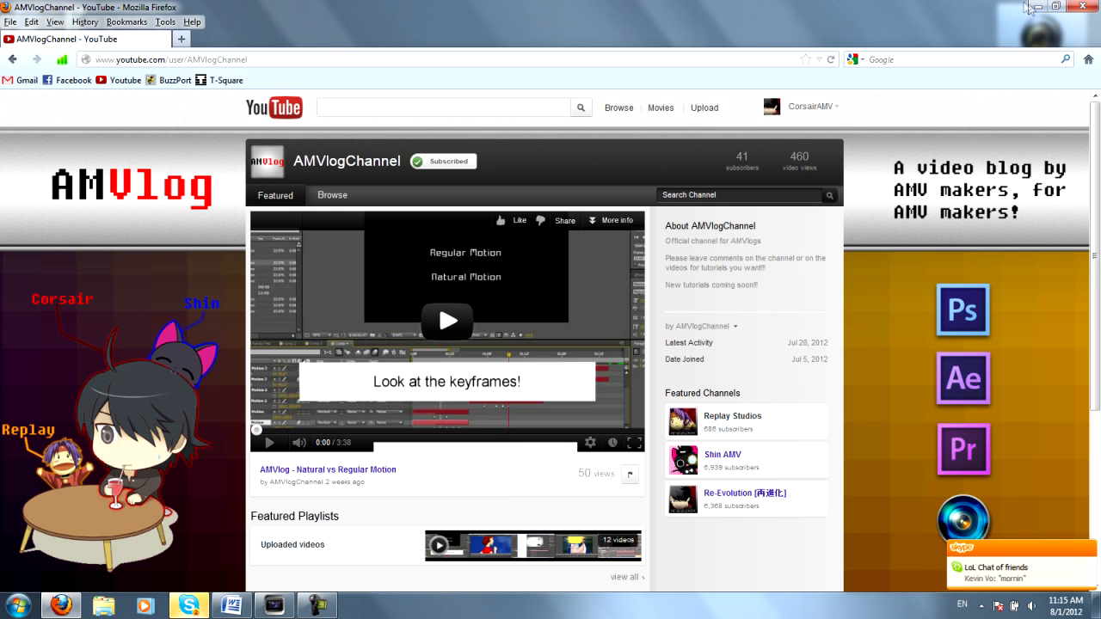
- Show the AMVlog Beginner's Tutorial folder contents, then launch Adobe After Effects CS5.5
{"action": "left_click", "coordinate": [1055, 7]}
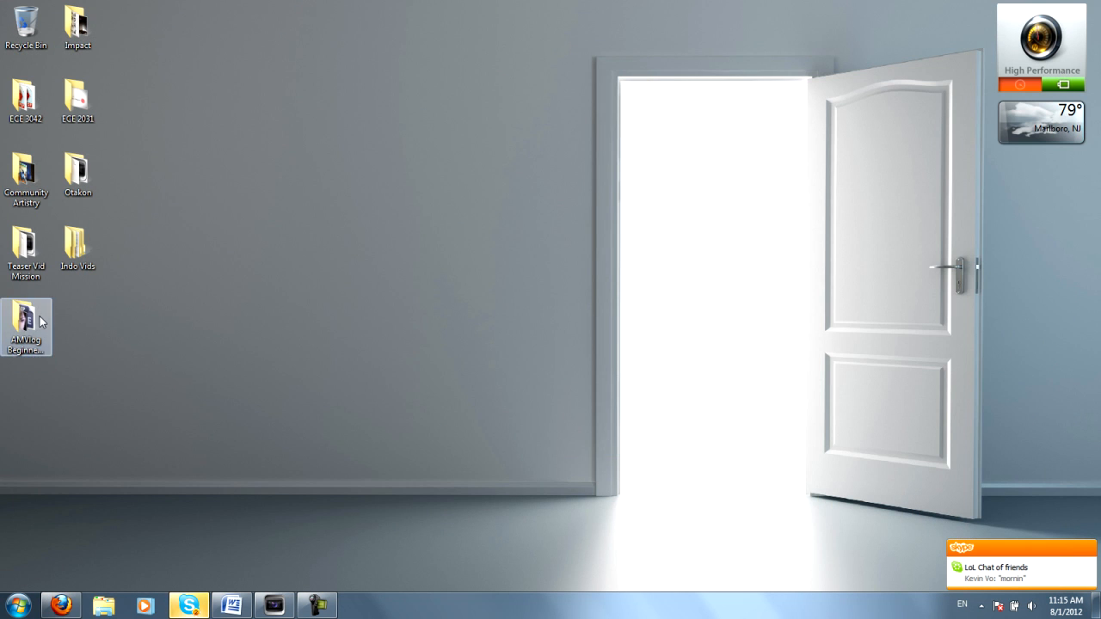
{"action": "double_click", "coordinate": [26, 327]}
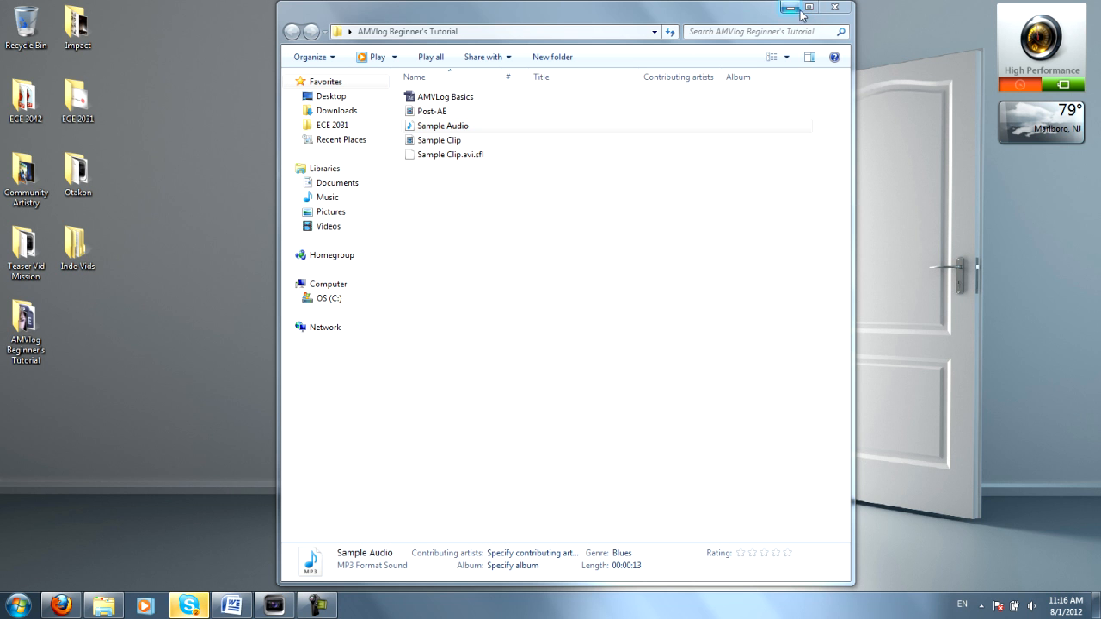
{"action": "left_click", "coordinate": [16, 605]}
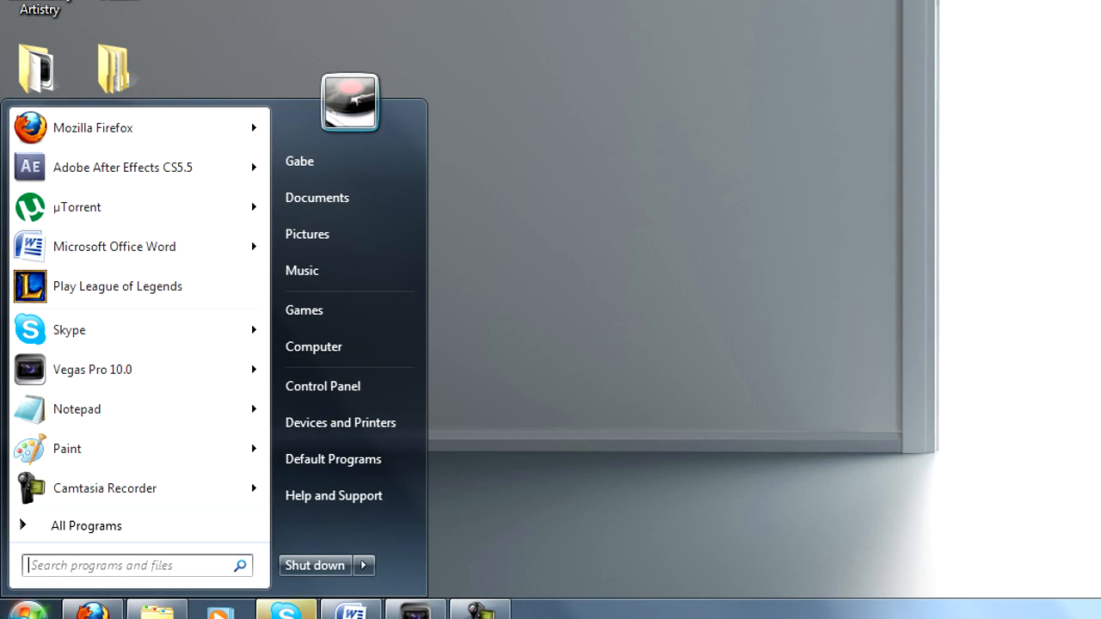
{"action": "left_click", "coordinate": [124, 166]}
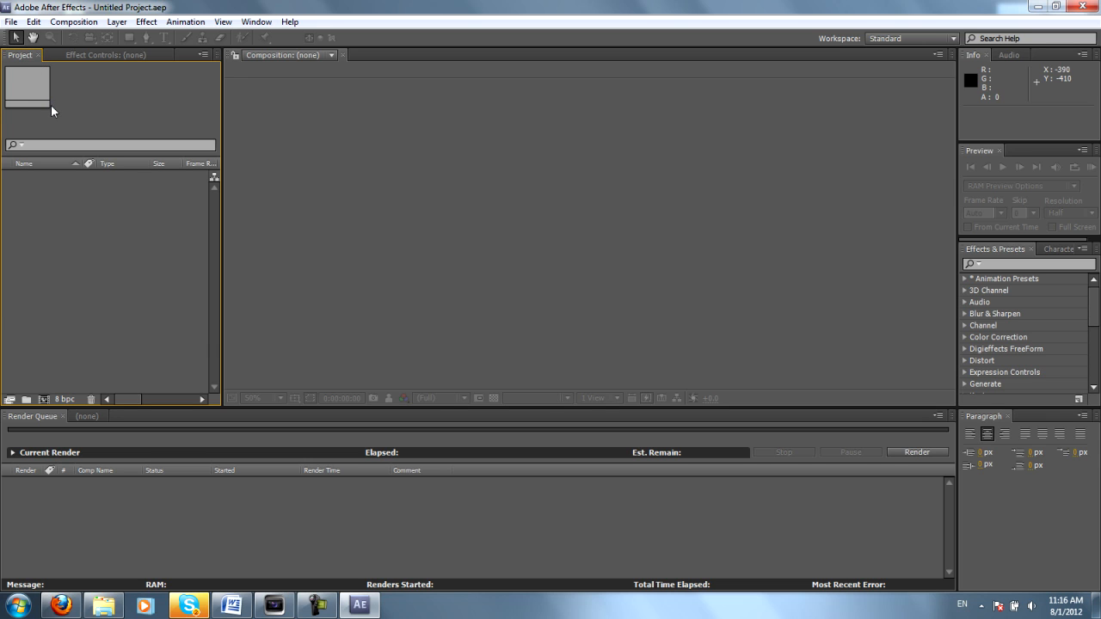
{"action": "mouse_move", "coordinate": [76, 124]}
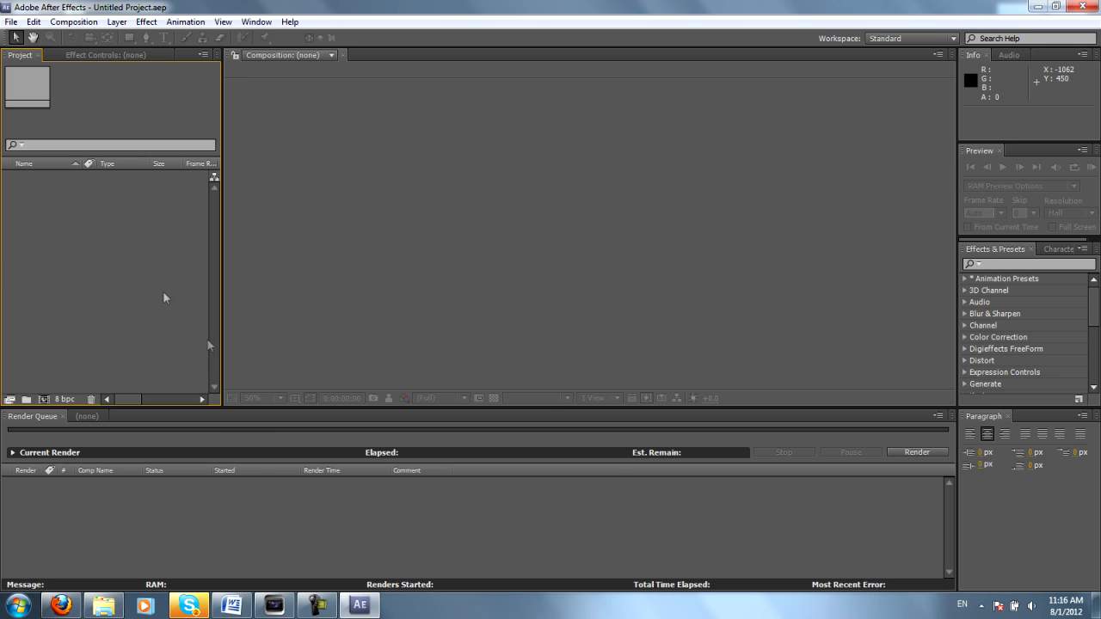
{"action": "mouse_move", "coordinate": [126, 265]}
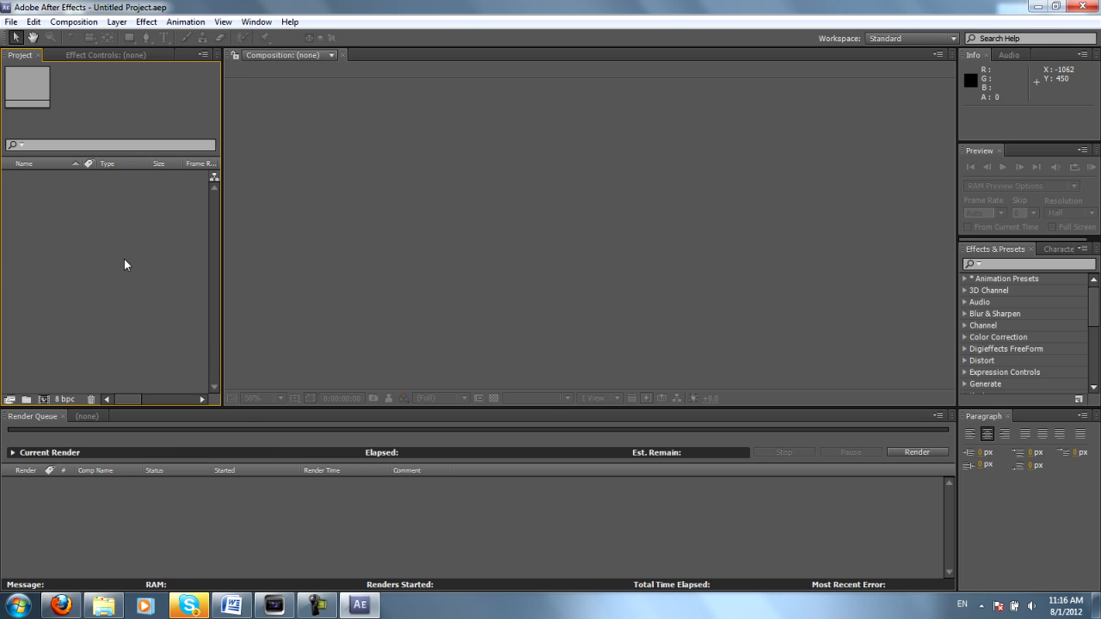
{"action": "mouse_move", "coordinate": [135, 272]}
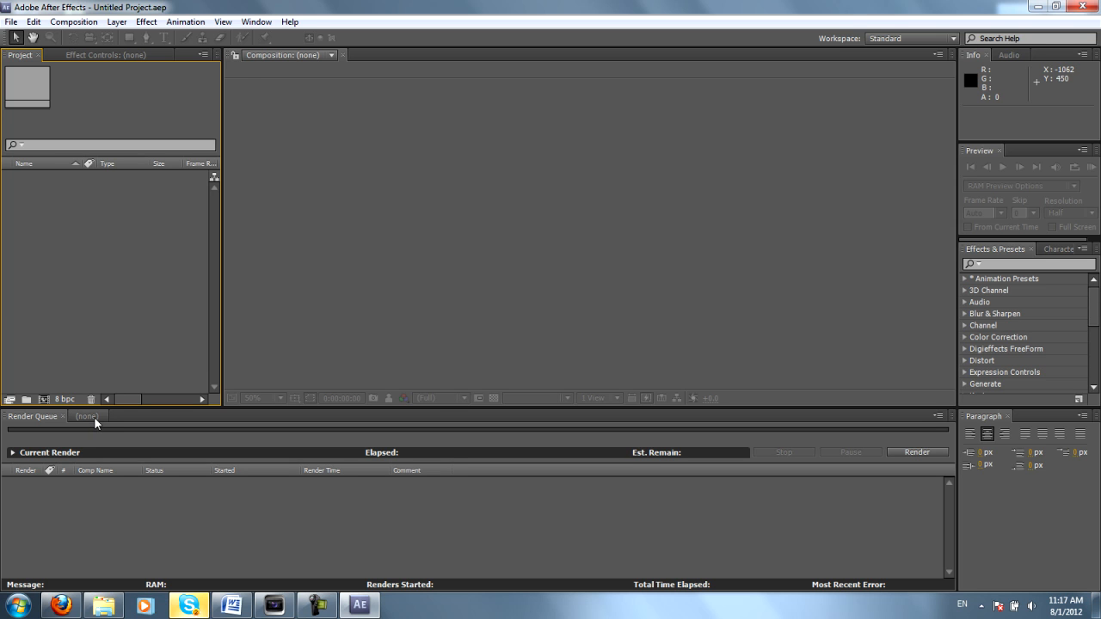
{"action": "mouse_move", "coordinate": [181, 451]}
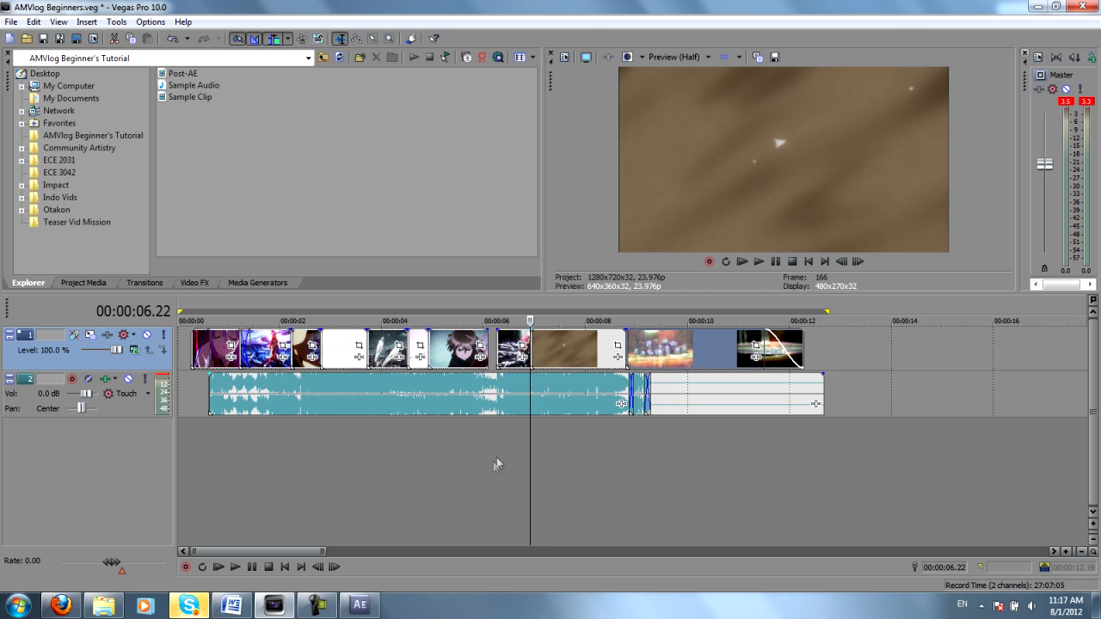
{"action": "mouse_move", "coordinate": [616, 435]}
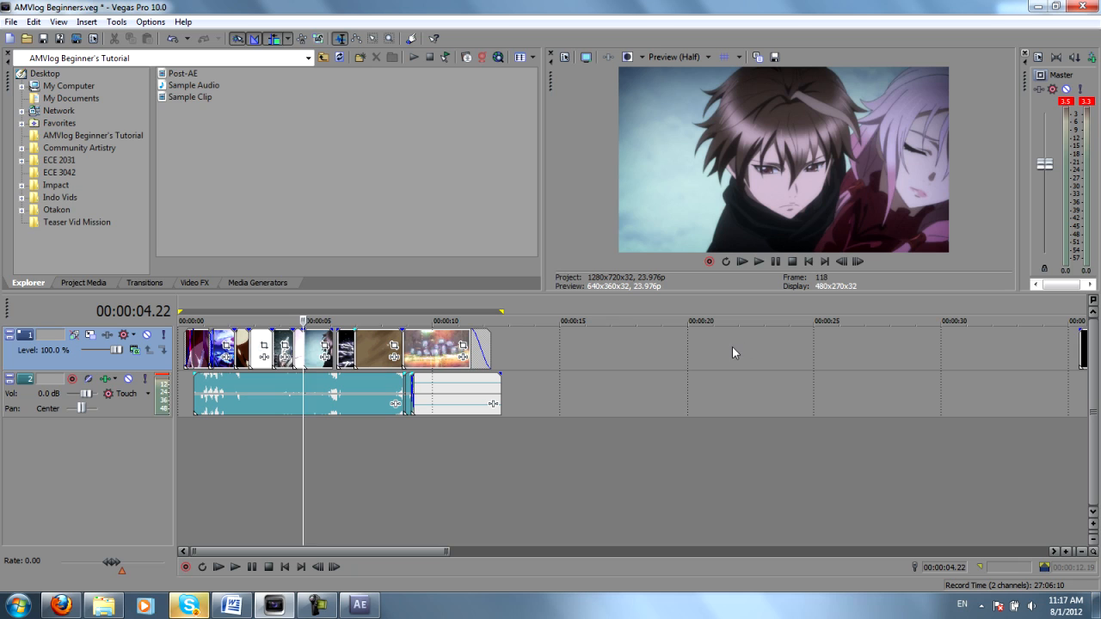
{"action": "mouse_move", "coordinate": [610, 368]}
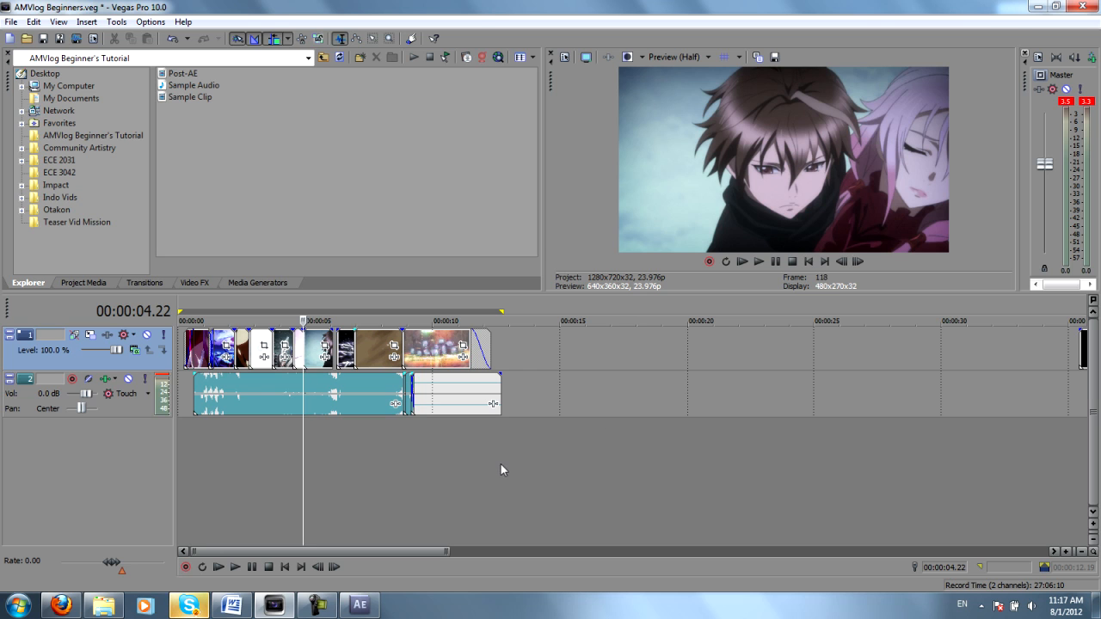
{"action": "mouse_move", "coordinate": [616, 434]}
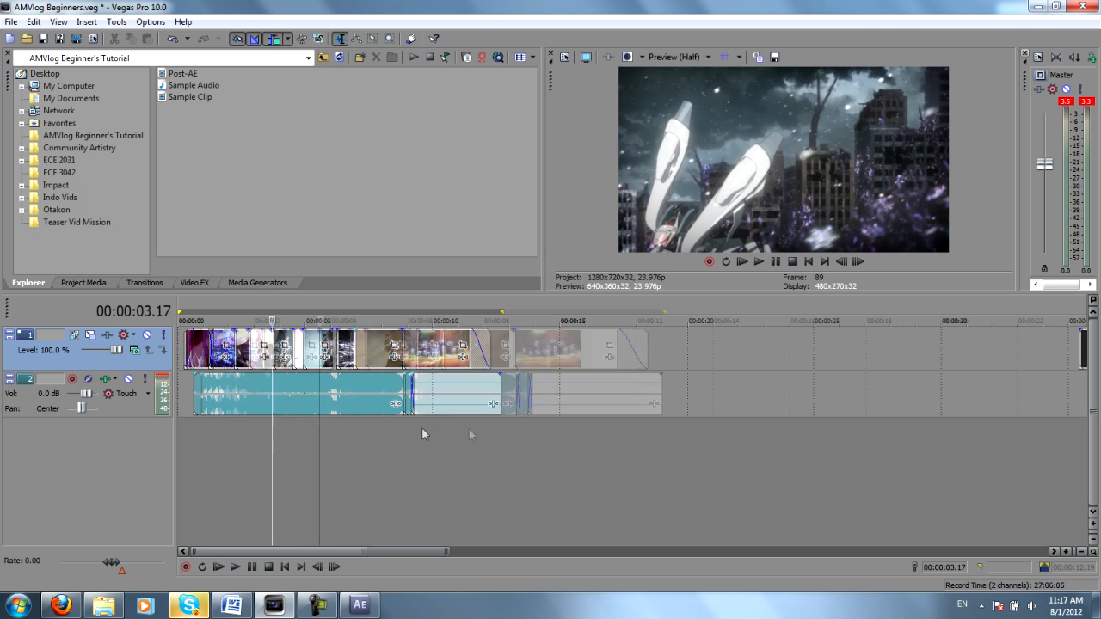
- Import Sample Clip.avi and Sample Audio.mp3 together into the After Effects project
{"action": "left_click", "coordinate": [357, 606]}
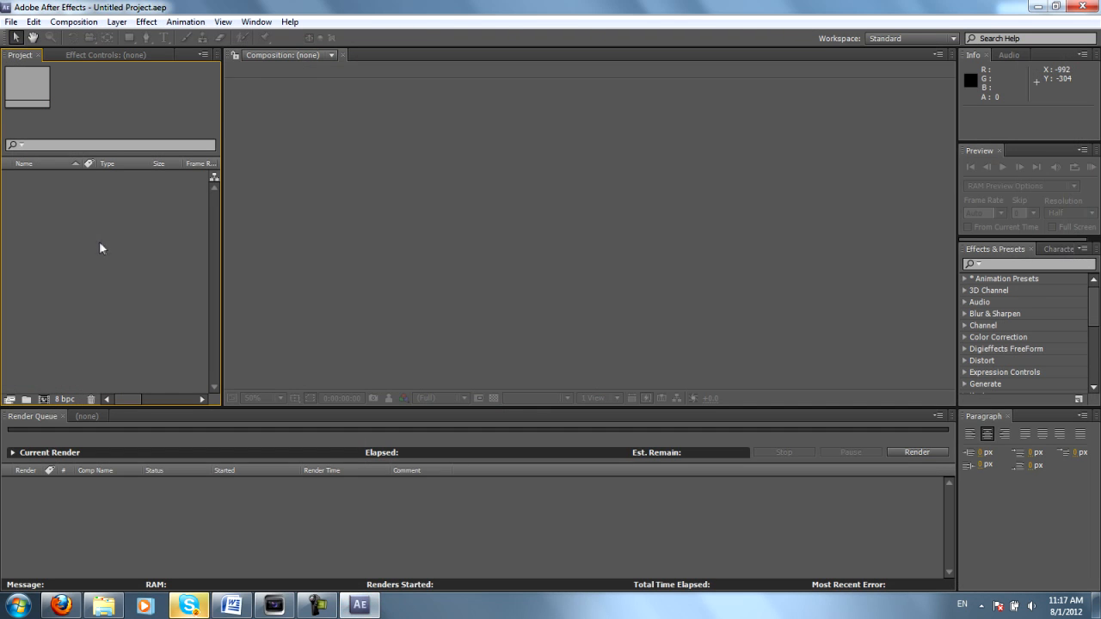
{"action": "left_click", "coordinate": [10, 20]}
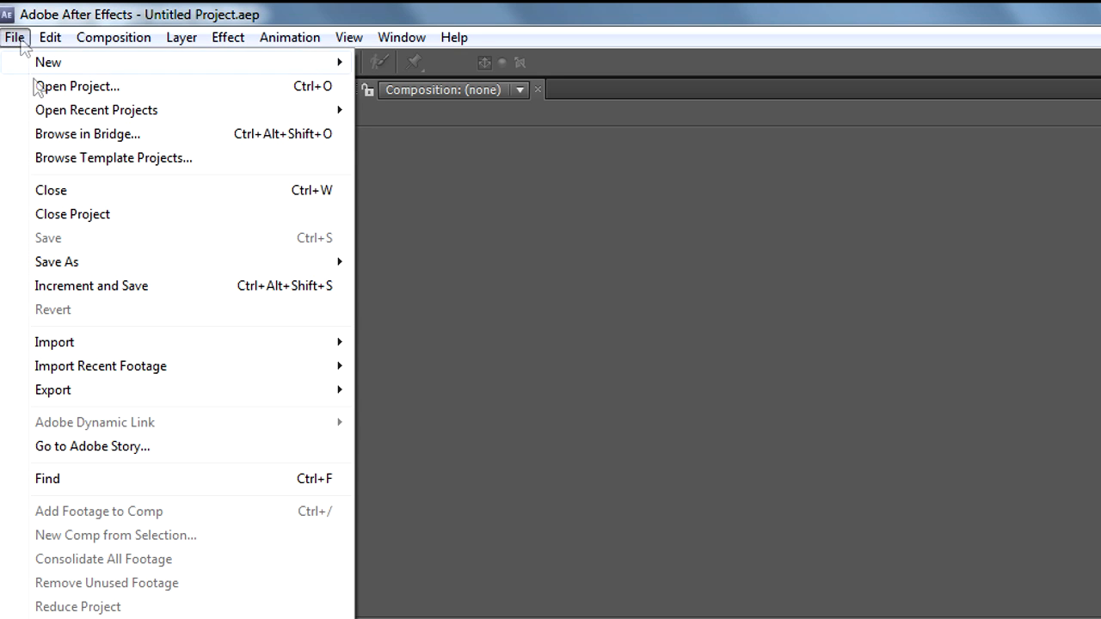
{"action": "mouse_move", "coordinate": [55, 340]}
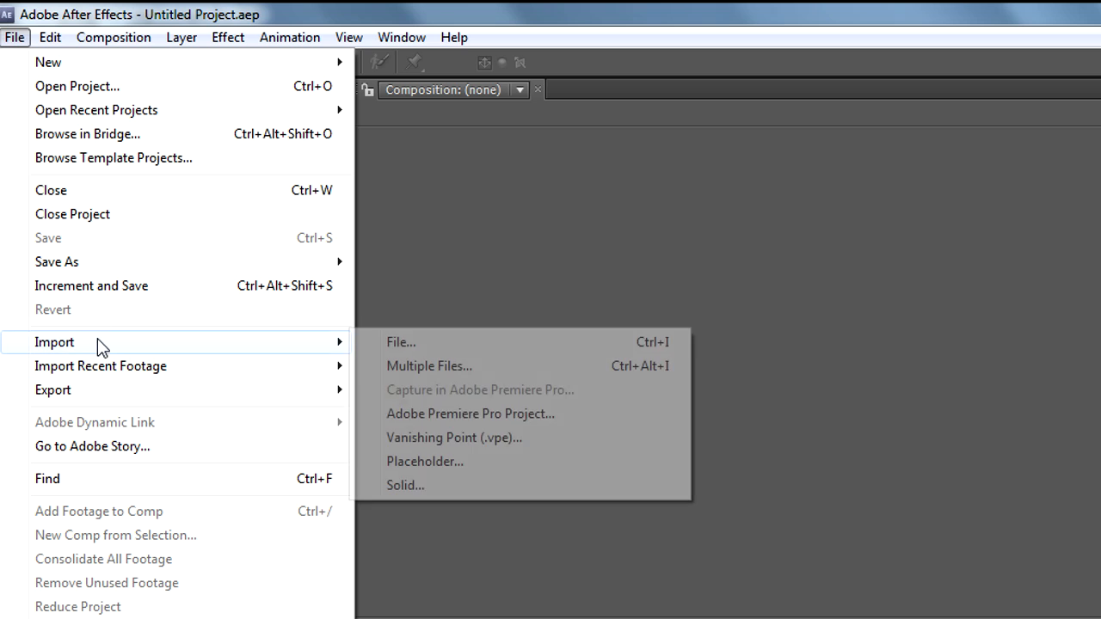
{"action": "mouse_move", "coordinate": [430, 365]}
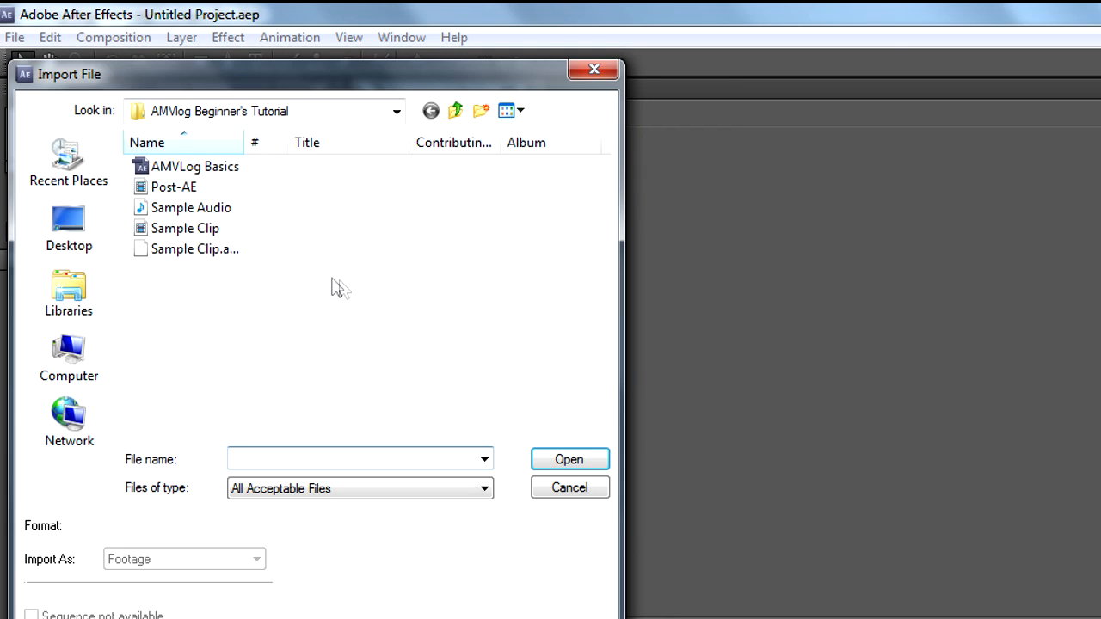
{"action": "left_click", "coordinate": [186, 227]}
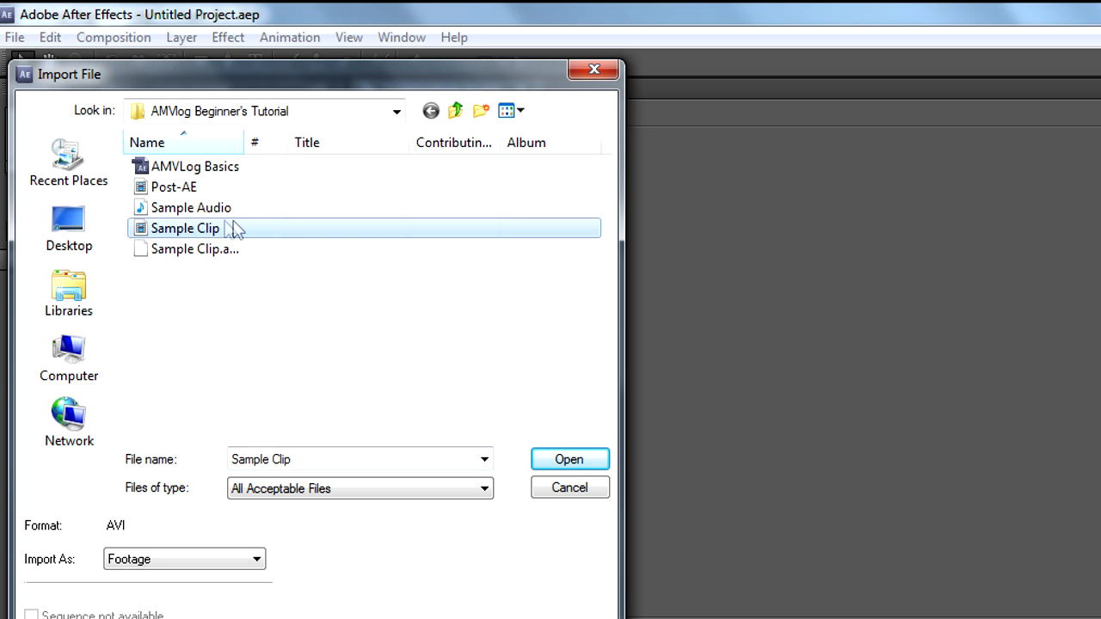
{"action": "left_click", "coordinate": [189, 206]}
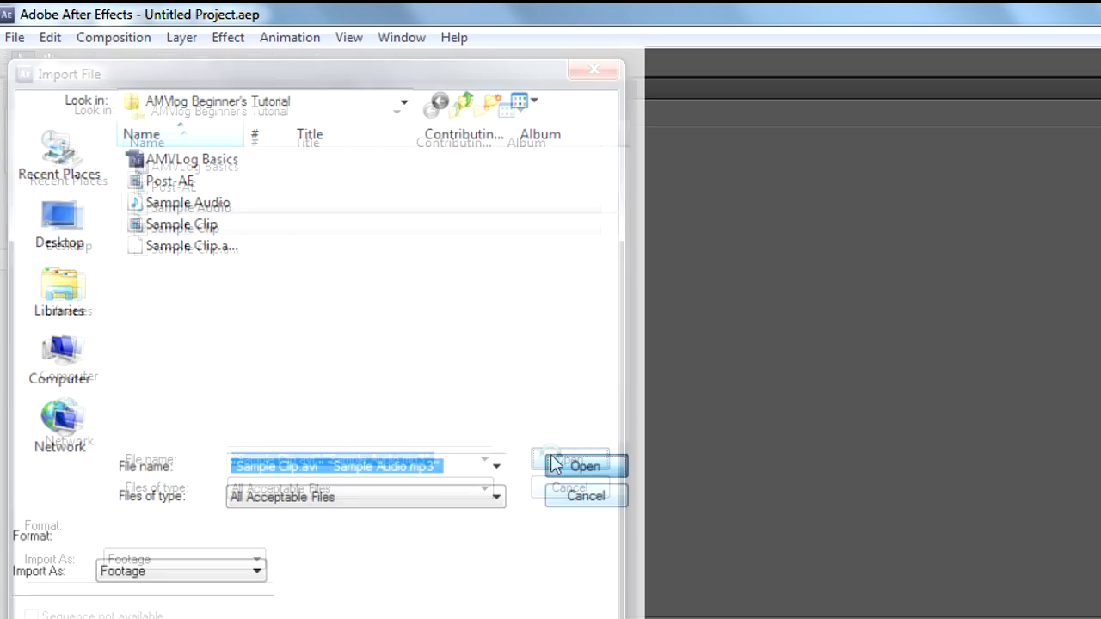
{"action": "left_click", "coordinate": [585, 466]}
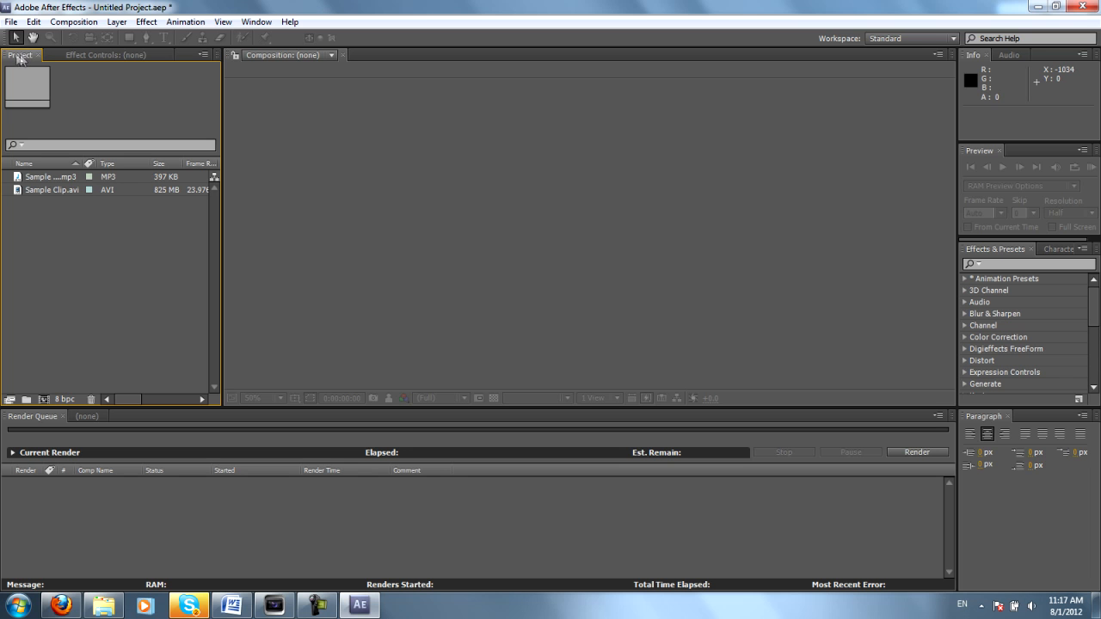
- Inspect the imported Sample Audio.mp3's details in the Project panel, then deselect it
{"action": "left_click", "coordinate": [48, 175]}
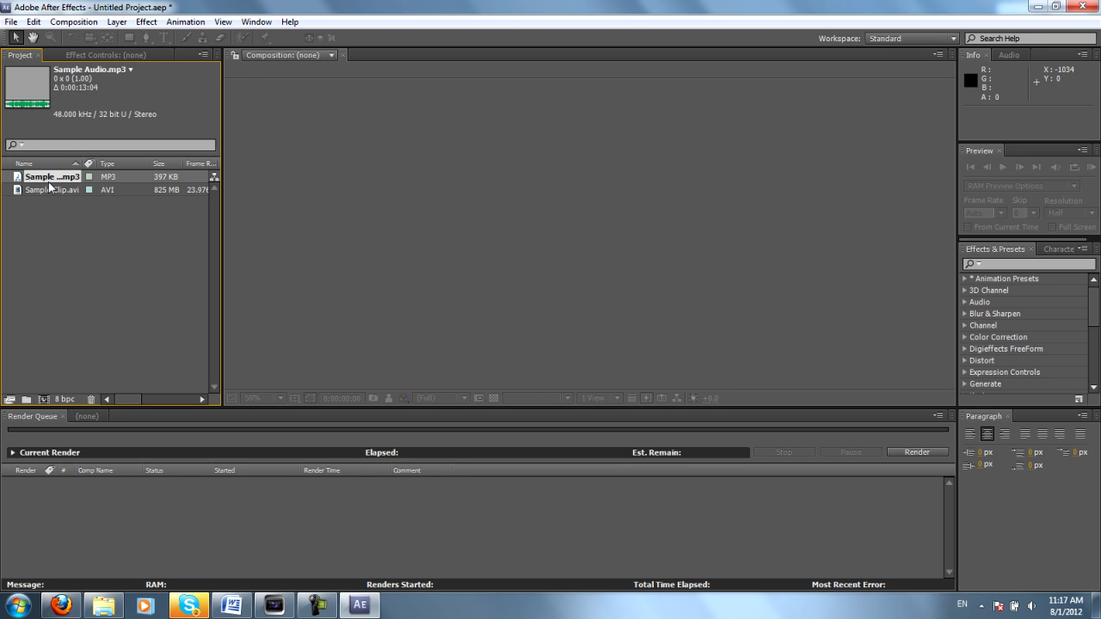
{"action": "left_click", "coordinate": [52, 189]}
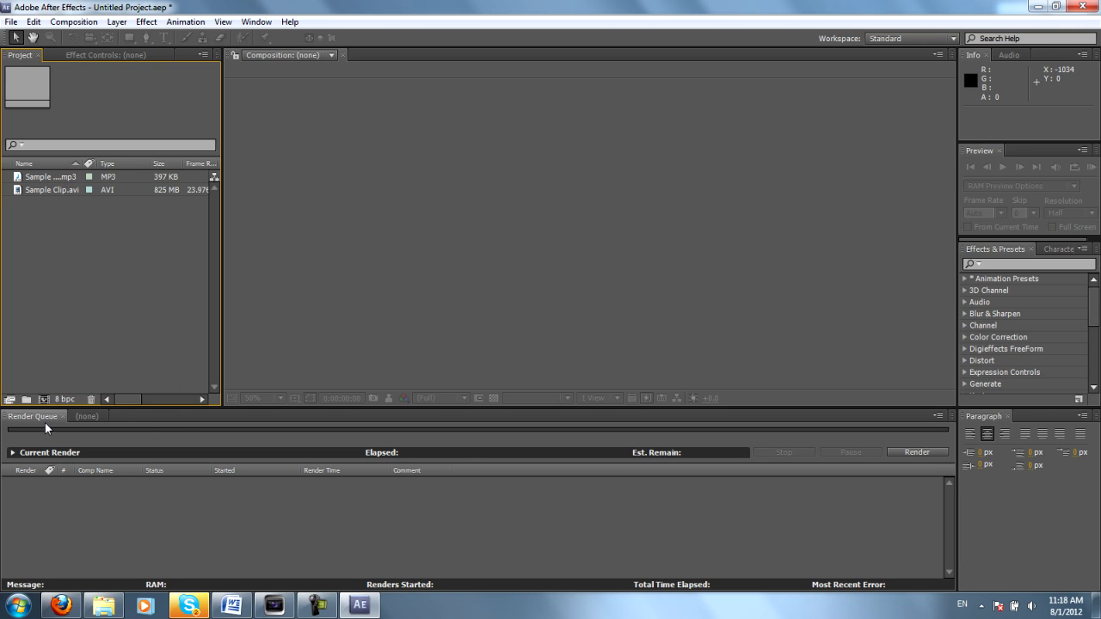
- Scrub the Sample Clip composition's time indicator around, settling back near the 3-second mark
{"action": "left_click", "coordinate": [86, 415]}
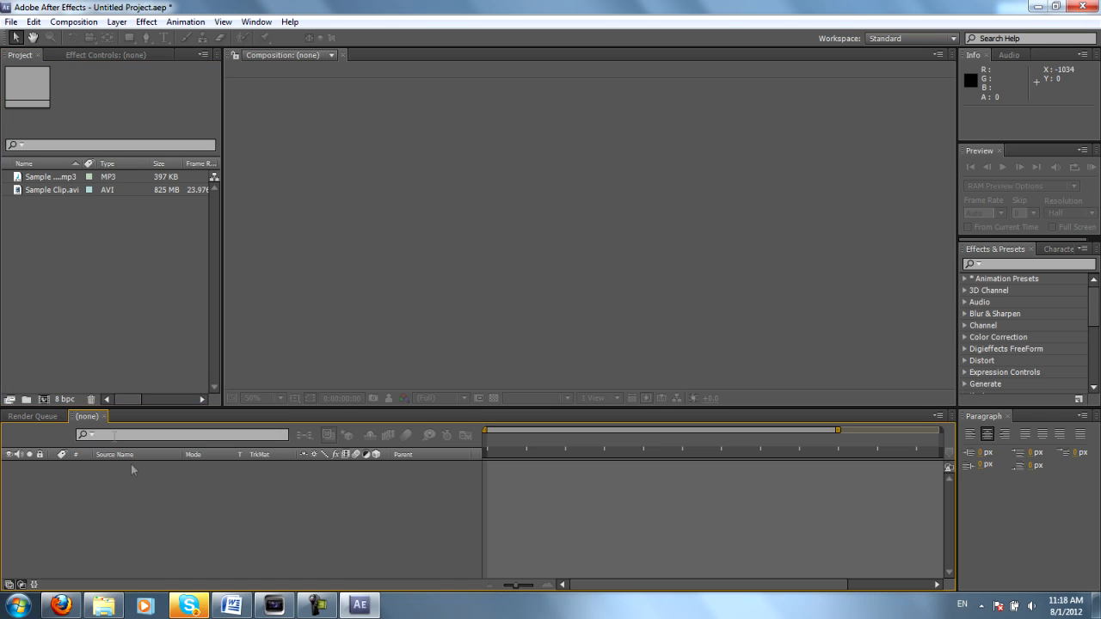
{"action": "mouse_move", "coordinate": [396, 495]}
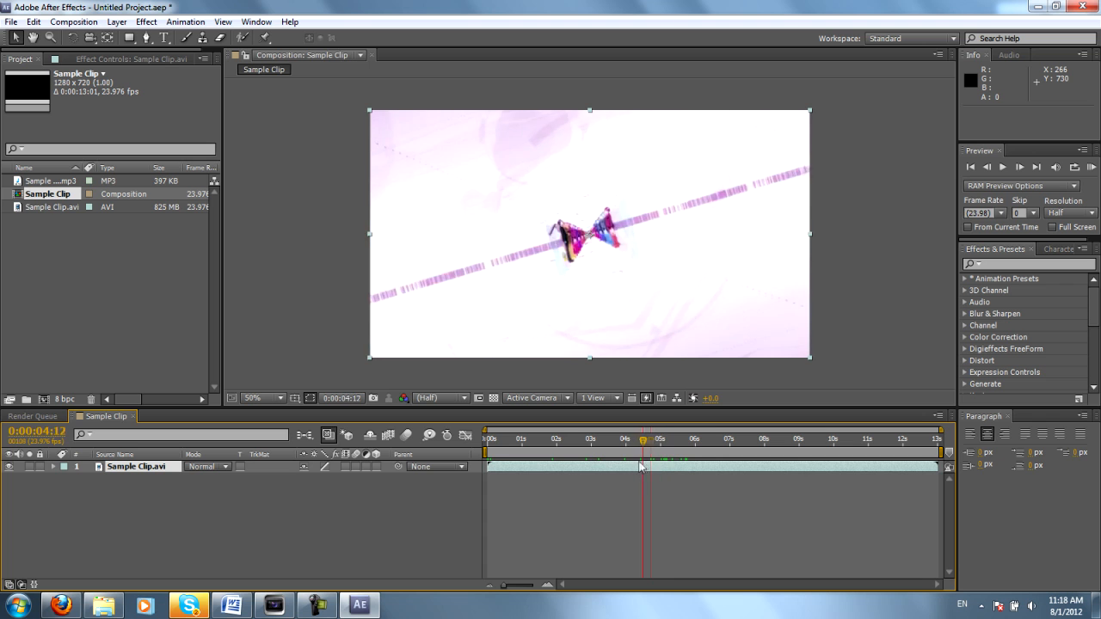
{"action": "left_click", "coordinate": [557, 439]}
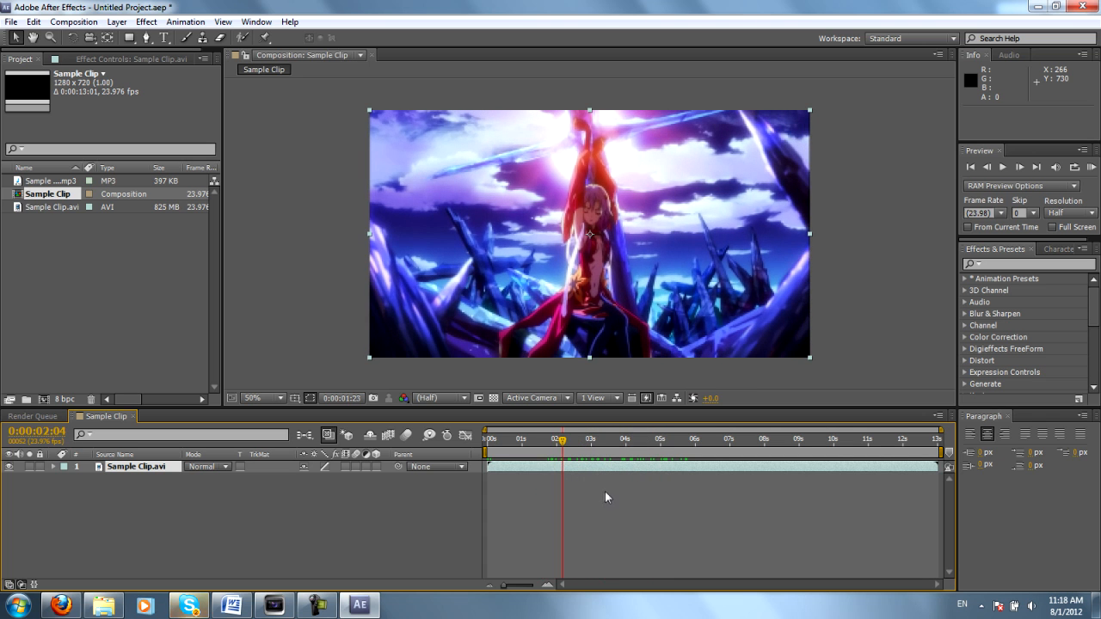
{"action": "left_click", "coordinate": [605, 438]}
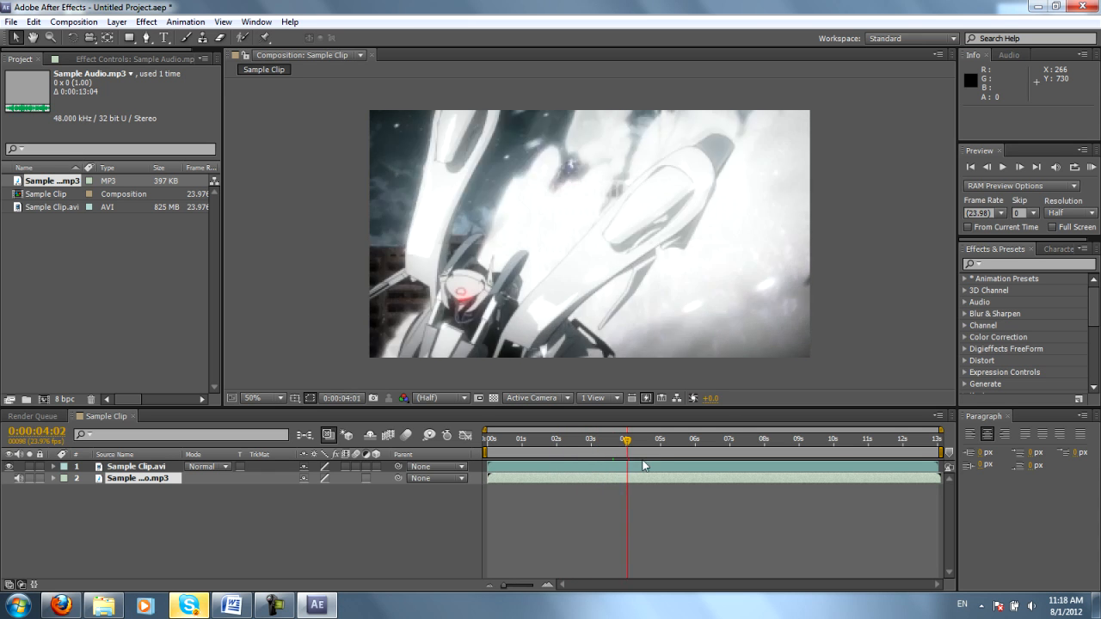
{"action": "left_click", "coordinate": [695, 440]}
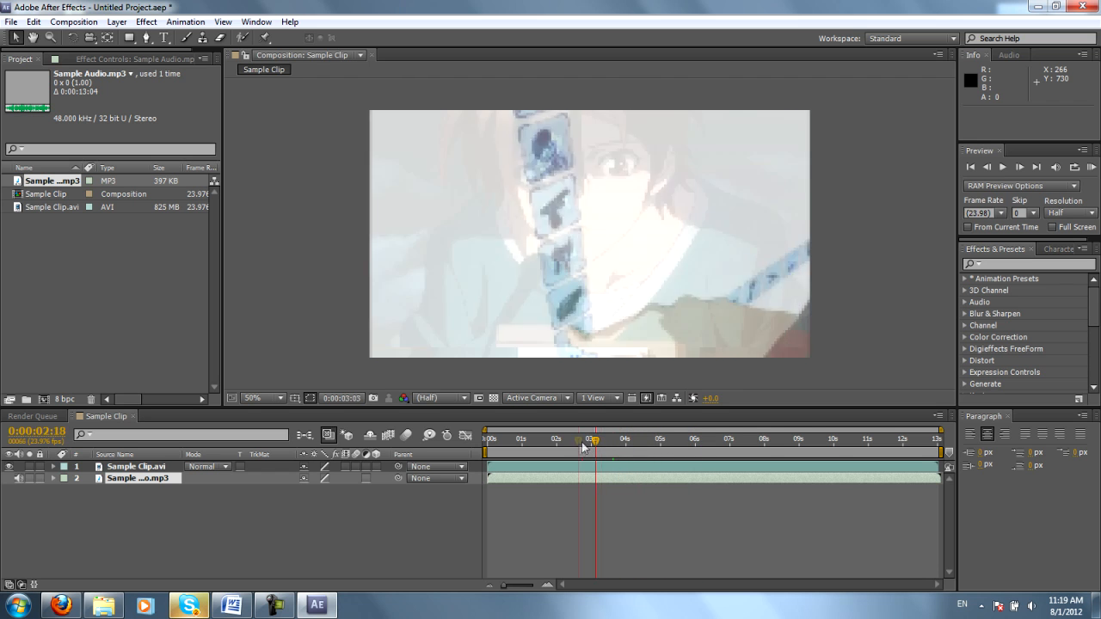
{"action": "left_click_drag", "start_coordinate": [592, 438], "coordinate": [823, 439]}
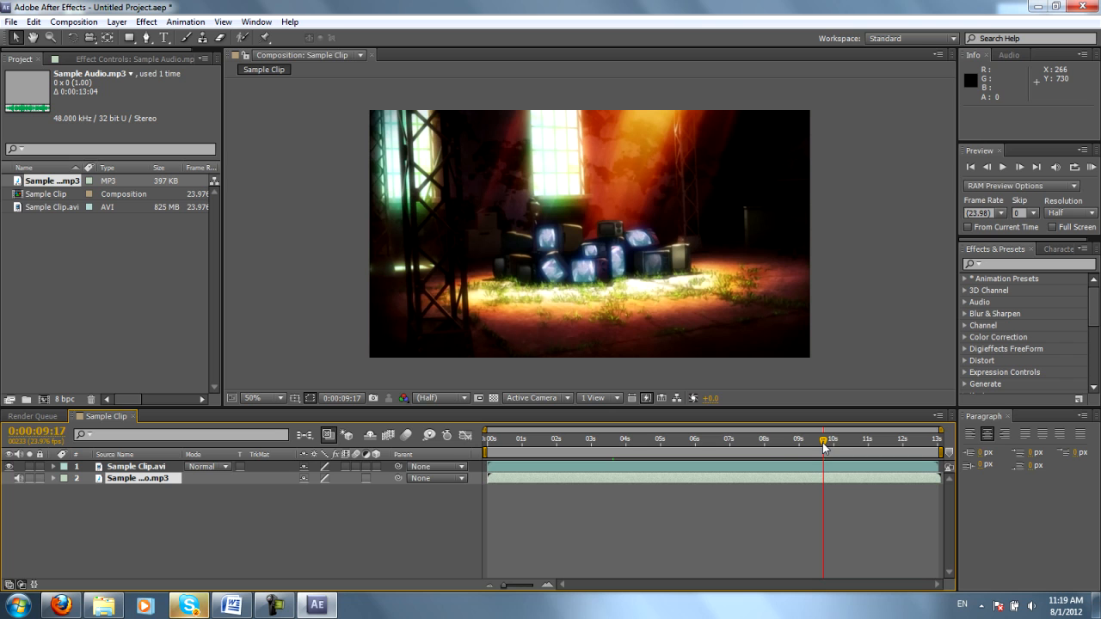
{"action": "left_click_drag", "start_coordinate": [829, 444], "coordinate": [819, 444]}
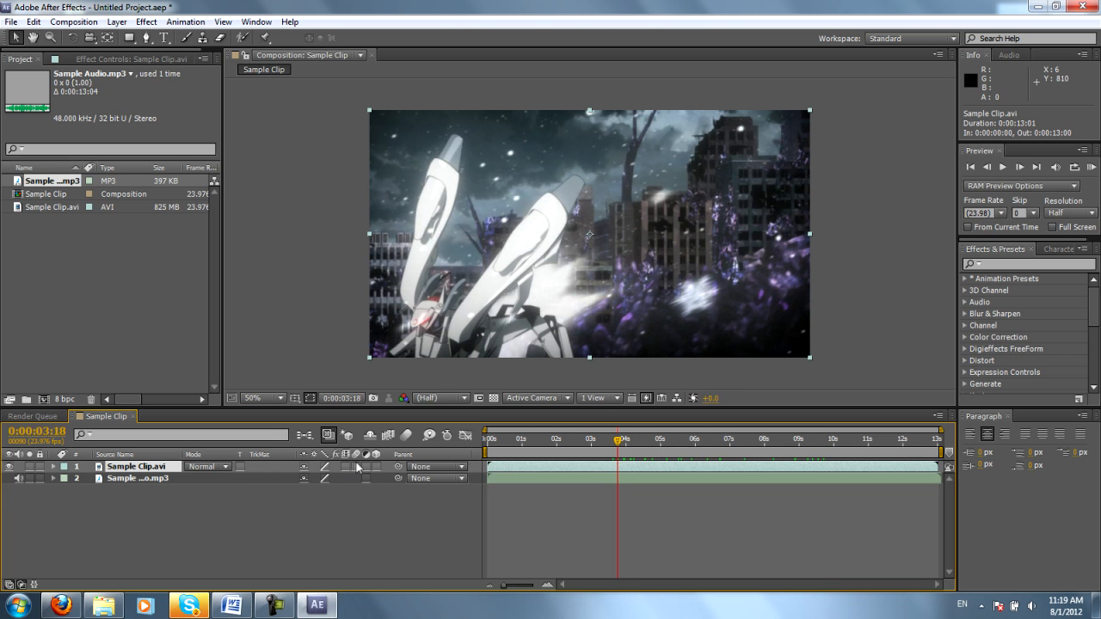
{"action": "mouse_move", "coordinate": [358, 447]}
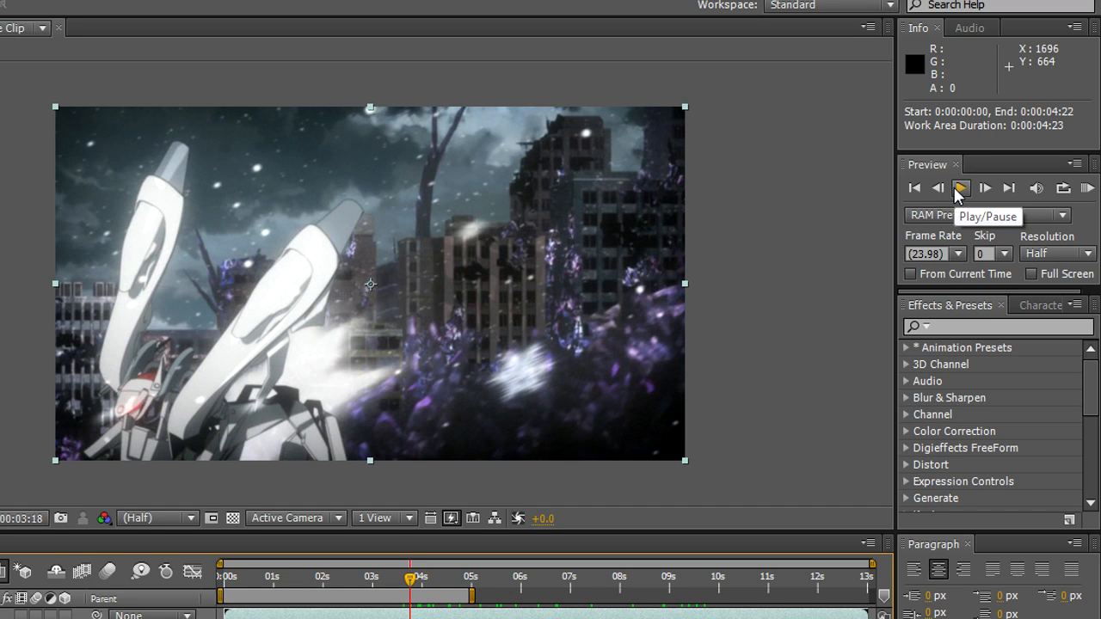
- Run a RAM preview of the Sample Clip composition with audio, then stop it
{"action": "left_click", "coordinate": [960, 188]}
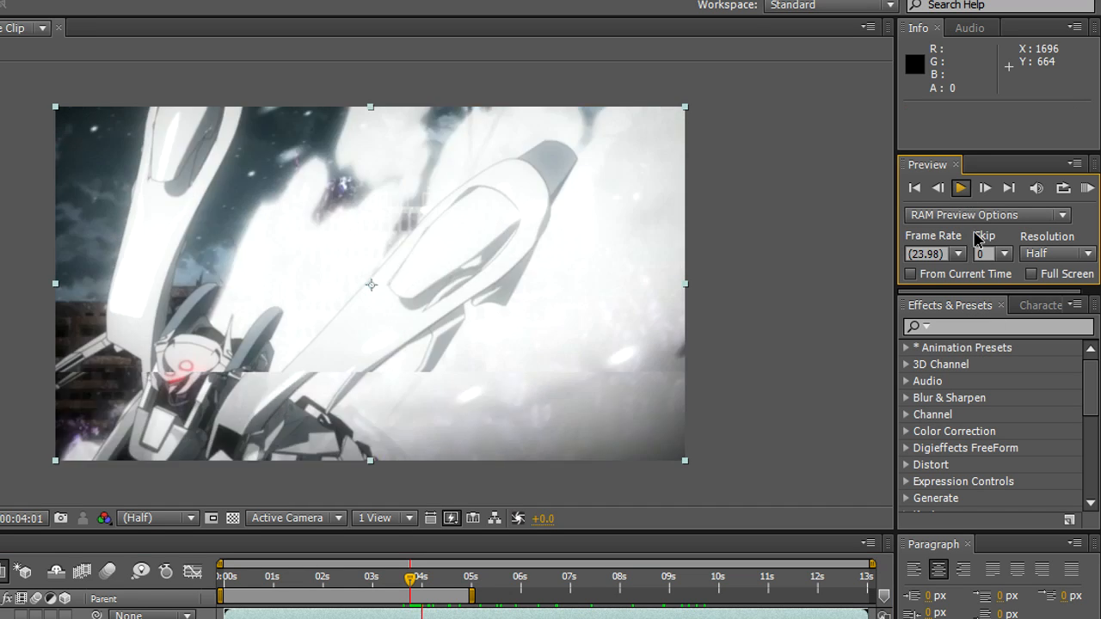
{"action": "left_click", "coordinate": [960, 187]}
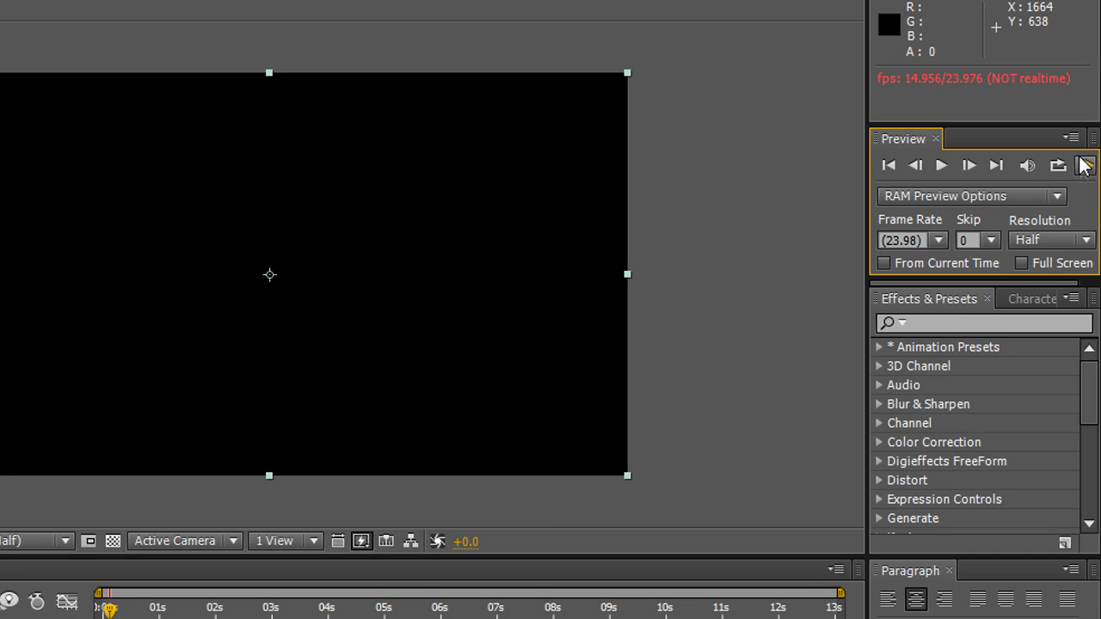
{"action": "mouse_move", "coordinate": [1085, 165]}
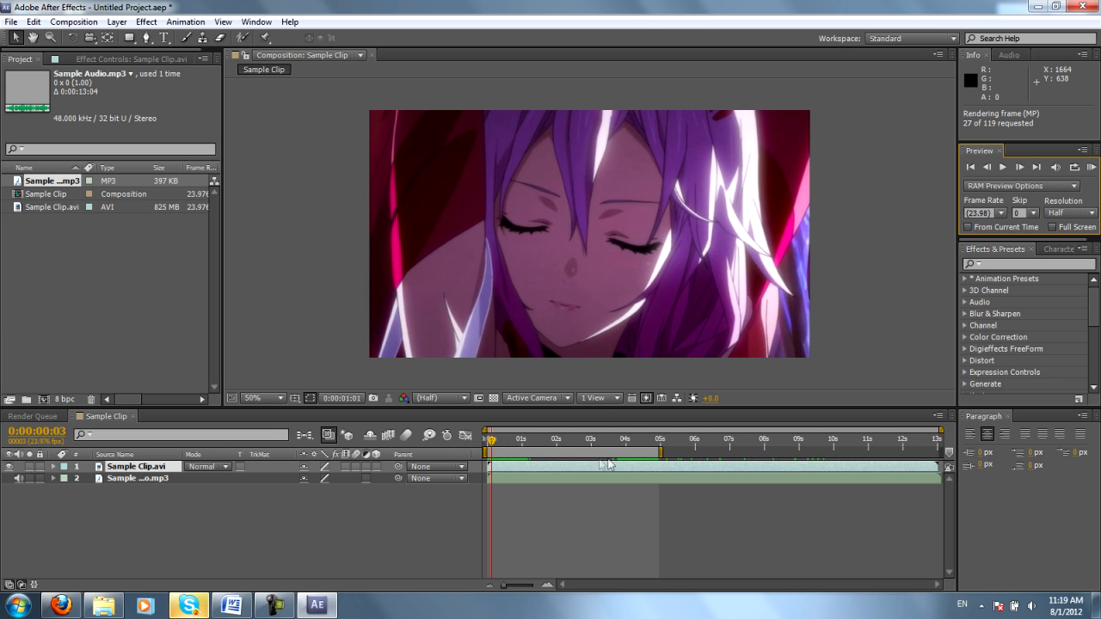
{"action": "left_click", "coordinate": [576, 440]}
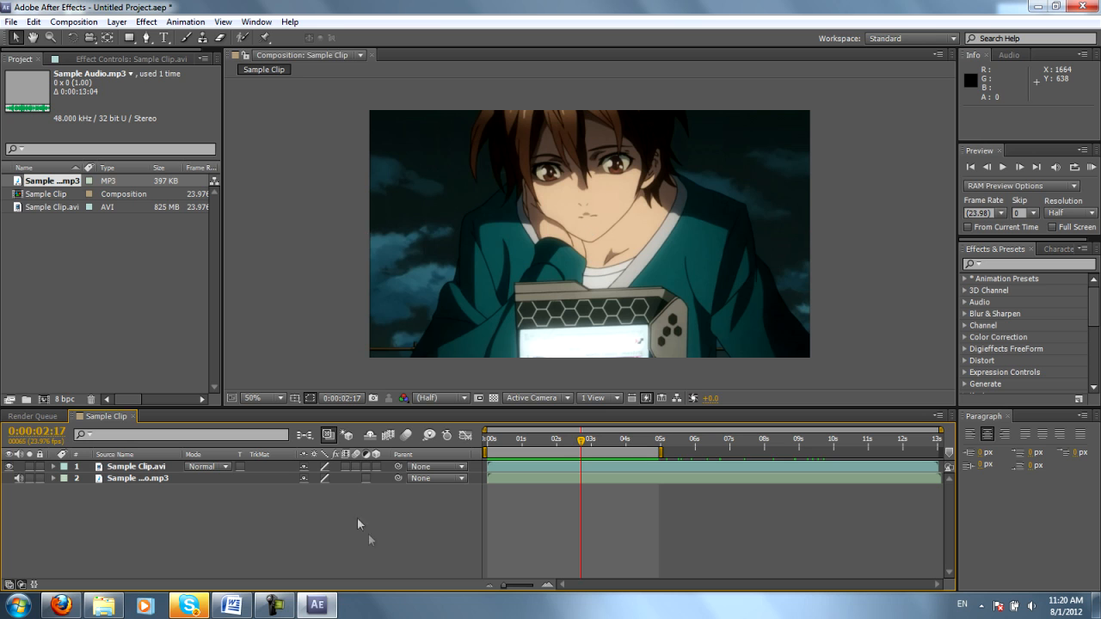
{"action": "mouse_move", "coordinate": [208, 526]}
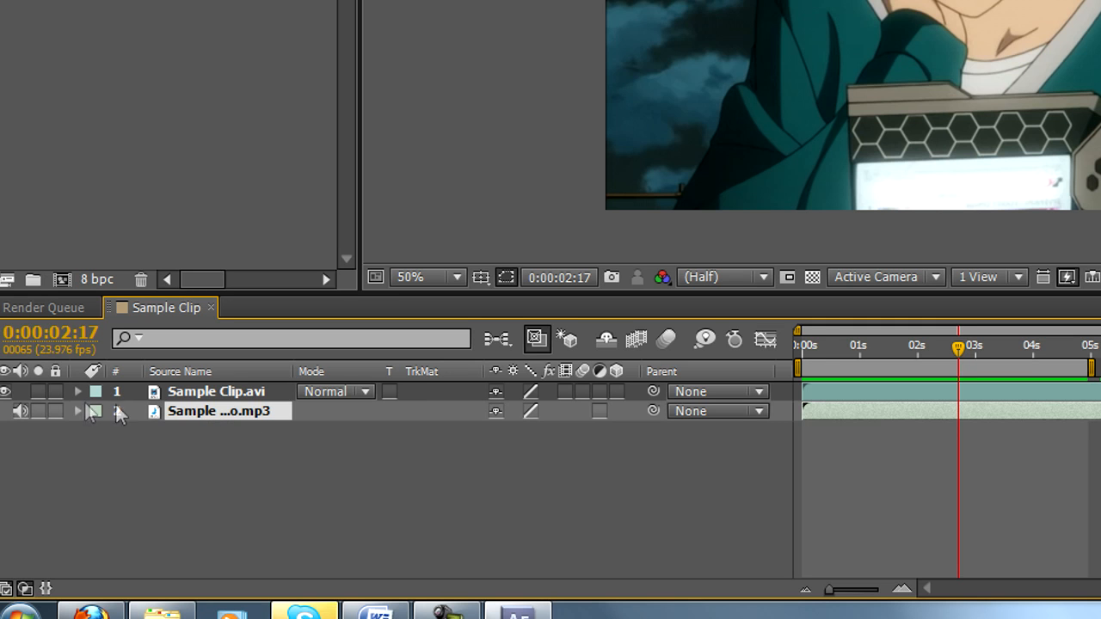
- Twirl open the Sample Audio.mp3 layer to show its Audio Levels and waveform
{"action": "left_click", "coordinate": [77, 411]}
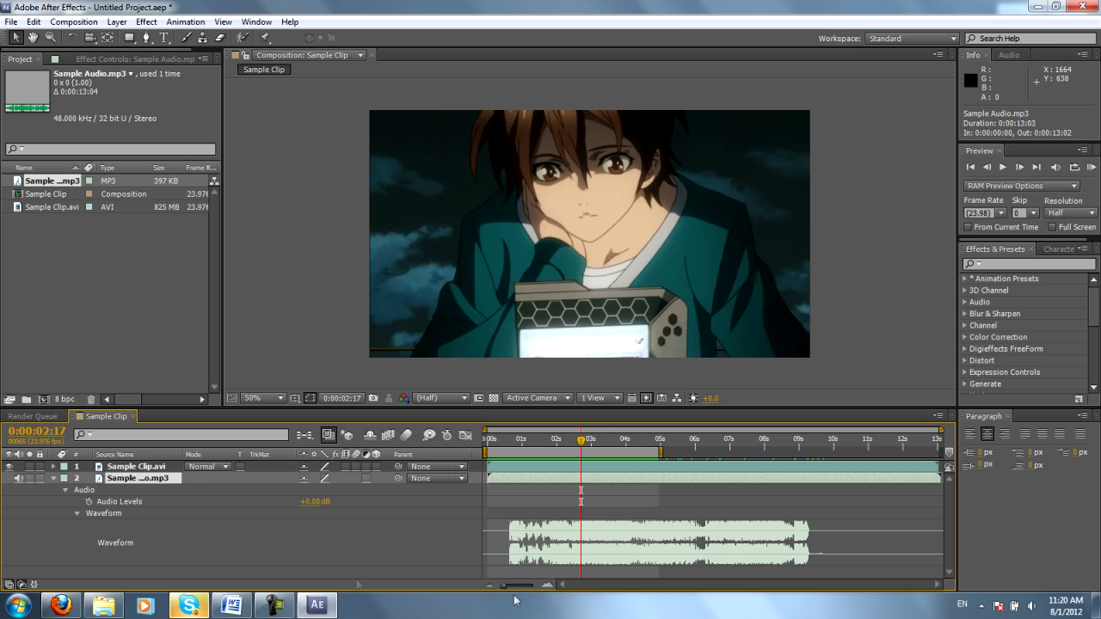
{"action": "mouse_move", "coordinate": [581, 444]}
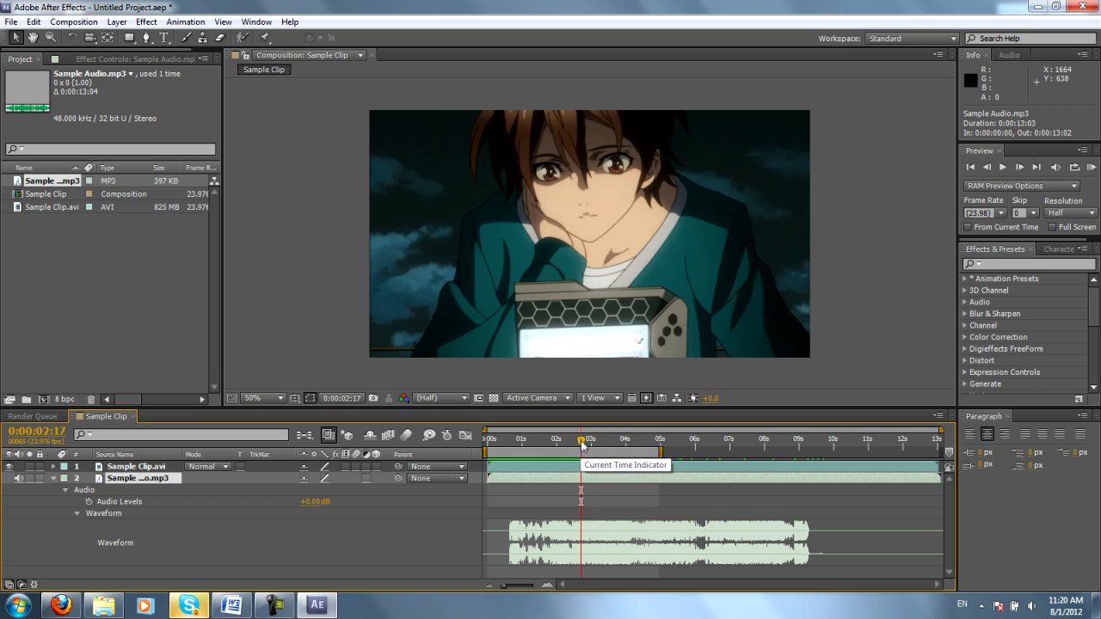
{"action": "mouse_move", "coordinate": [250, 473]}
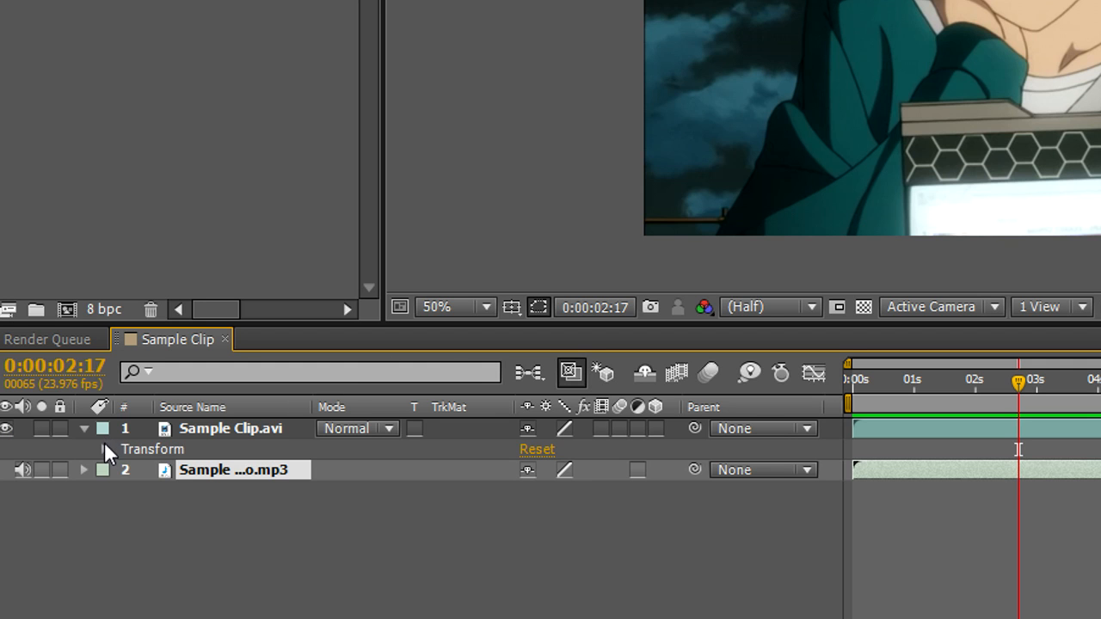
- Expand Sample Clip.avi's Transform group and select its Position property
{"action": "left_click", "coordinate": [103, 449]}
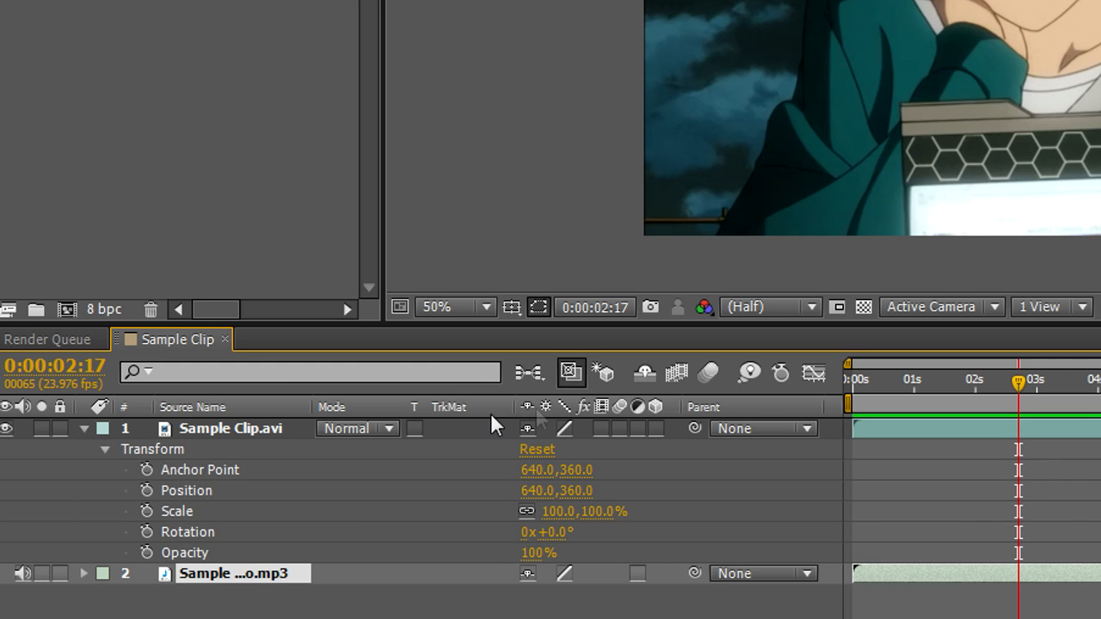
{"action": "mouse_move", "coordinate": [203, 481]}
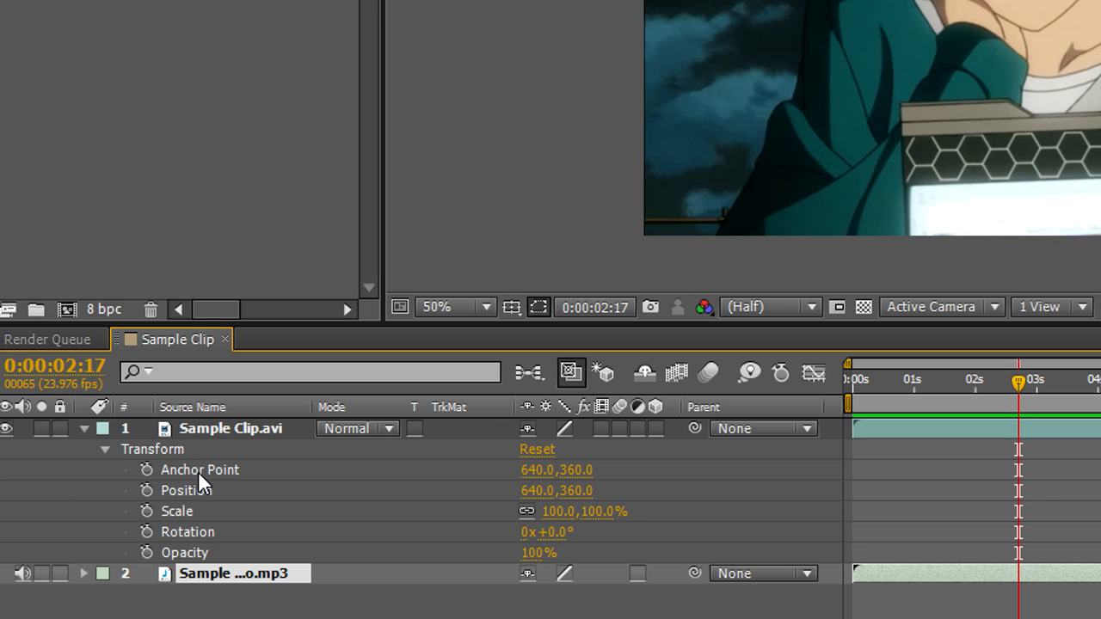
{"action": "mouse_move", "coordinate": [323, 589]}
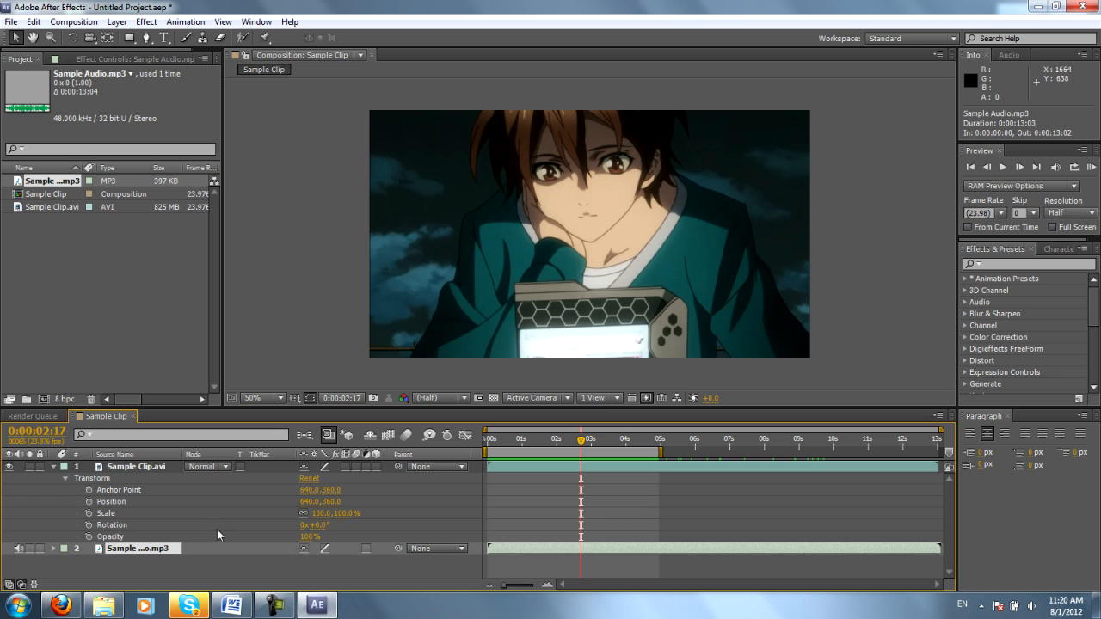
{"action": "mouse_move", "coordinate": [117, 512]}
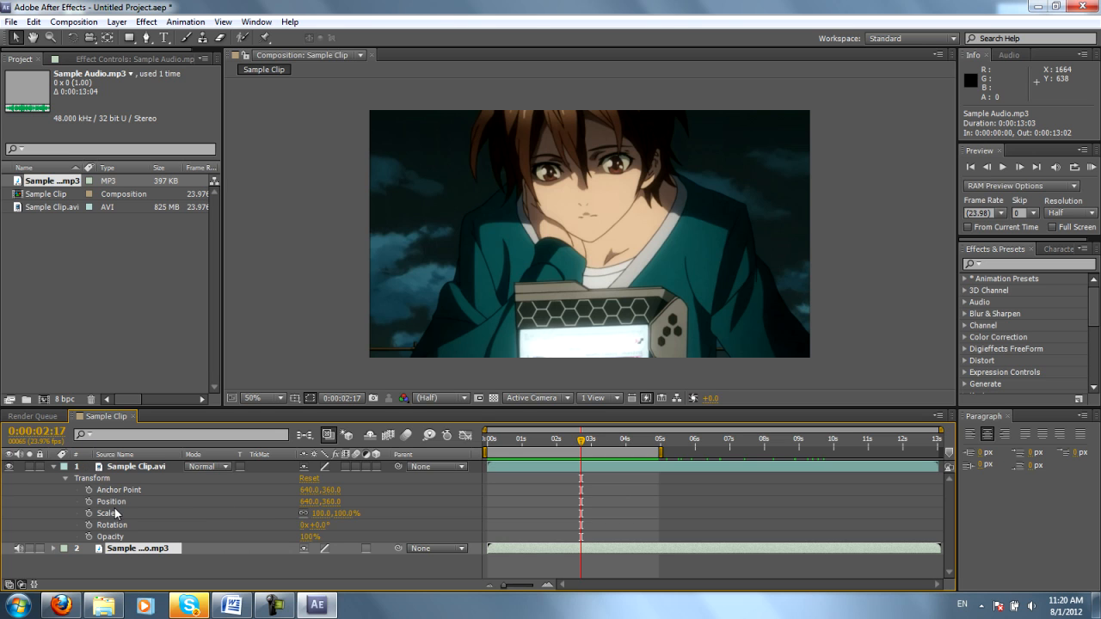
{"action": "left_click", "coordinate": [138, 466]}
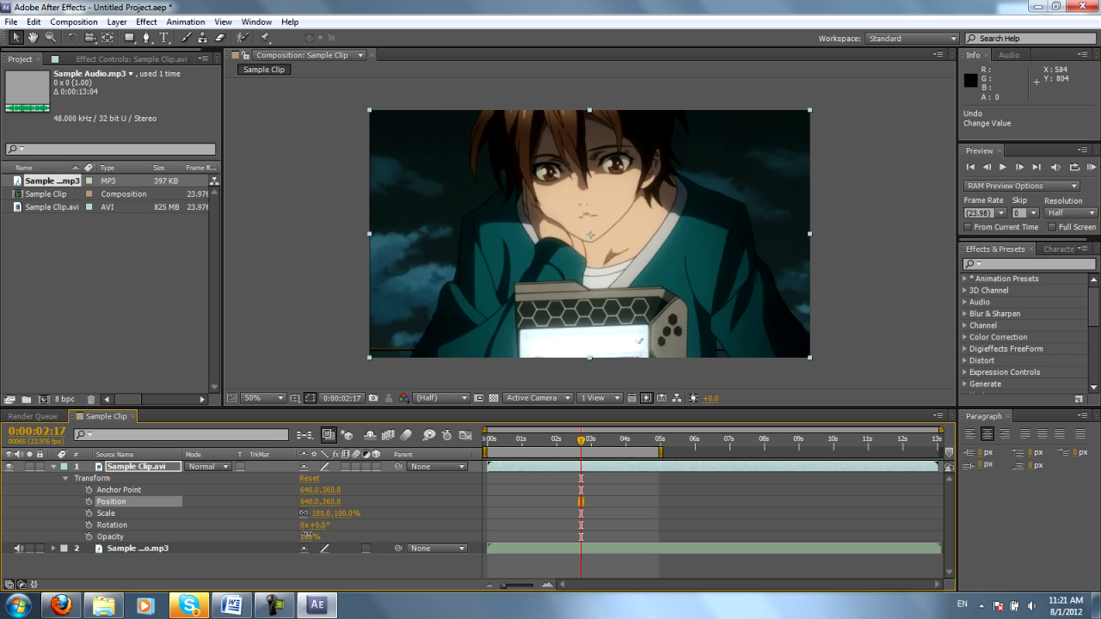
{"action": "mouse_move", "coordinate": [295, 530]}
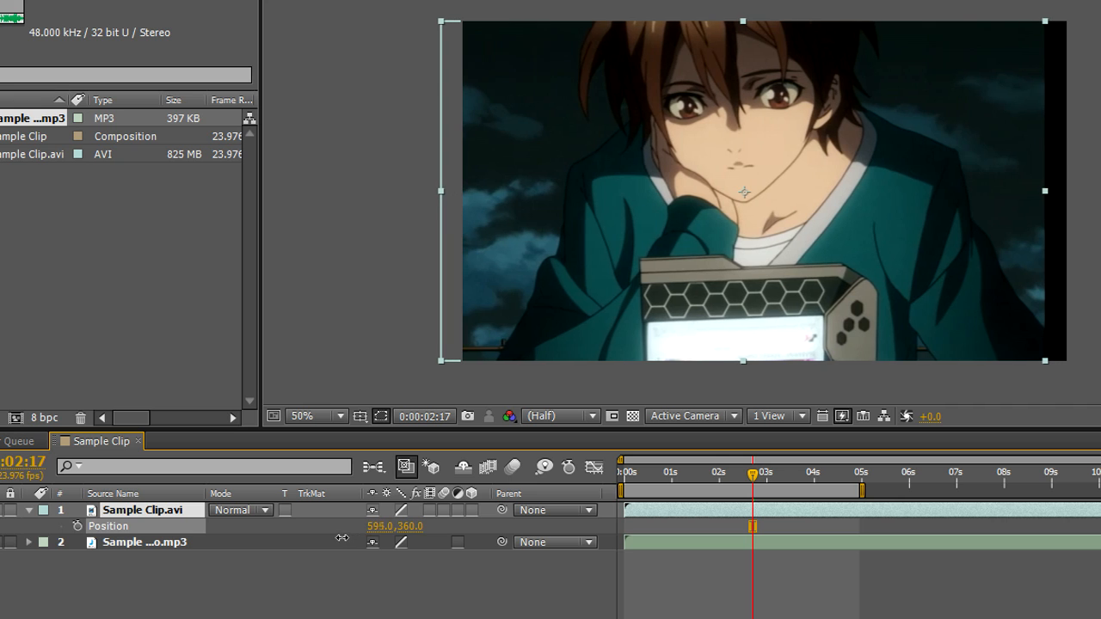
- Nudge the Sample Clip.avi layer right and up in the frame, then restore it to centre
{"action": "double_click", "coordinate": [396, 526]}
{"action": "type", "text": "640"}
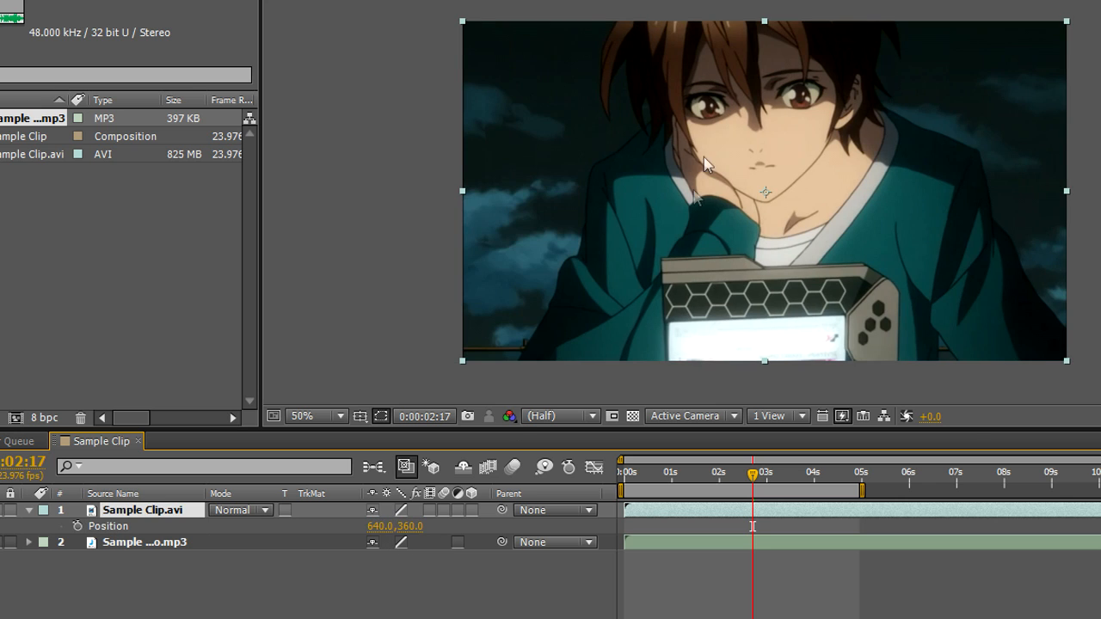
{"action": "mouse_move", "coordinate": [908, 175]}
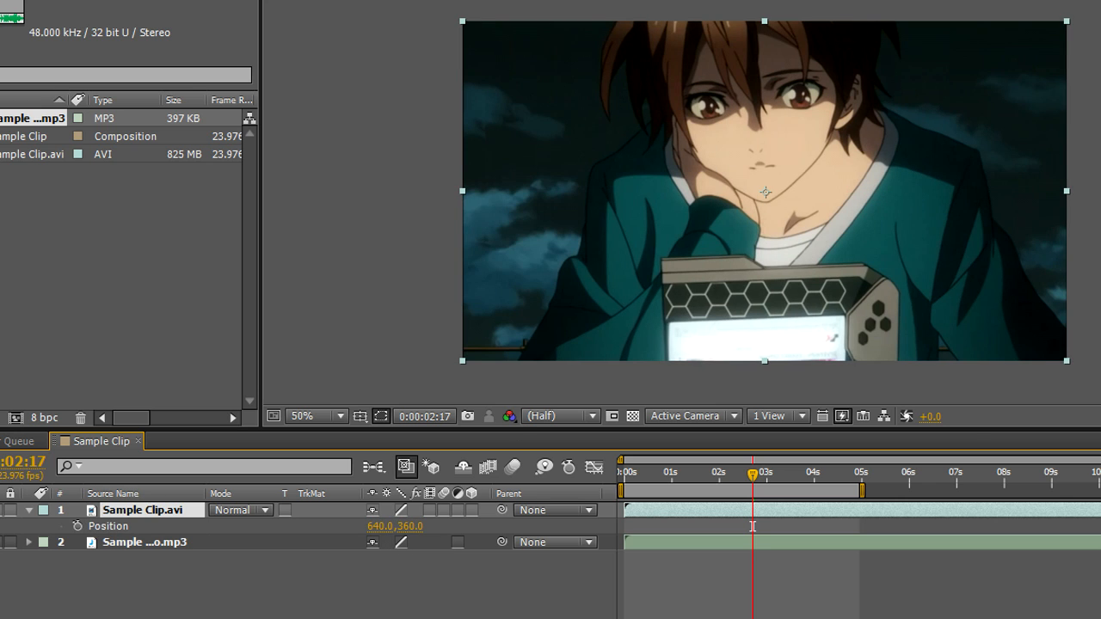
{"action": "mouse_move", "coordinate": [473, 31]}
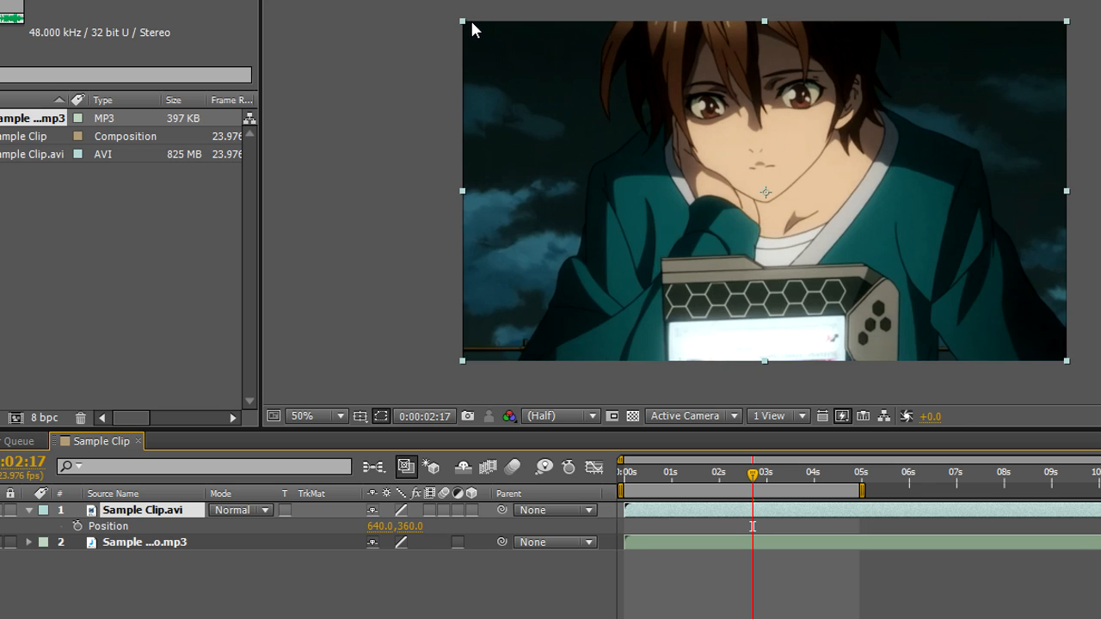
{"action": "mouse_move", "coordinate": [1058, 328]}
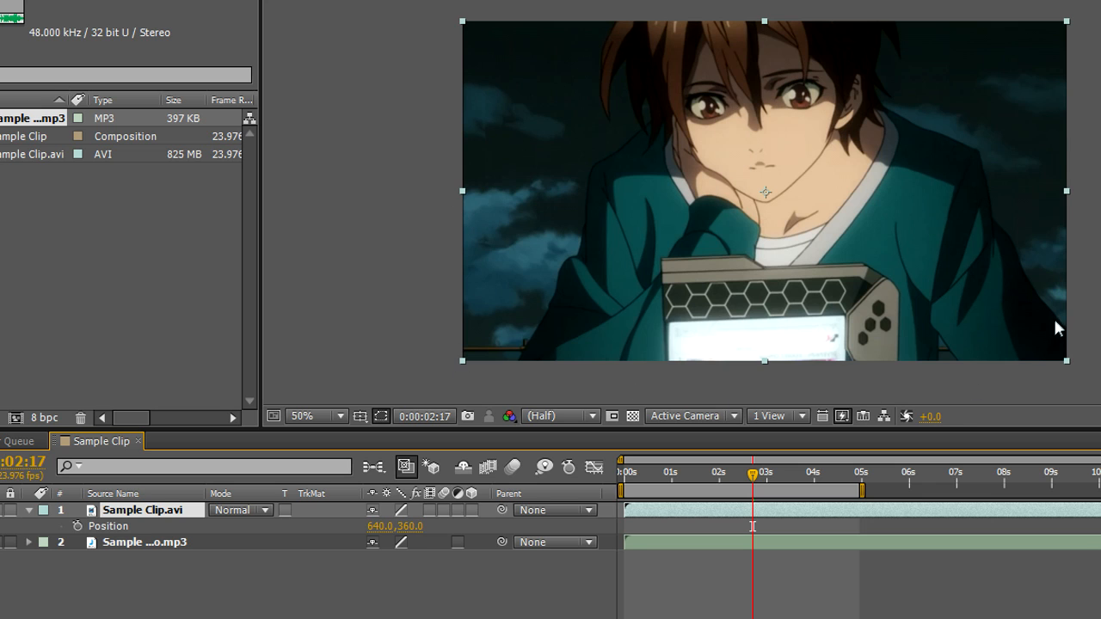
{"action": "mouse_move", "coordinate": [863, 155]}
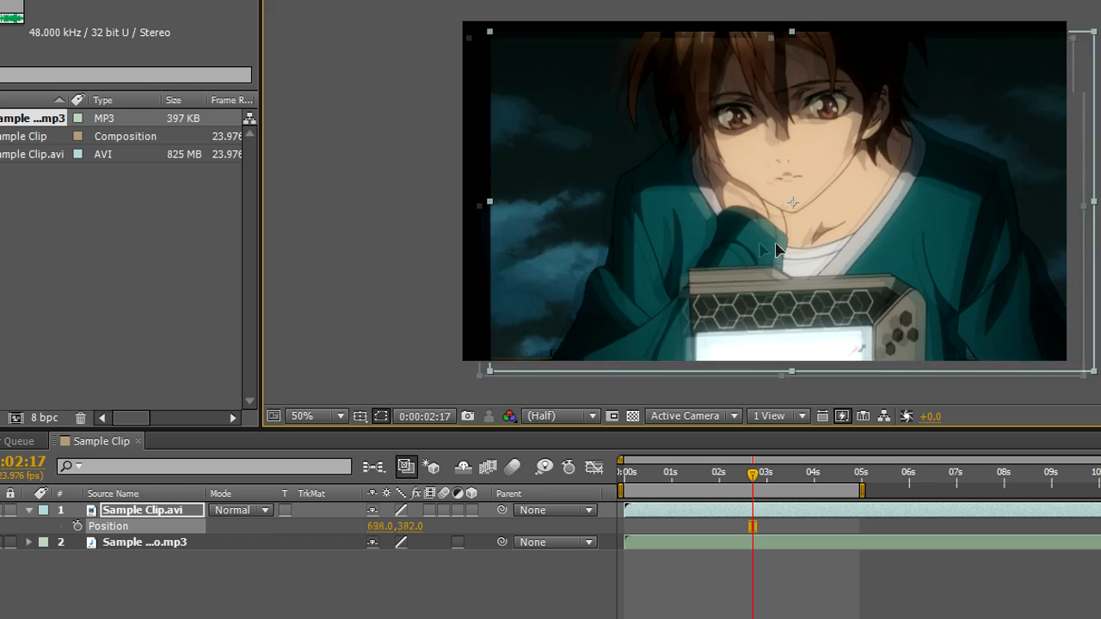
{"action": "left_click_drag", "start_coordinate": [778, 250], "coordinate": [697, 217]}
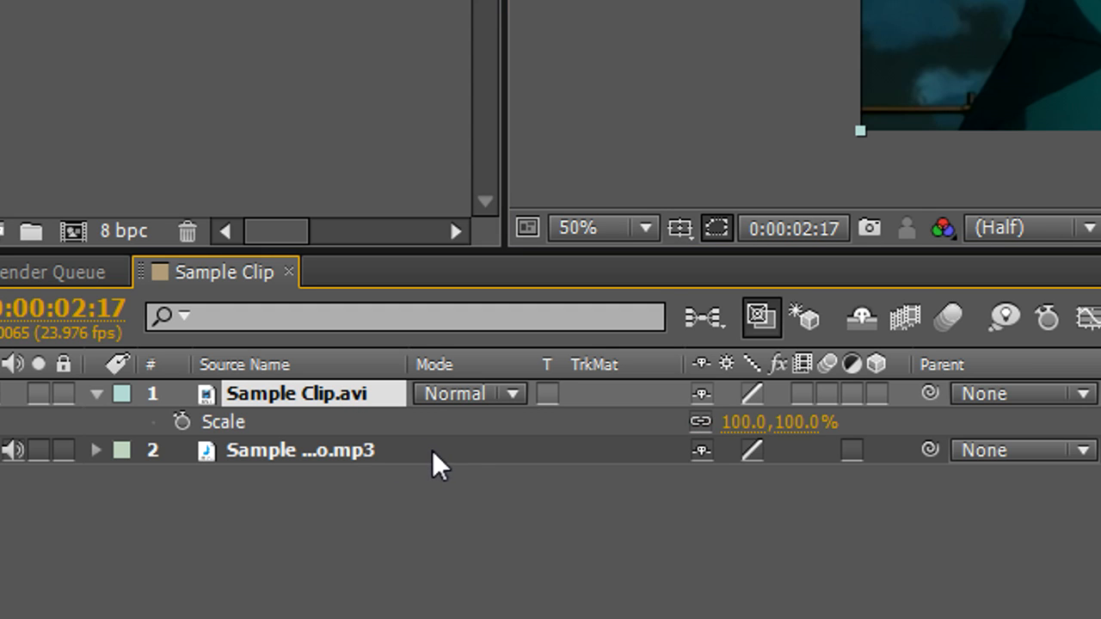
{"action": "left_click_drag", "start_coordinate": [748, 421], "coordinate": [760, 422]}
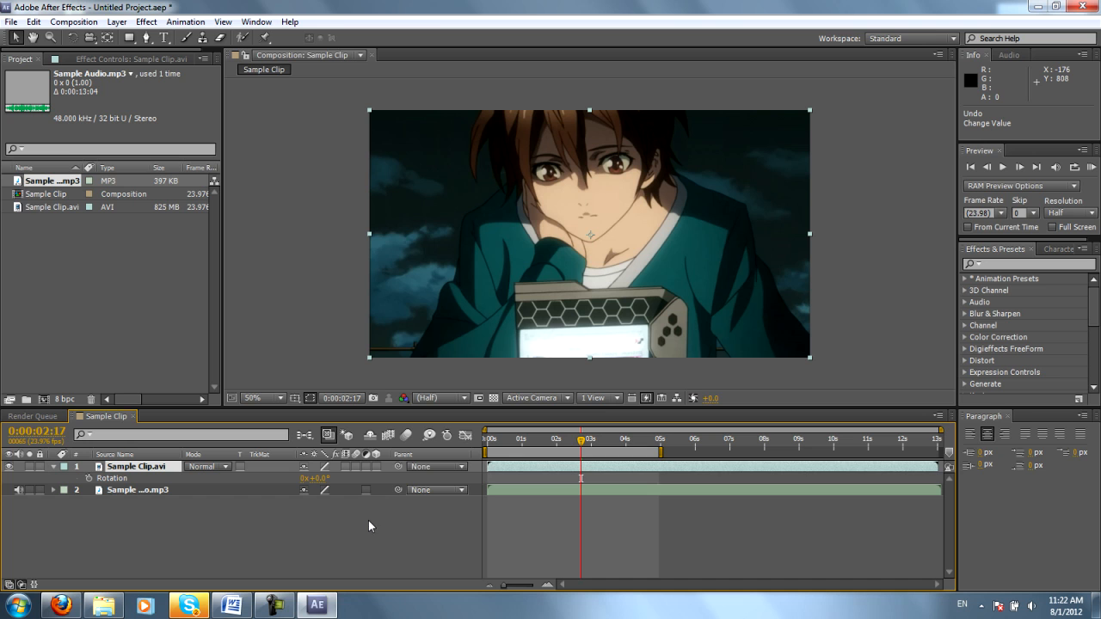
{"action": "mouse_move", "coordinate": [361, 540]}
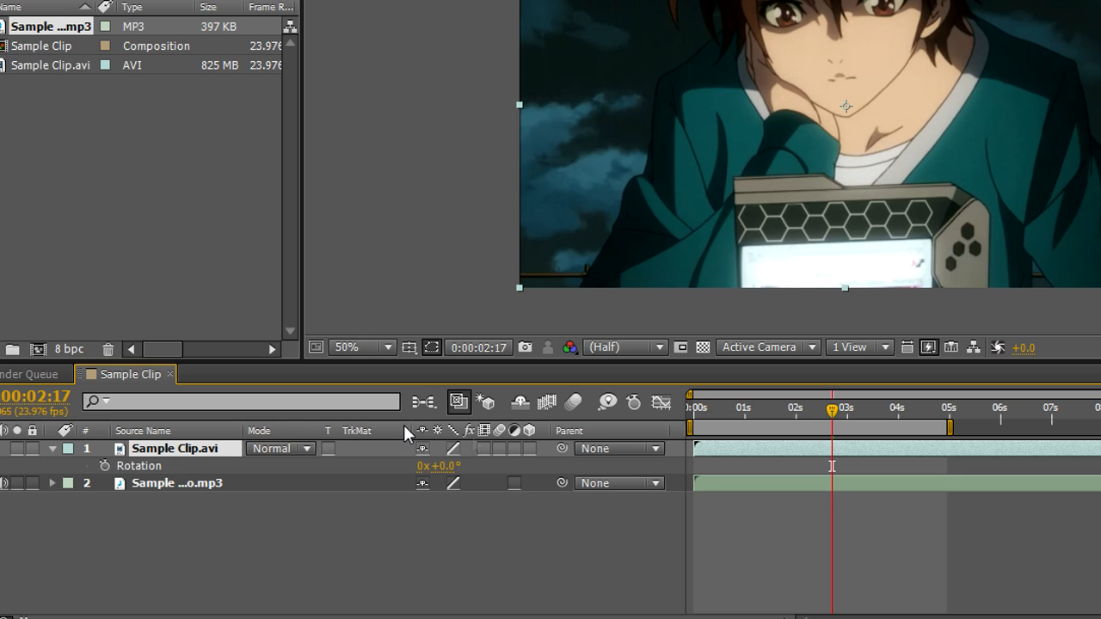
{"action": "mouse_move", "coordinate": [375, 437]}
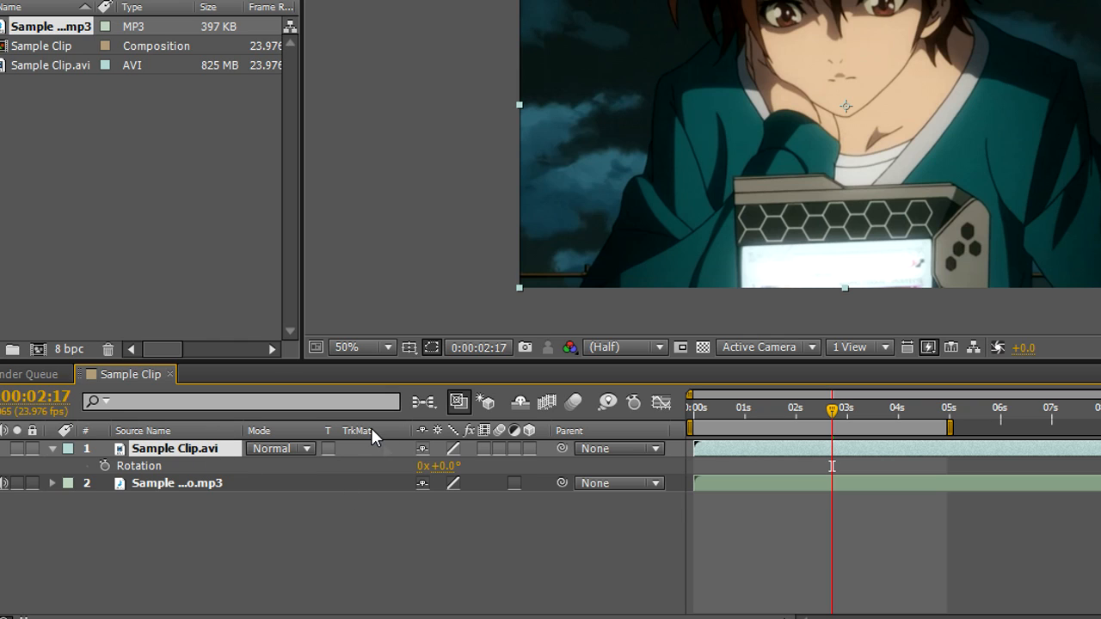
{"action": "mouse_move", "coordinate": [499, 485]}
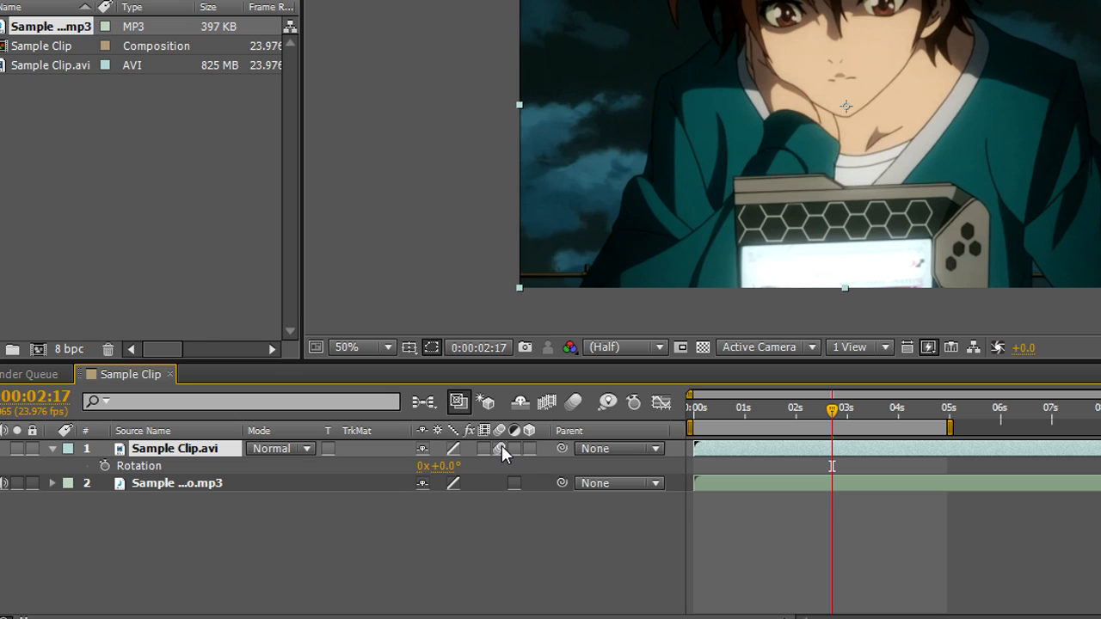
{"action": "mouse_move", "coordinate": [574, 405]}
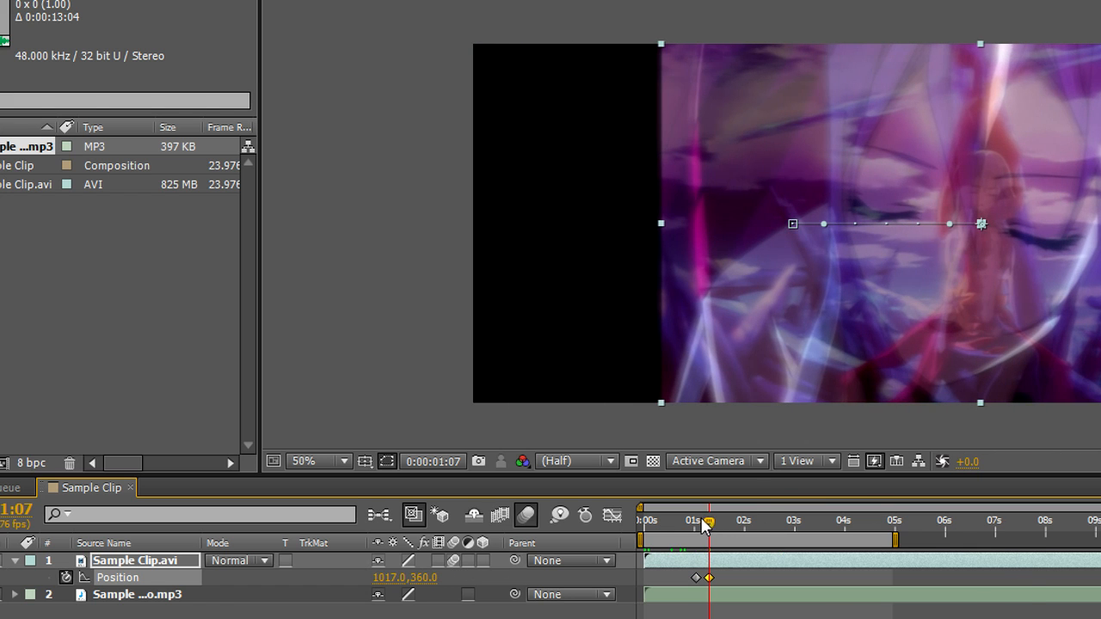
- Move the current time back to about 1:01 for the Position keyframe animation
{"action": "left_click_drag", "start_coordinate": [708, 523], "coordinate": [704, 523]}
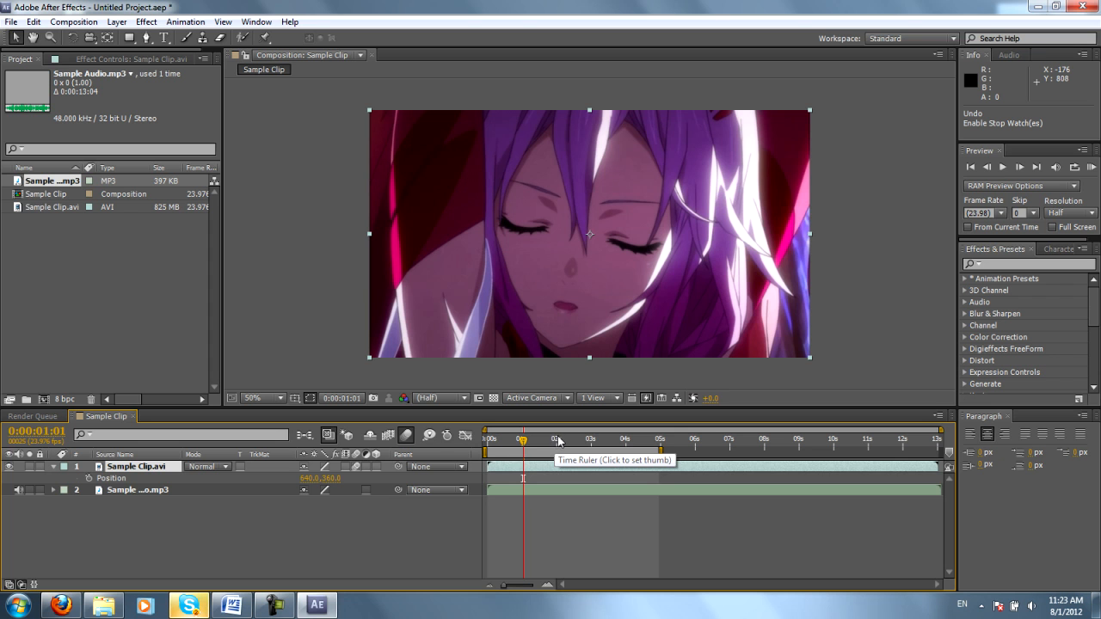
{"action": "mouse_move", "coordinate": [519, 449]}
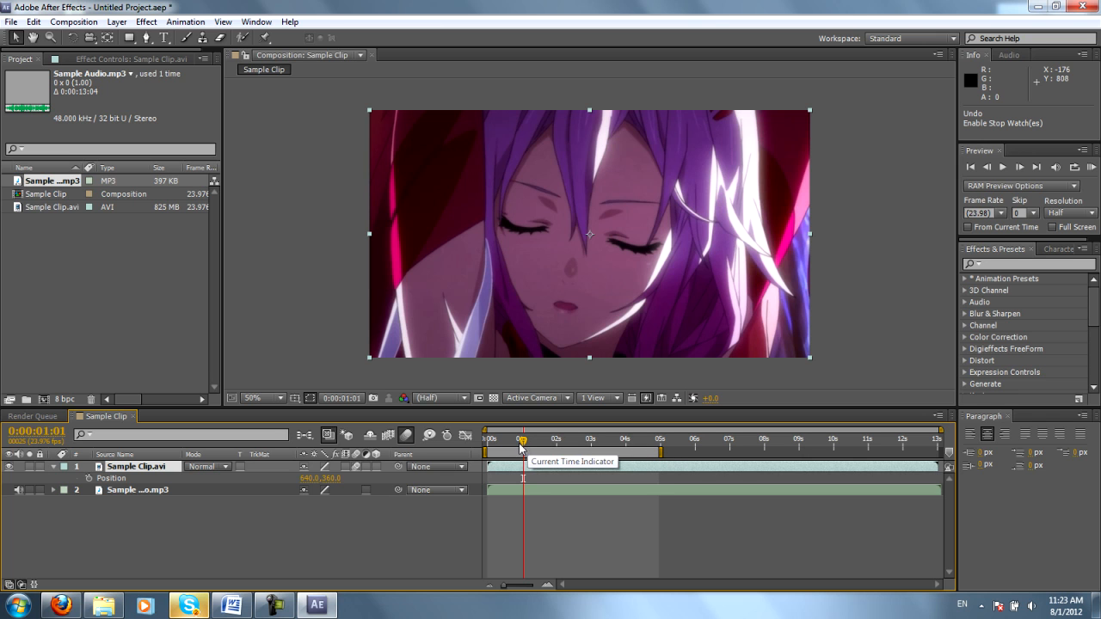
- Nudge the current time forward to about 1:23 and add a Position keyframe at 640,360
{"action": "left_click_drag", "start_coordinate": [523, 439], "coordinate": [533, 438]}
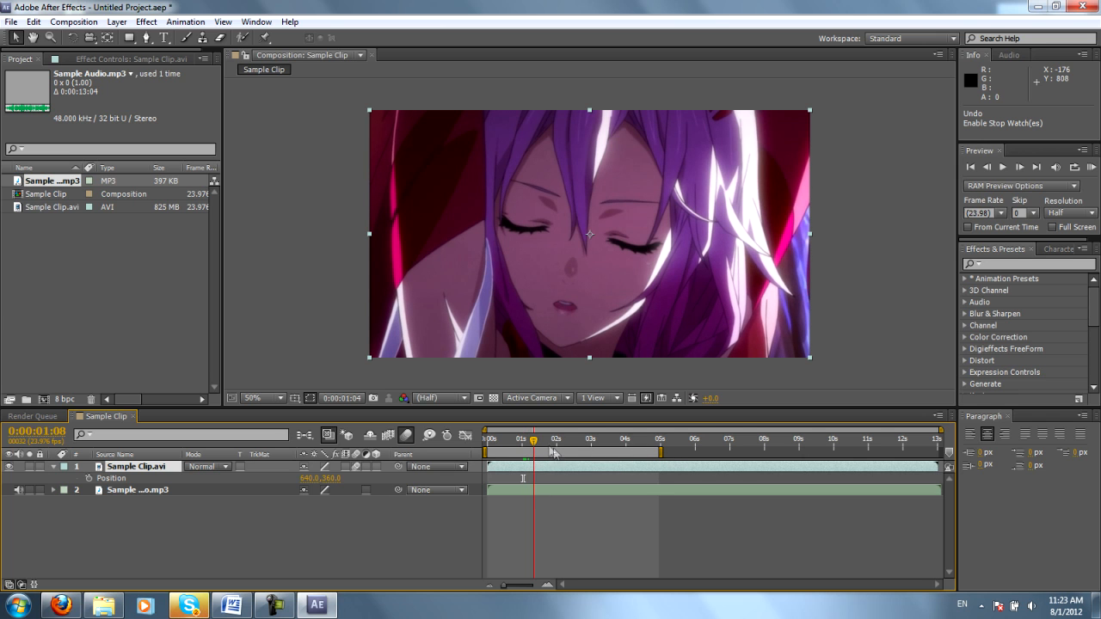
{"action": "left_click", "coordinate": [557, 439]}
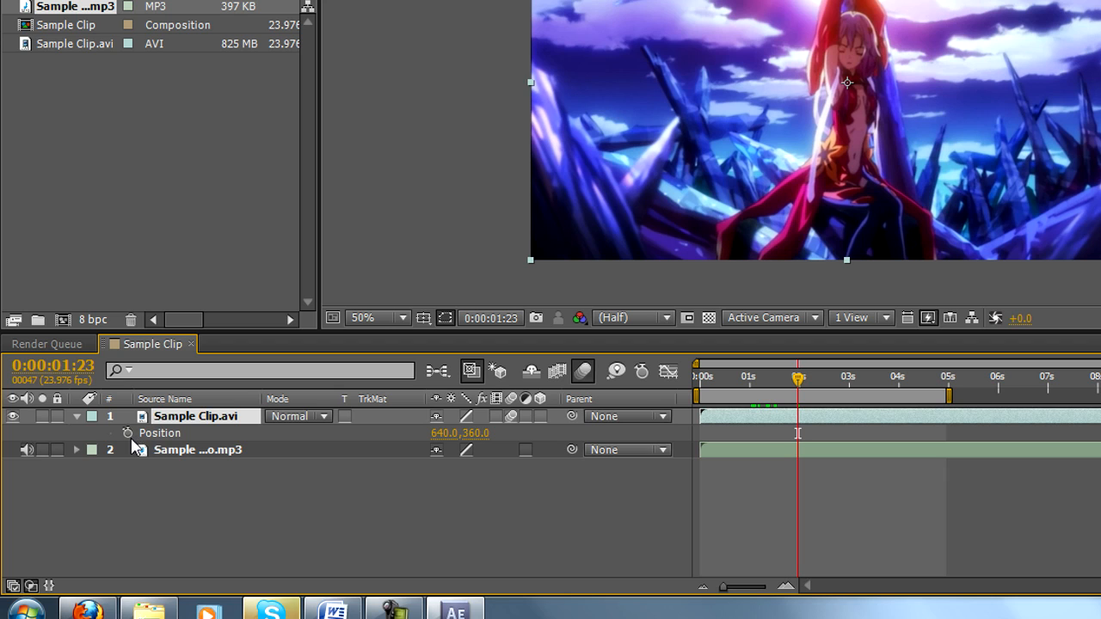
{"action": "mouse_move", "coordinate": [881, 283]}
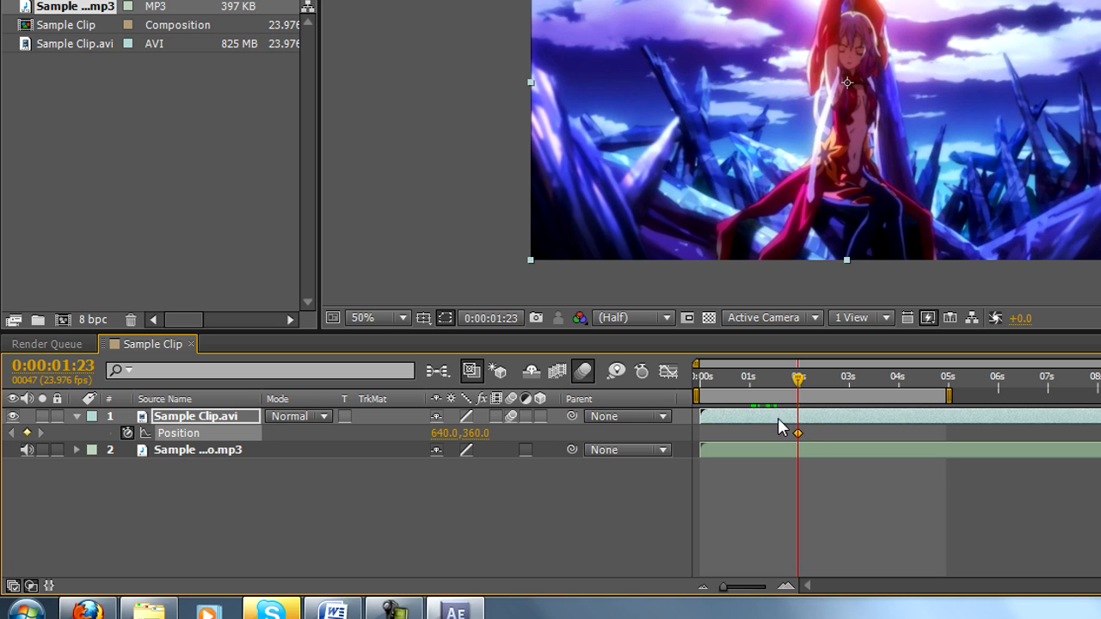
{"action": "mouse_move", "coordinate": [798, 433]}
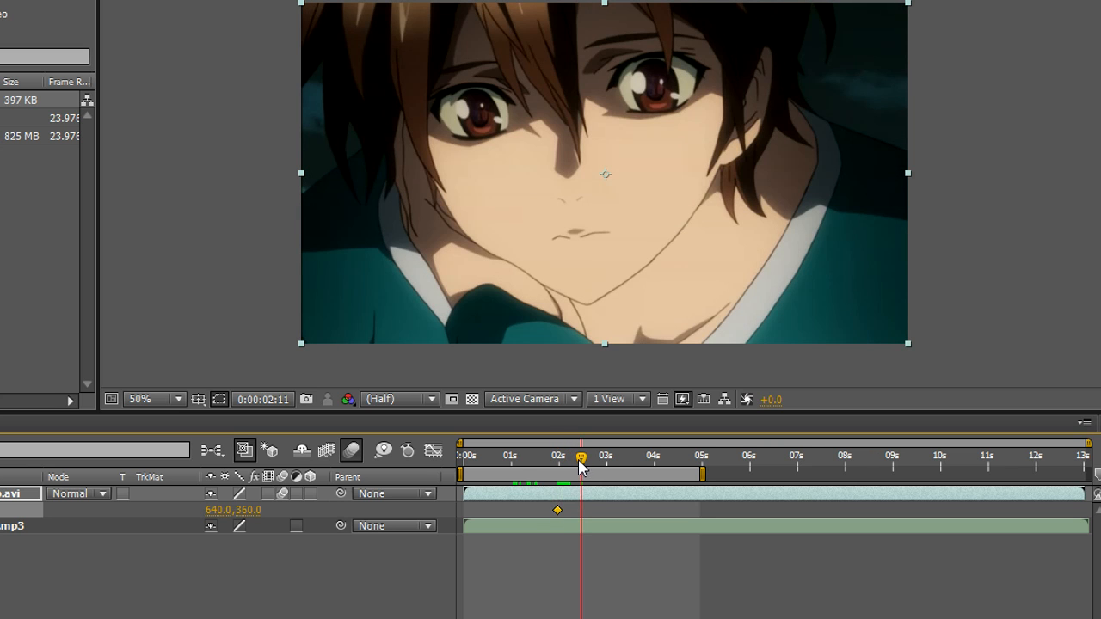
{"action": "mouse_move", "coordinate": [199, 440]}
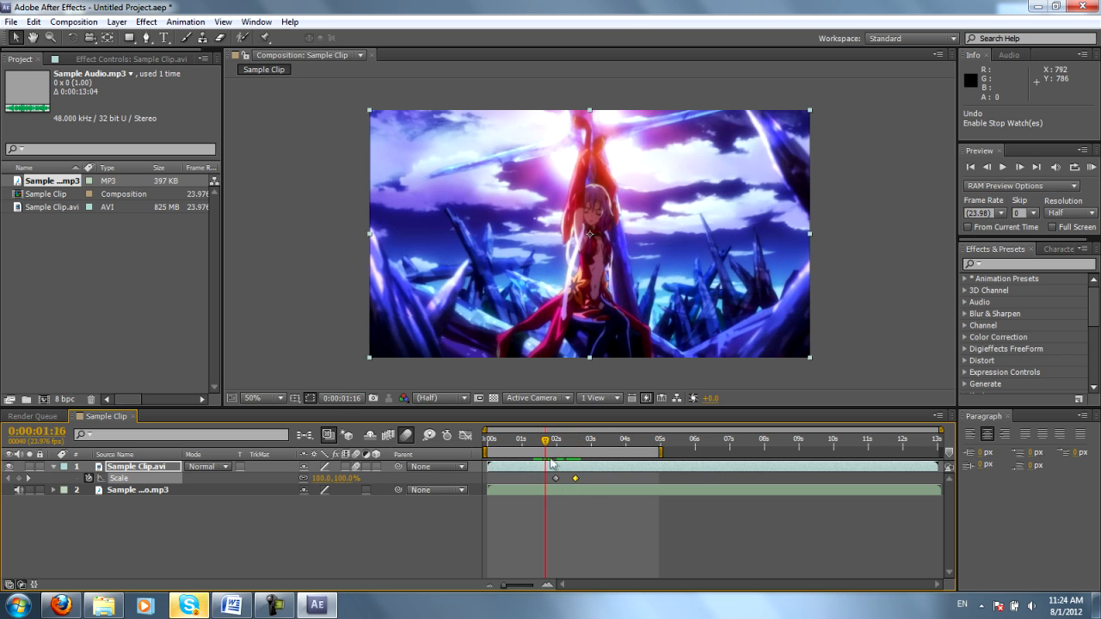
- Move the current time to about 2:13 for the Scale and Position keyframes
{"action": "left_click_drag", "start_coordinate": [543, 451], "coordinate": [556, 451]}
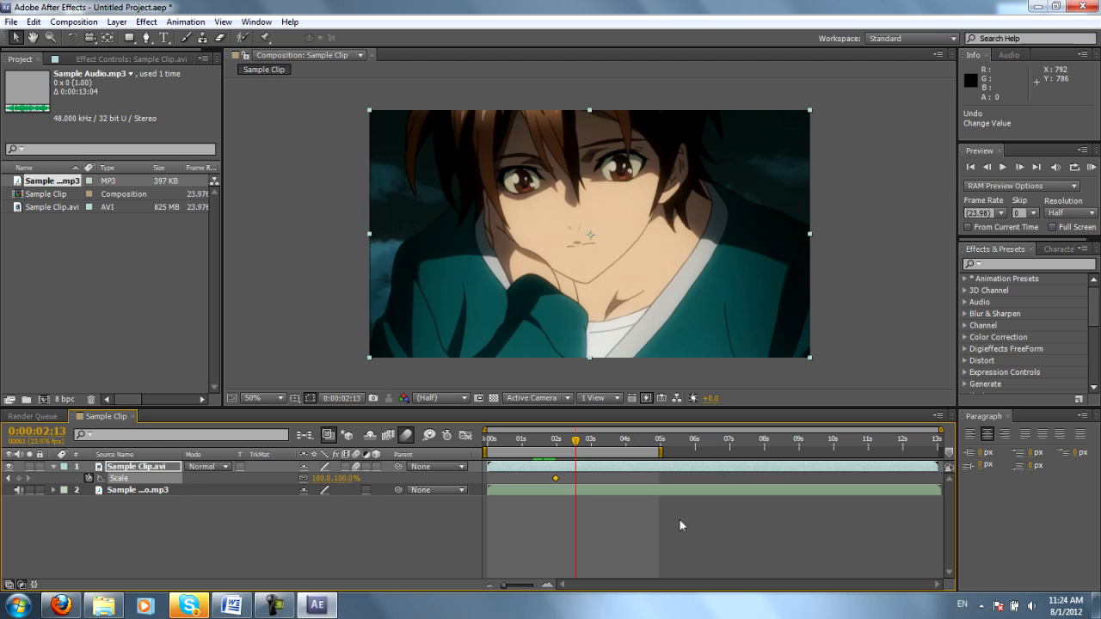
{"action": "mouse_move", "coordinate": [622, 520]}
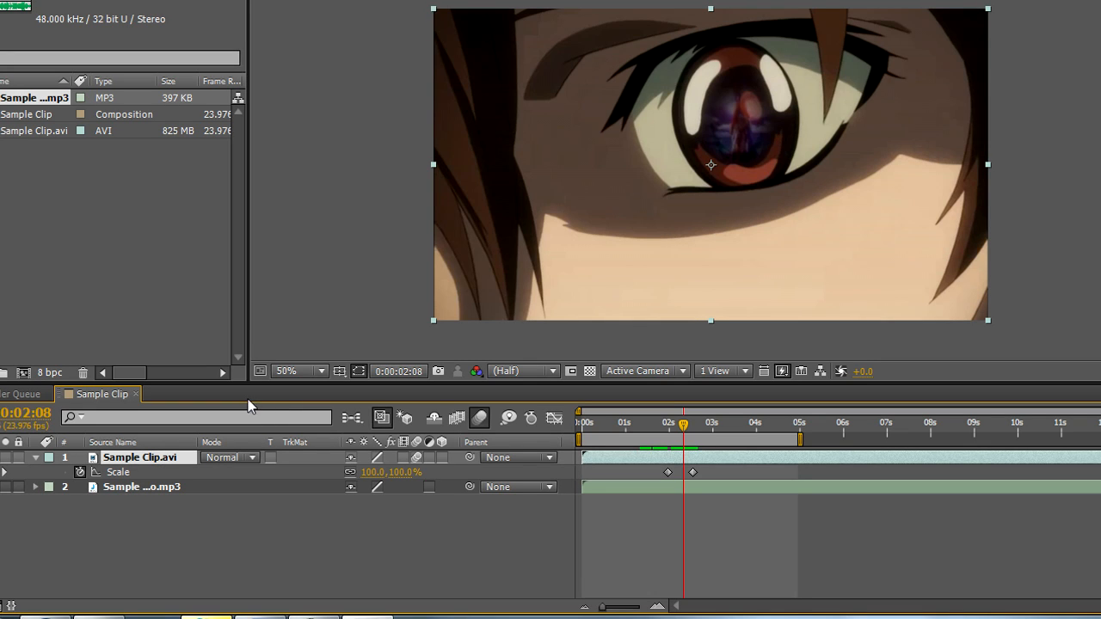
{"action": "mouse_move", "coordinate": [249, 344]}
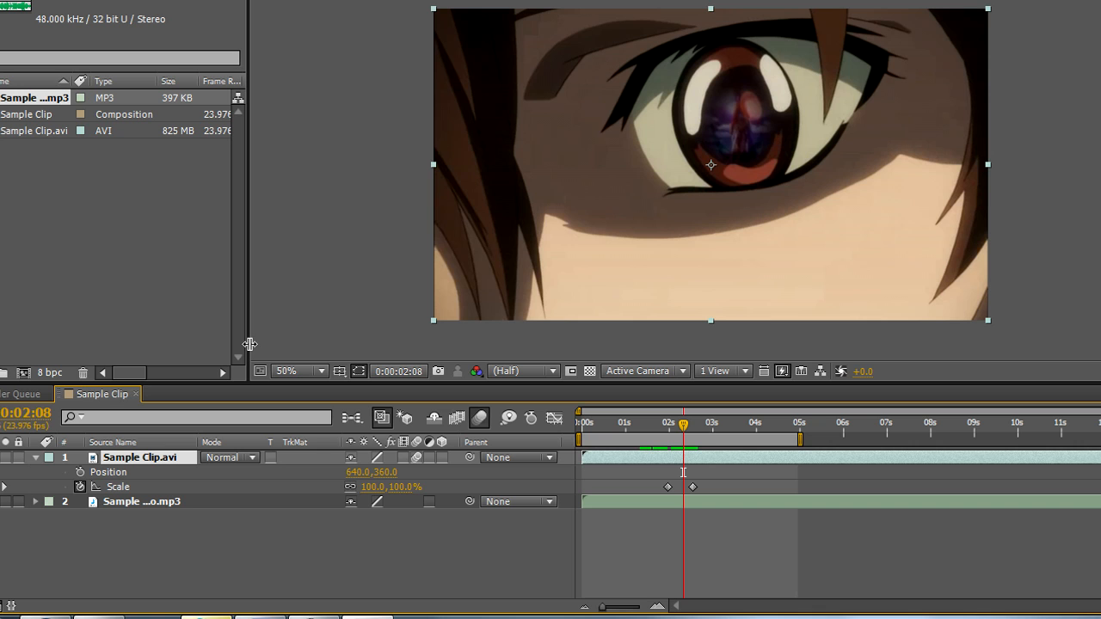
{"action": "mouse_move", "coordinate": [588, 402]}
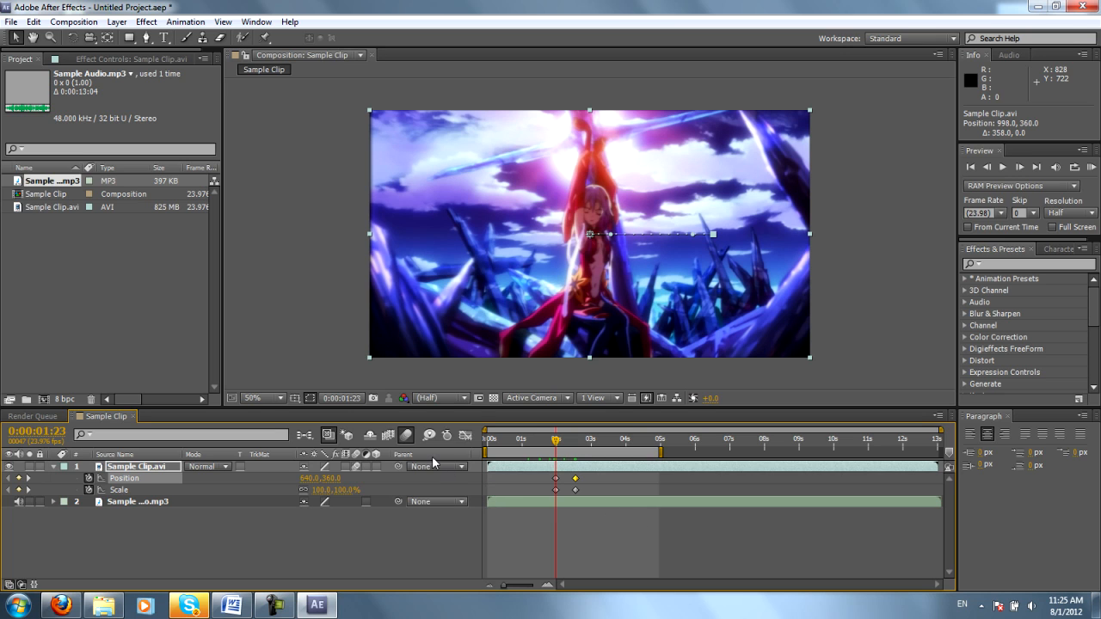
{"action": "mouse_move", "coordinate": [456, 461]}
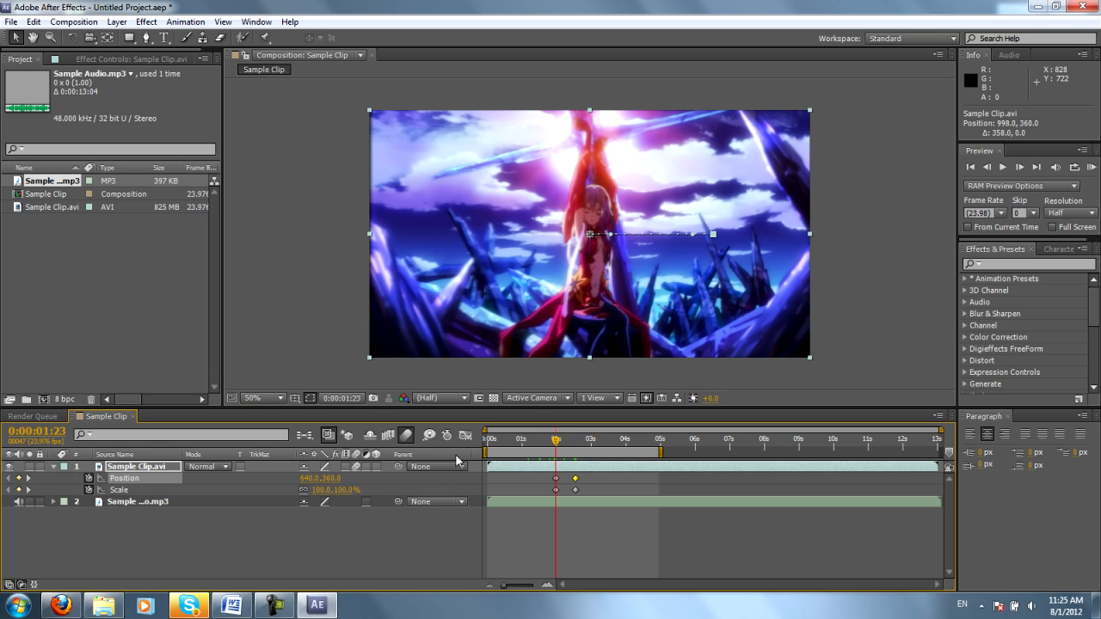
{"action": "mouse_move", "coordinate": [214, 392]}
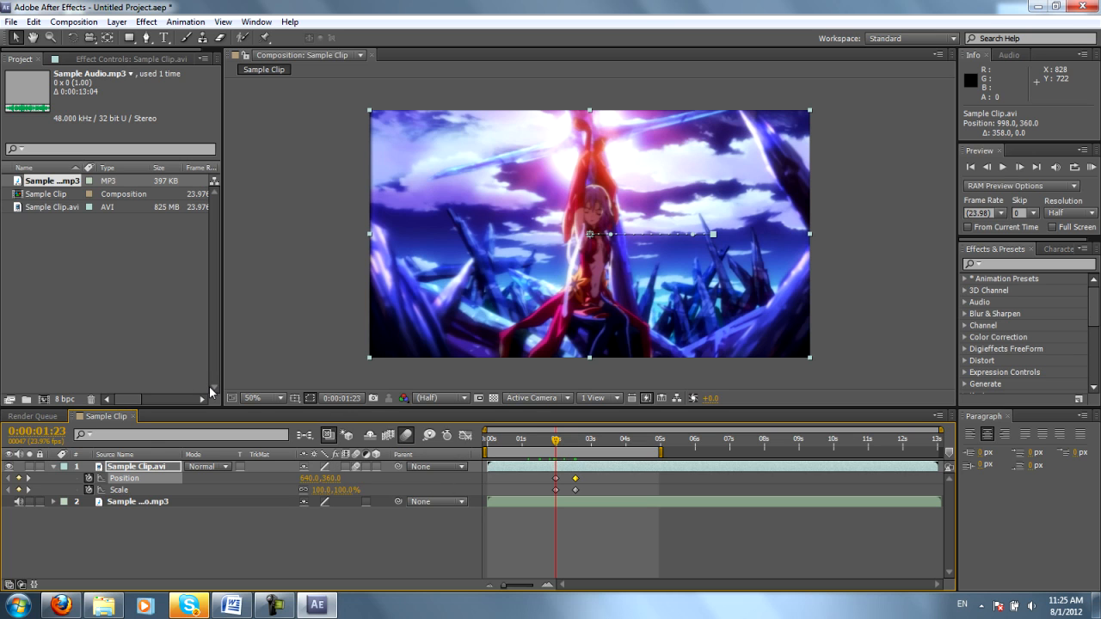
{"action": "mouse_move", "coordinate": [213, 488]}
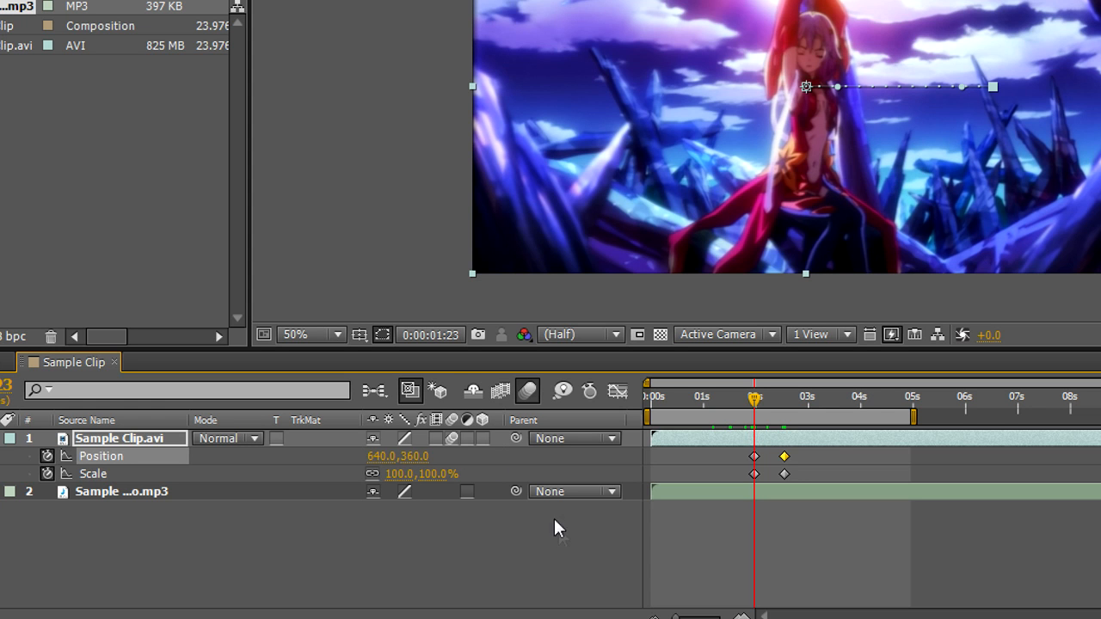
{"action": "mouse_move", "coordinate": [485, 421]}
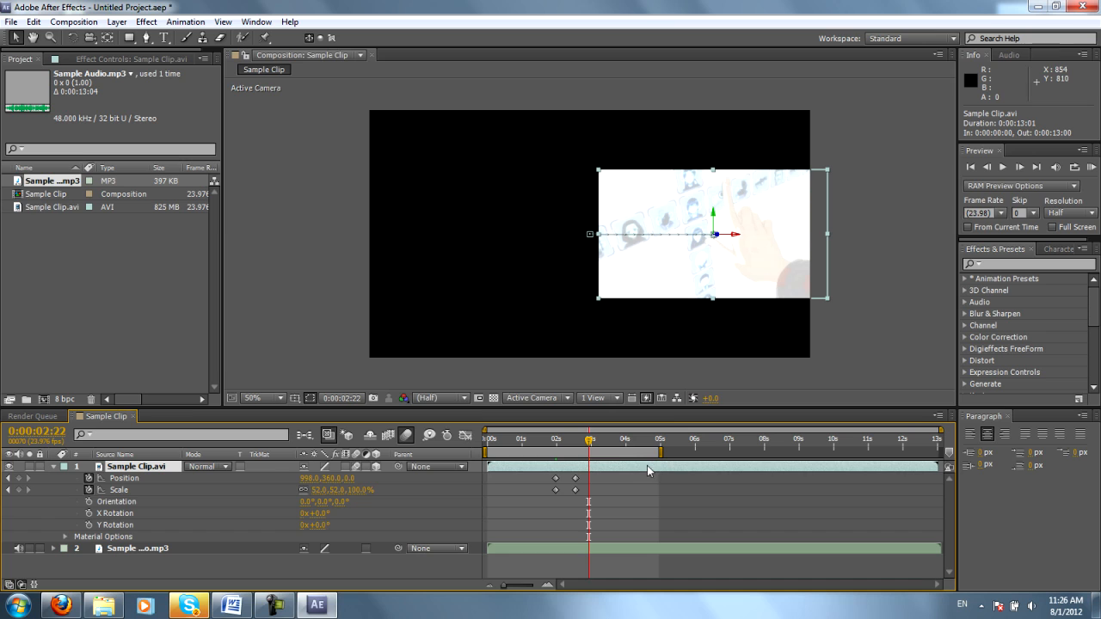
{"action": "mouse_move", "coordinate": [270, 536]}
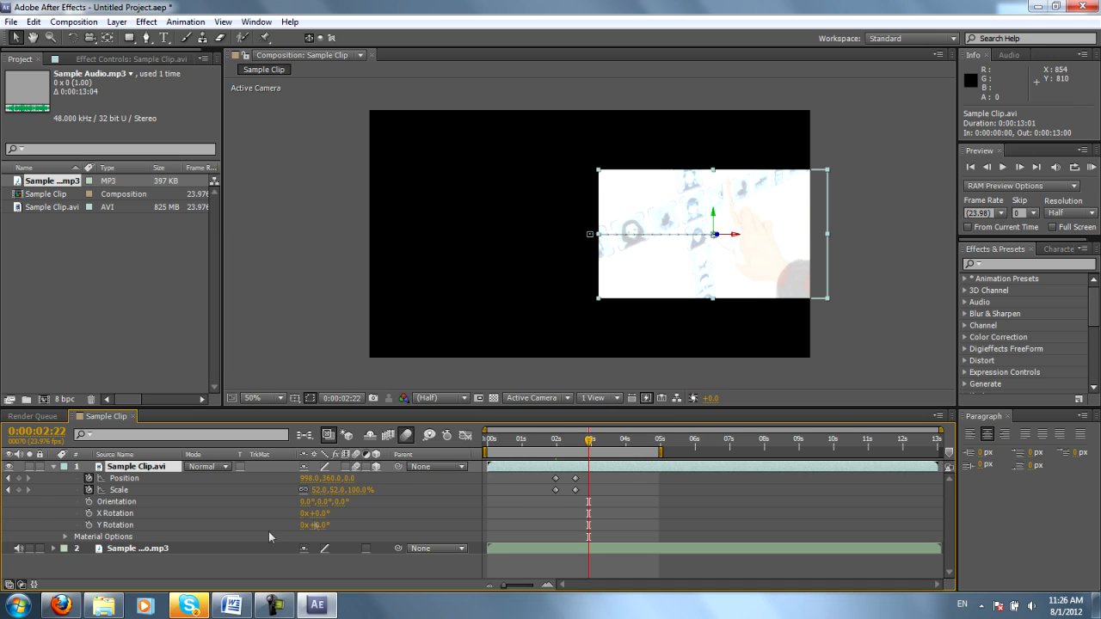
{"action": "mouse_move", "coordinate": [232, 508]}
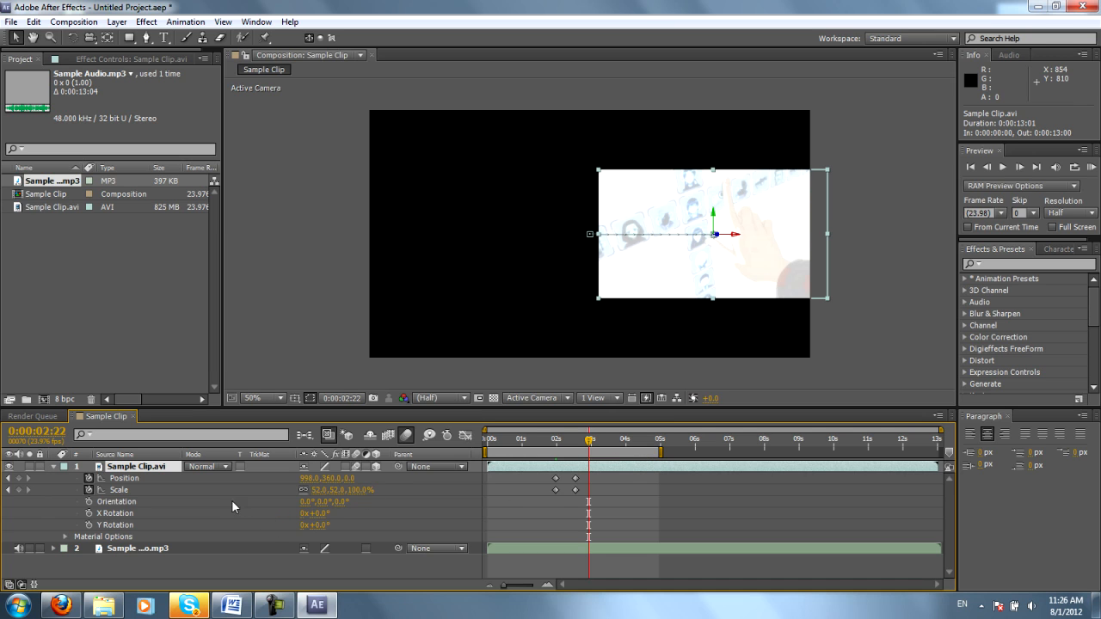
{"action": "mouse_move", "coordinate": [258, 516]}
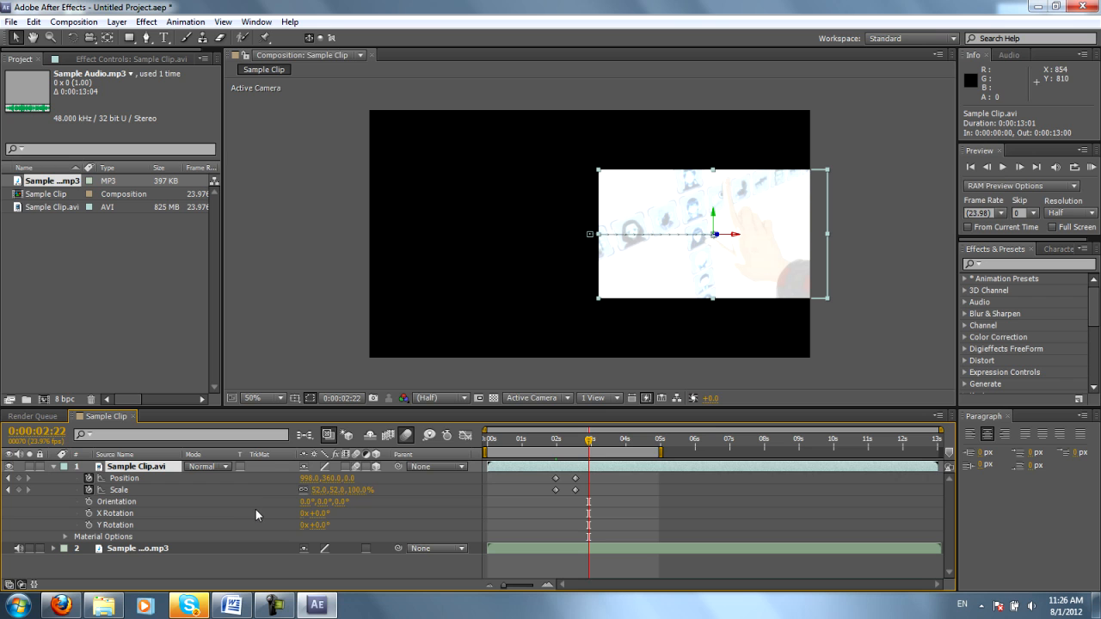
{"action": "mouse_move", "coordinate": [148, 480]}
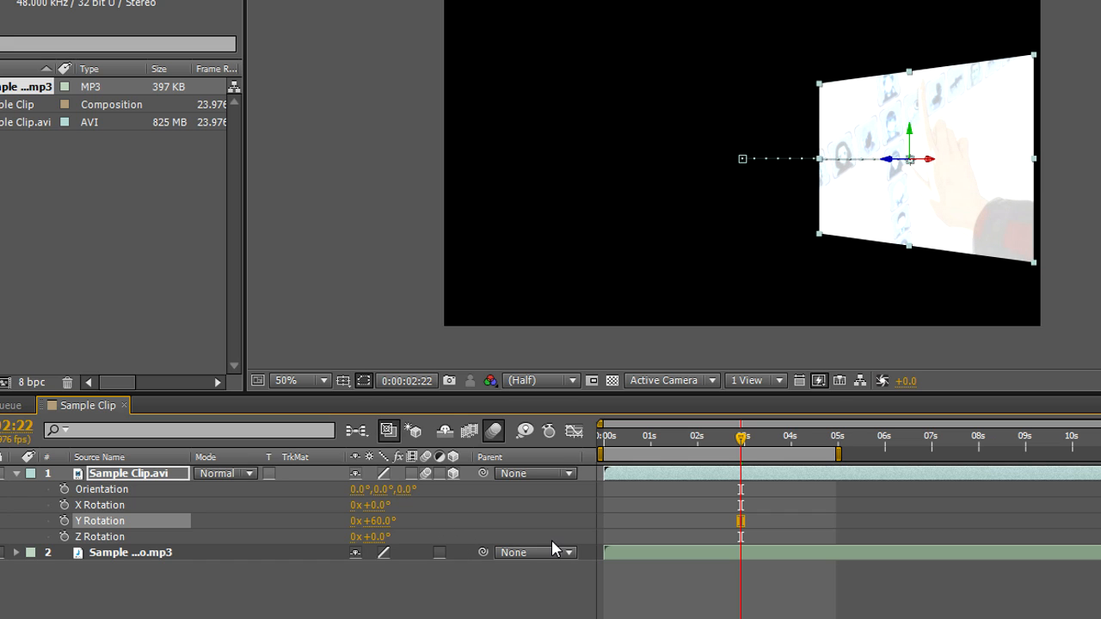
{"action": "mouse_move", "coordinate": [564, 552]}
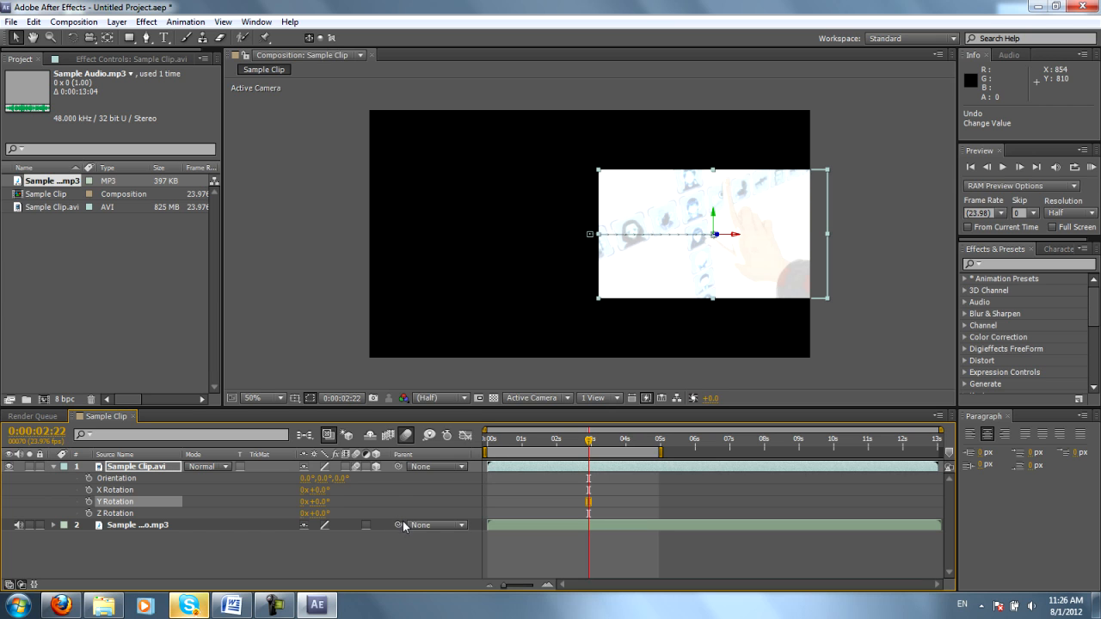
{"action": "mouse_move", "coordinate": [323, 530]}
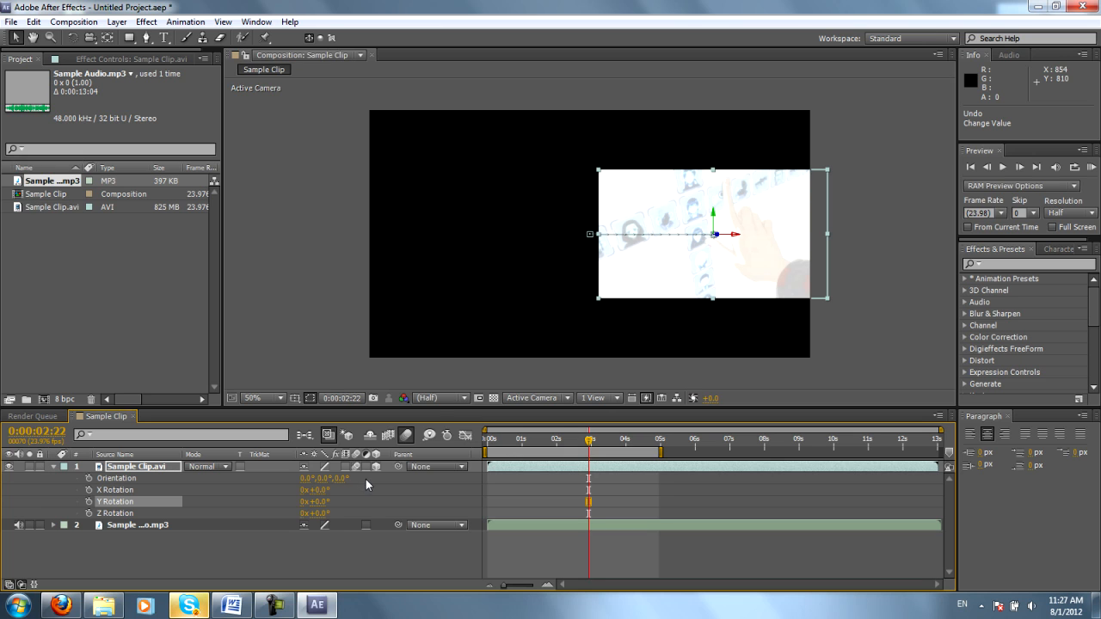
{"action": "mouse_move", "coordinate": [375, 471]}
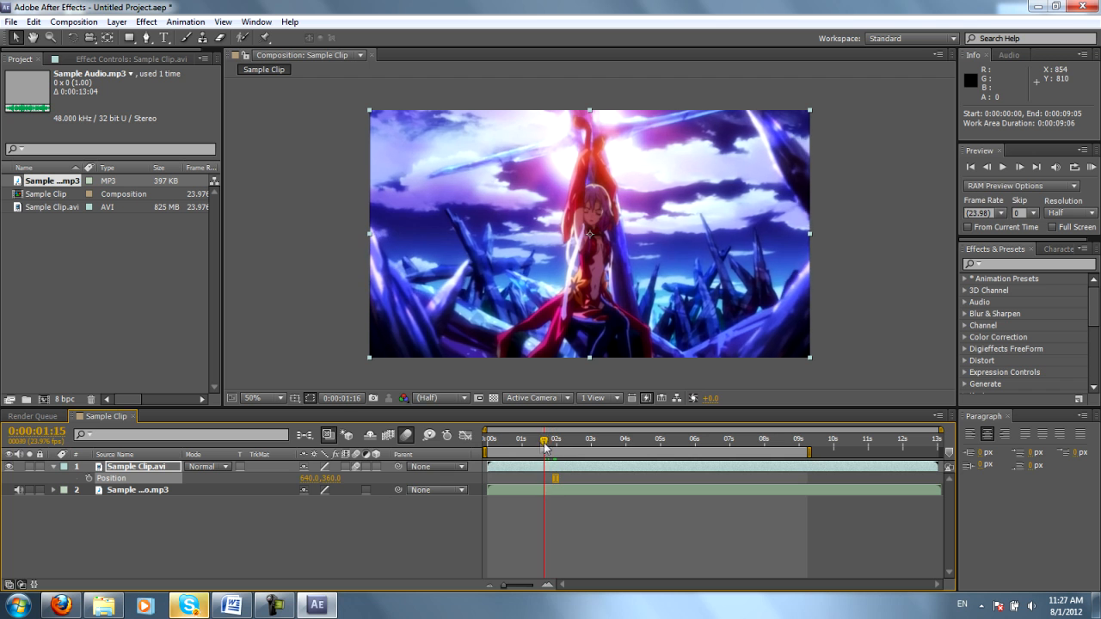
- Select Sample Clip.avi at about 2:19 and split it with Ctrl+Shift+D
{"action": "left_click_drag", "start_coordinate": [544, 439], "coordinate": [558, 439]}
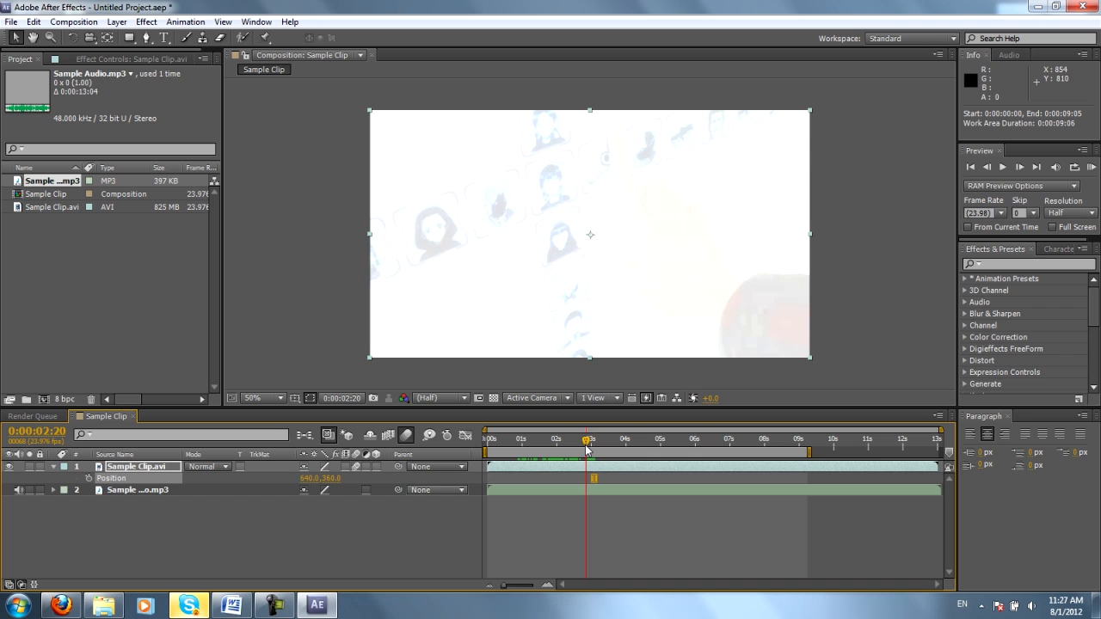
{"action": "left_click", "coordinate": [583, 439]}
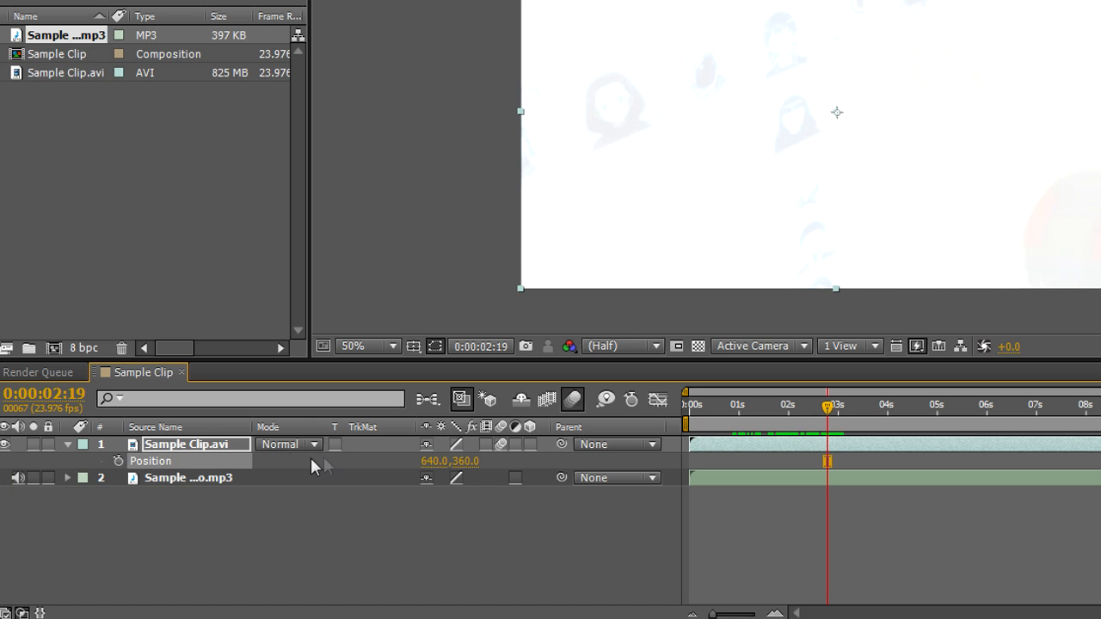
{"action": "key", "text": "Ctrl+Shift+D"}
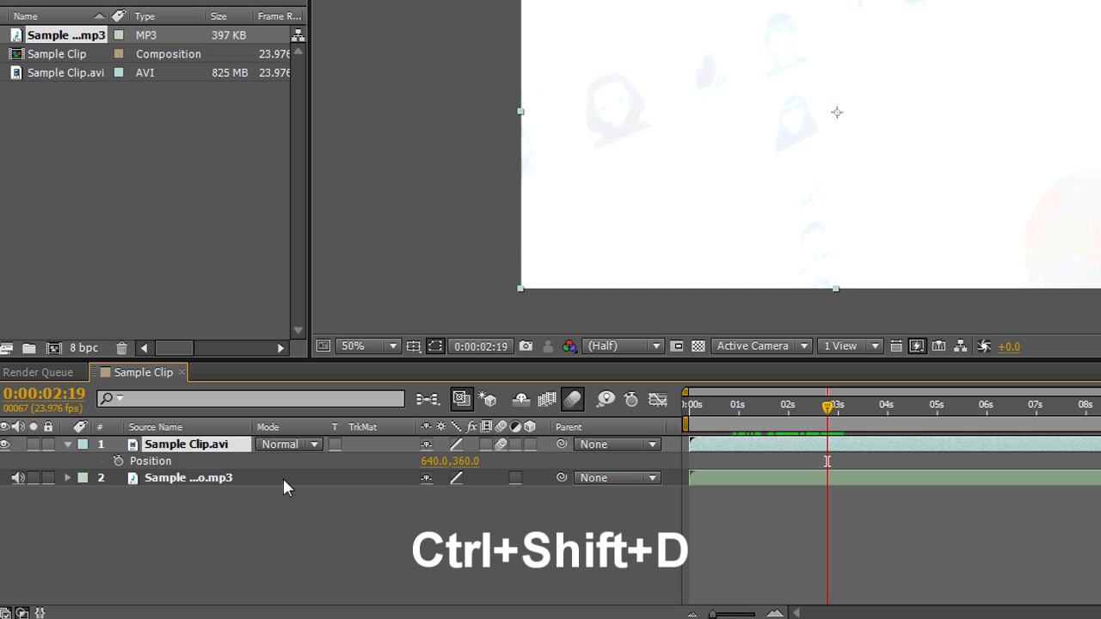
{"action": "key", "text": "ctrl+shift+d"}
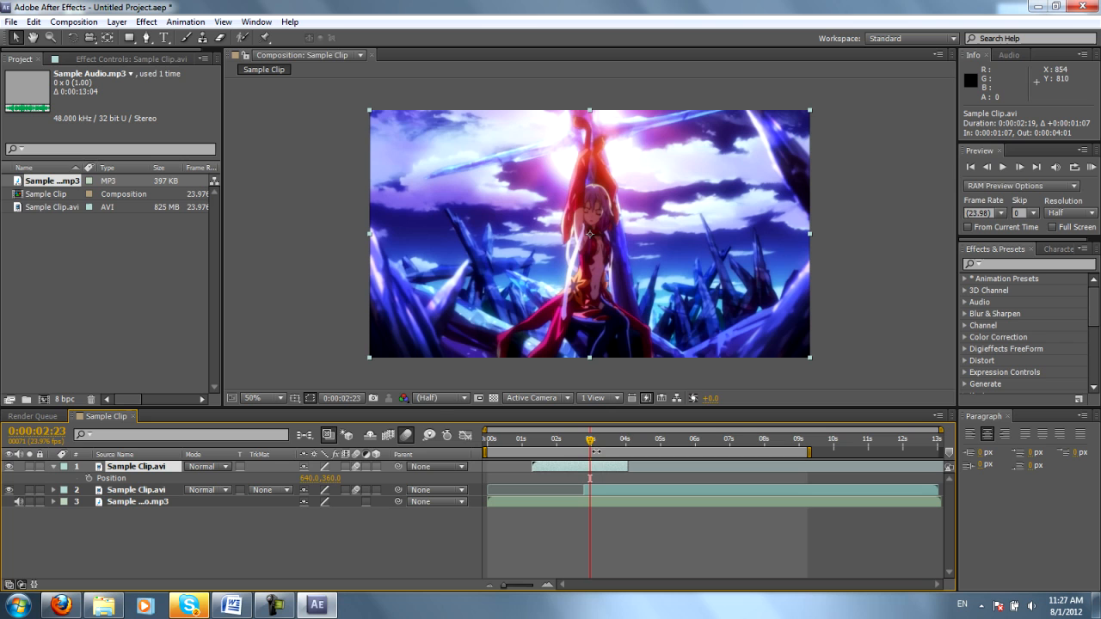
- Move the current time on the Sample Clip layer to about 3:07 for the opacity change
{"action": "left_click", "coordinate": [602, 439]}
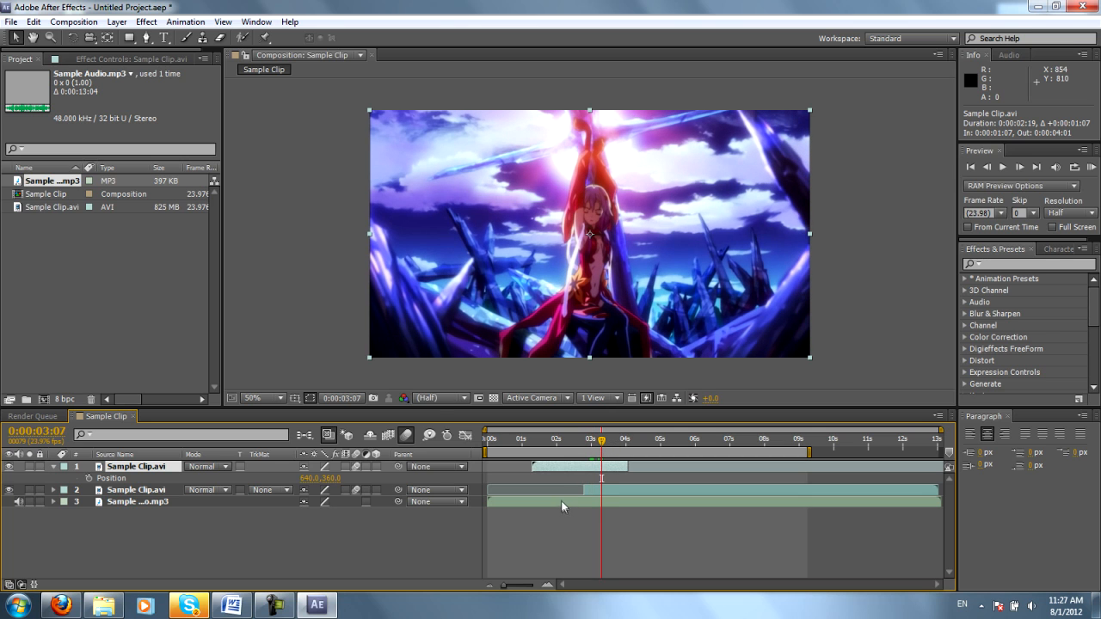
{"action": "mouse_move", "coordinate": [157, 478]}
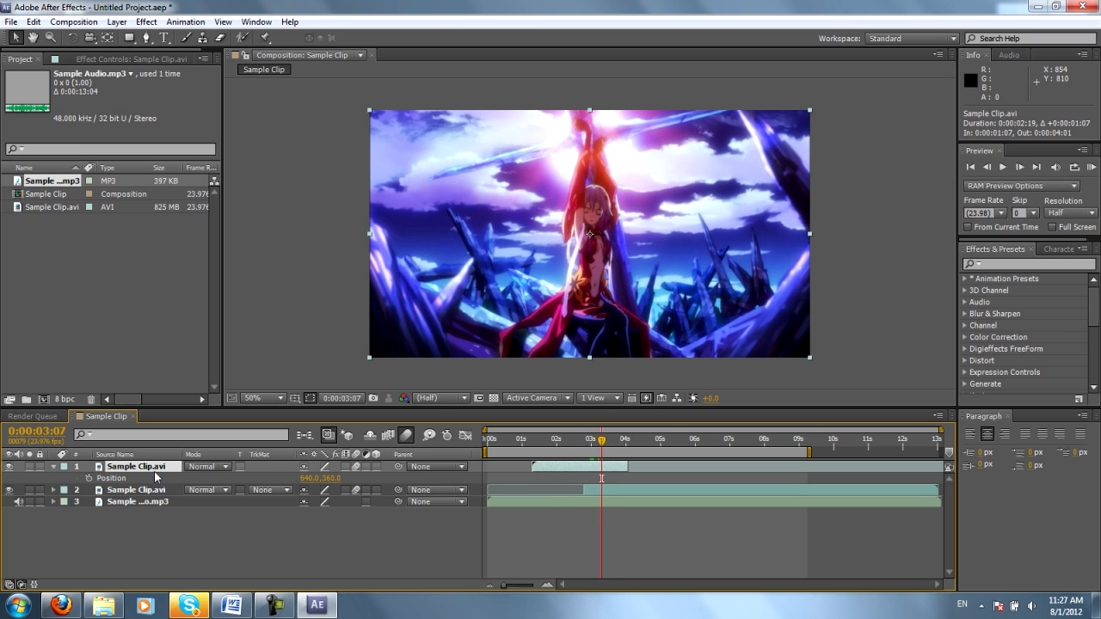
{"action": "mouse_move", "coordinate": [158, 495]}
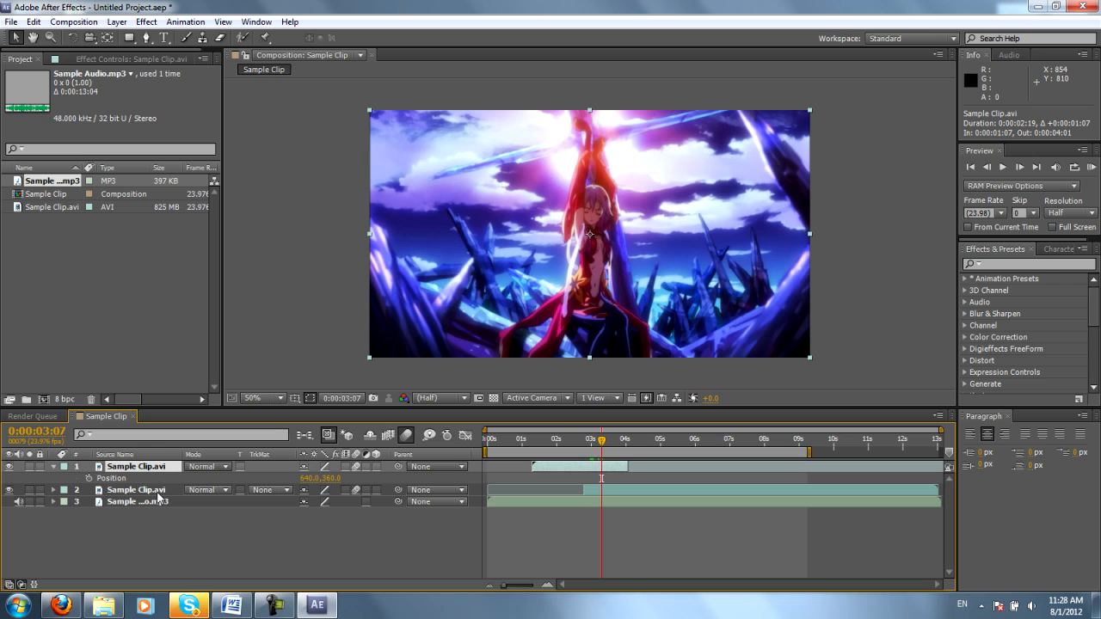
{"action": "mouse_move", "coordinate": [221, 516]}
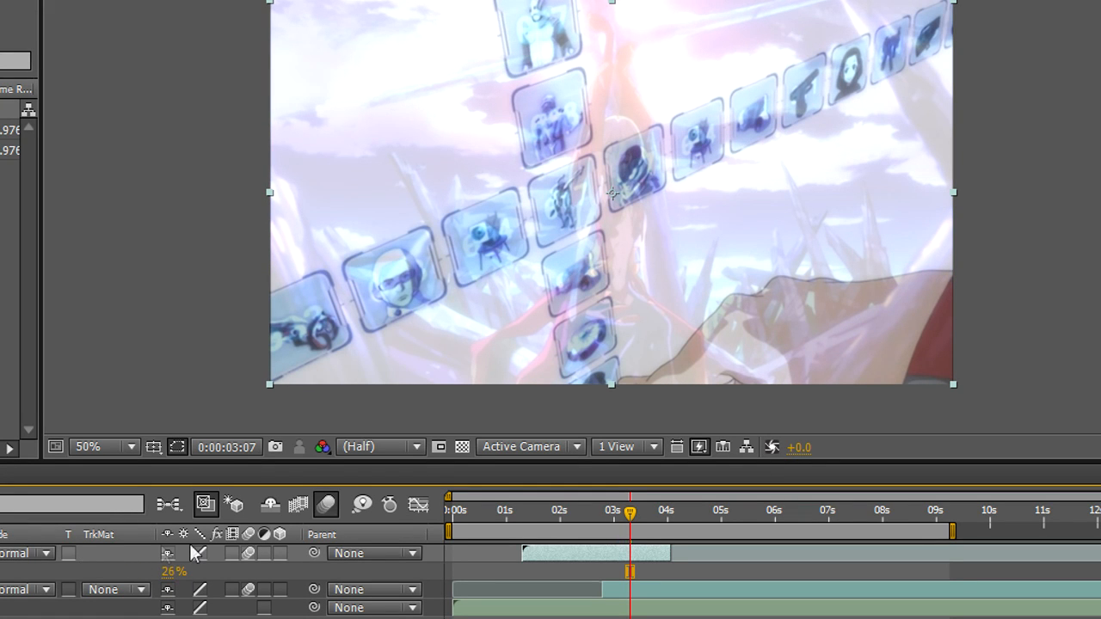
{"action": "mouse_move", "coordinate": [654, 413]}
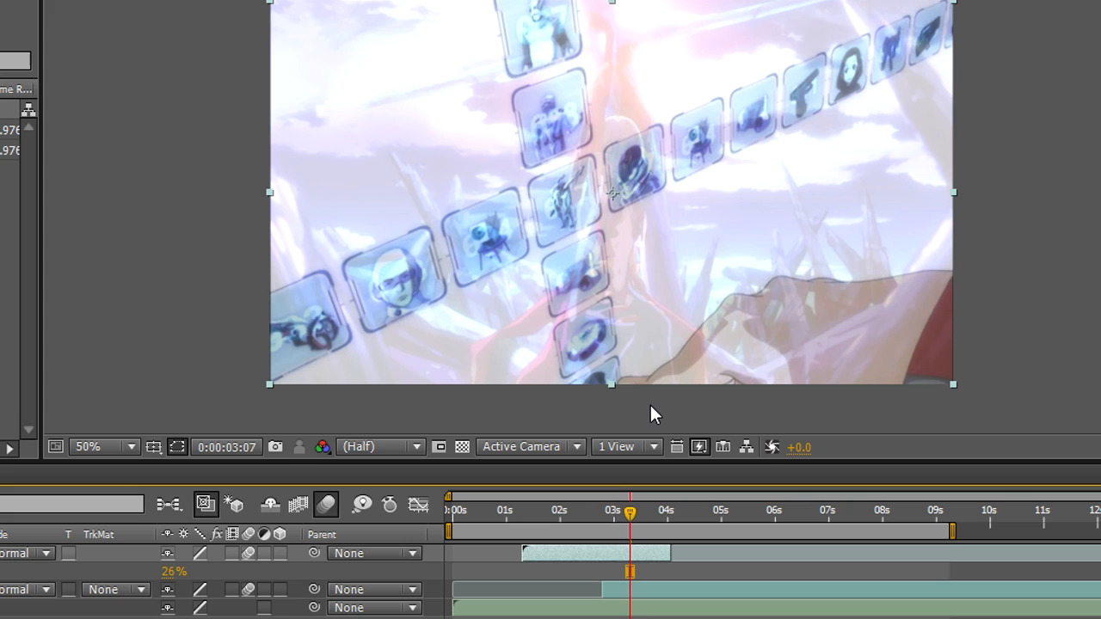
{"action": "mouse_move", "coordinate": [592, 554]}
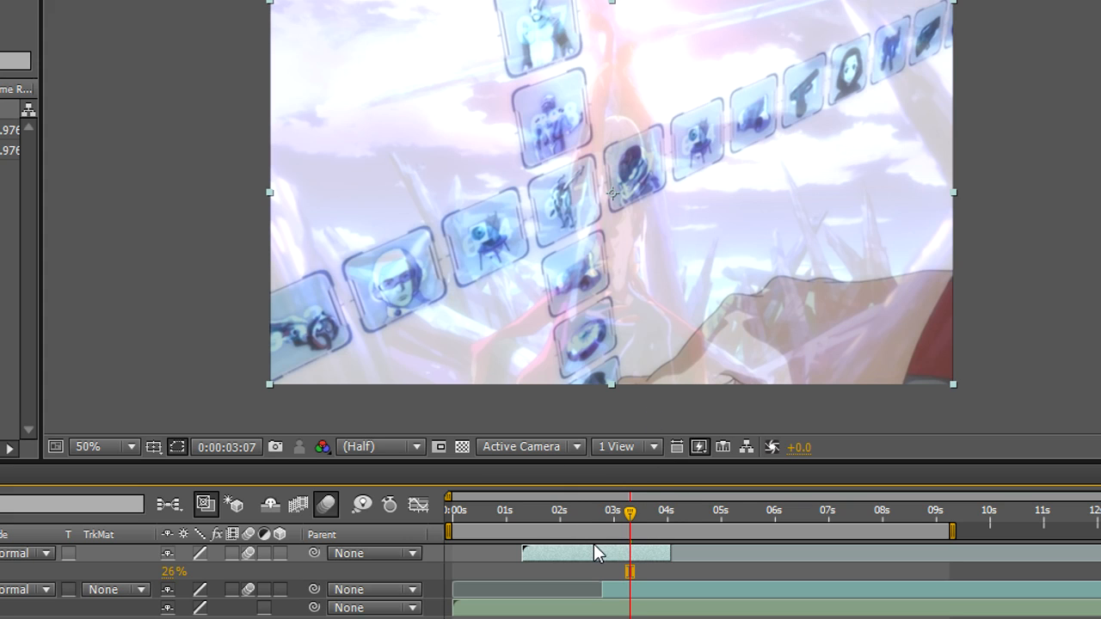
{"action": "mouse_move", "coordinate": [628, 564]}
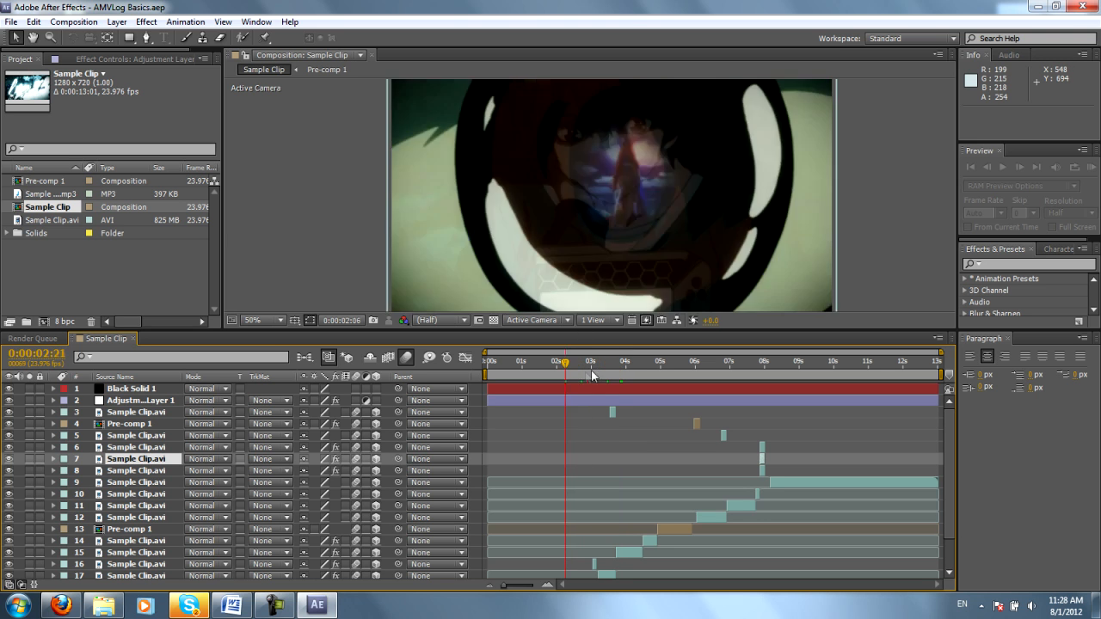
- Select within the Sample Clip composition of AMVLog Basics before rendering
{"action": "left_click", "coordinate": [667, 374]}
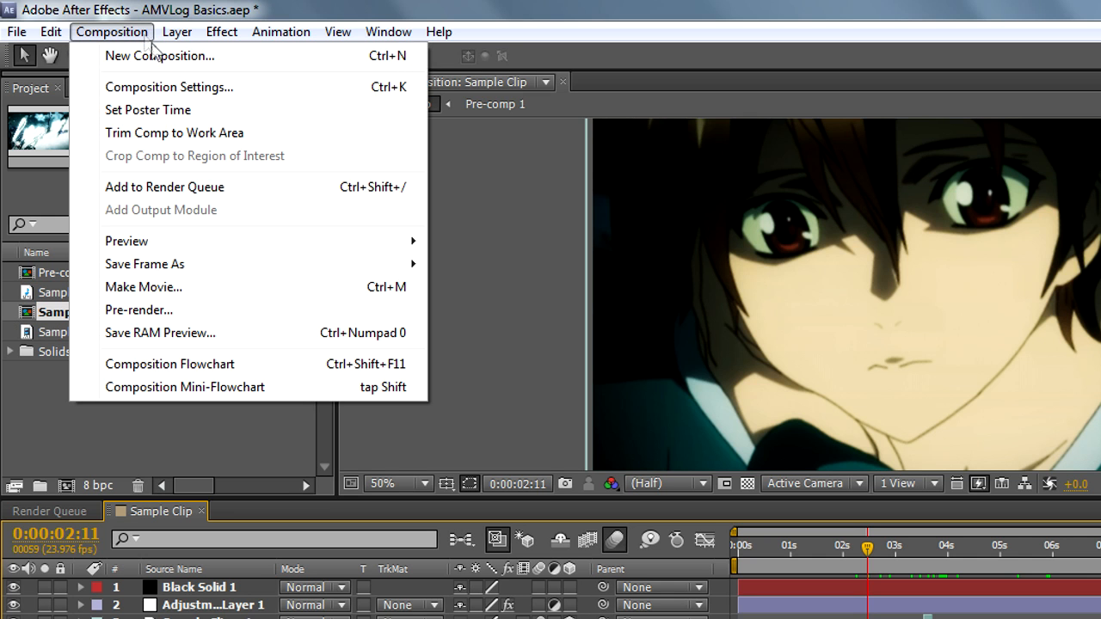
- Add Sample Clip to the Render Queue with Best Settings and an AVI output module
{"action": "left_click", "coordinate": [165, 186]}
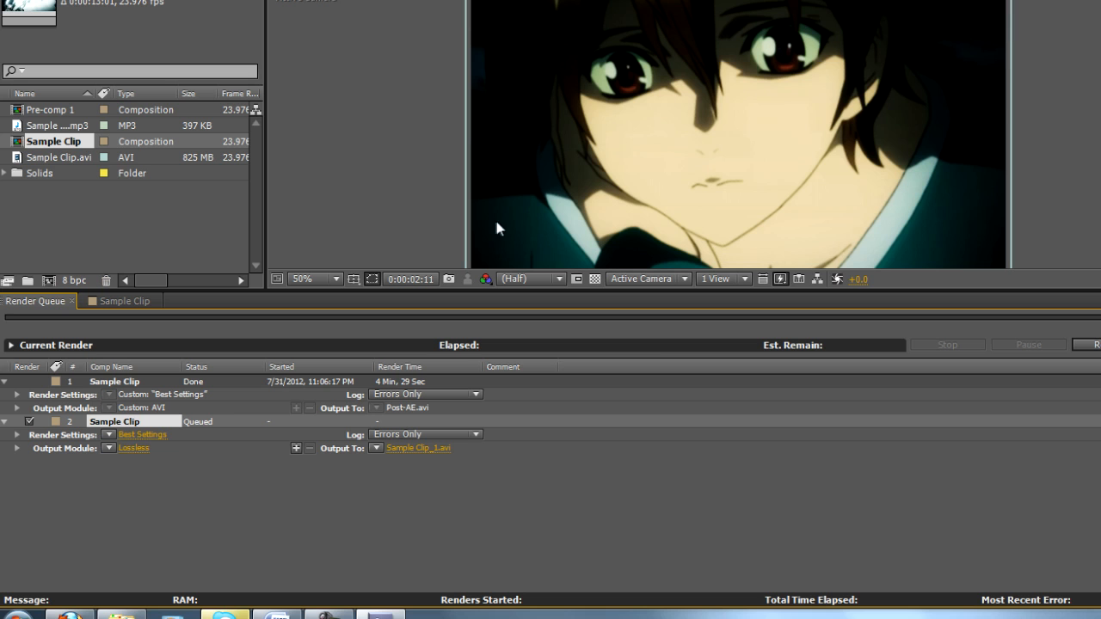
{"action": "mouse_move", "coordinate": [142, 444]}
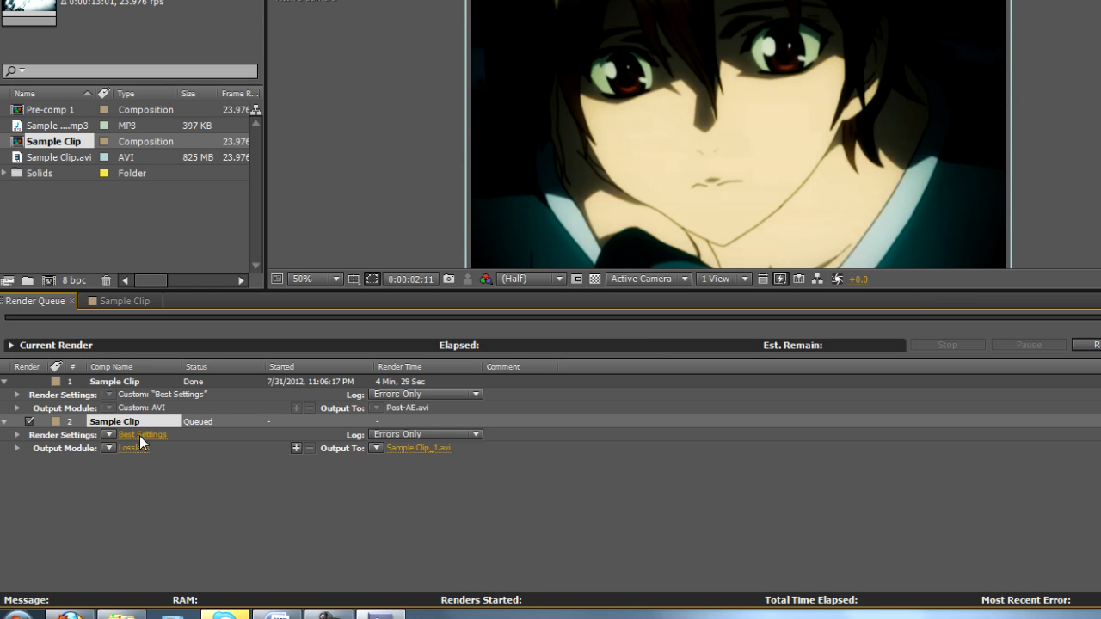
{"action": "left_click", "coordinate": [141, 433]}
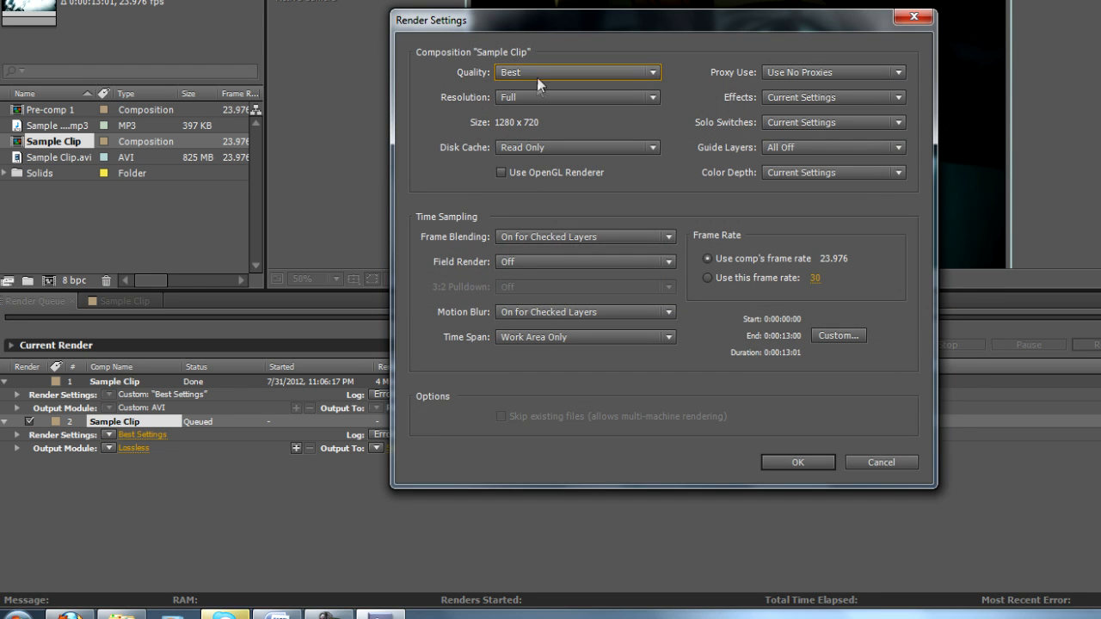
{"action": "left_click", "coordinate": [796, 461]}
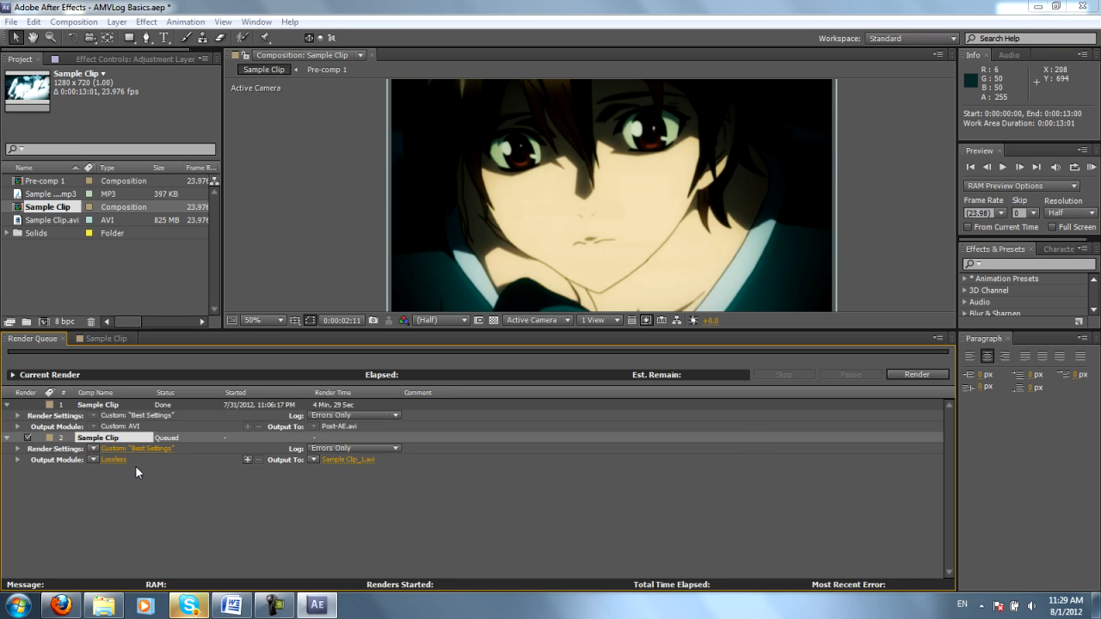
{"action": "left_click", "coordinate": [113, 457]}
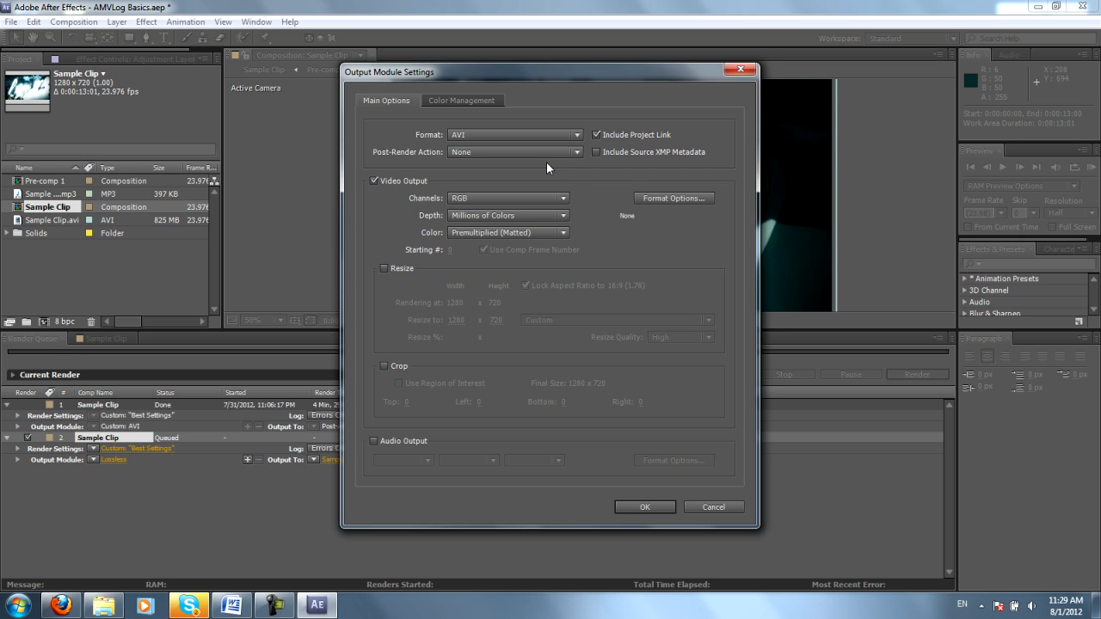
{"action": "mouse_move", "coordinate": [437, 191]}
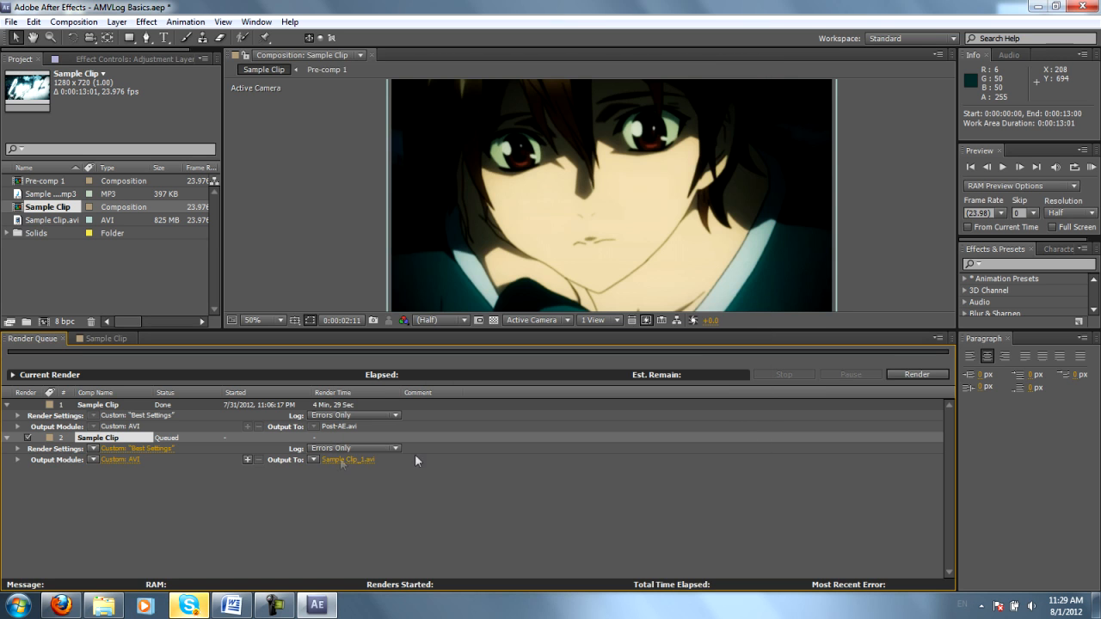
- Set Output To the existing Post-AE file name
{"action": "left_click", "coordinate": [347, 459]}
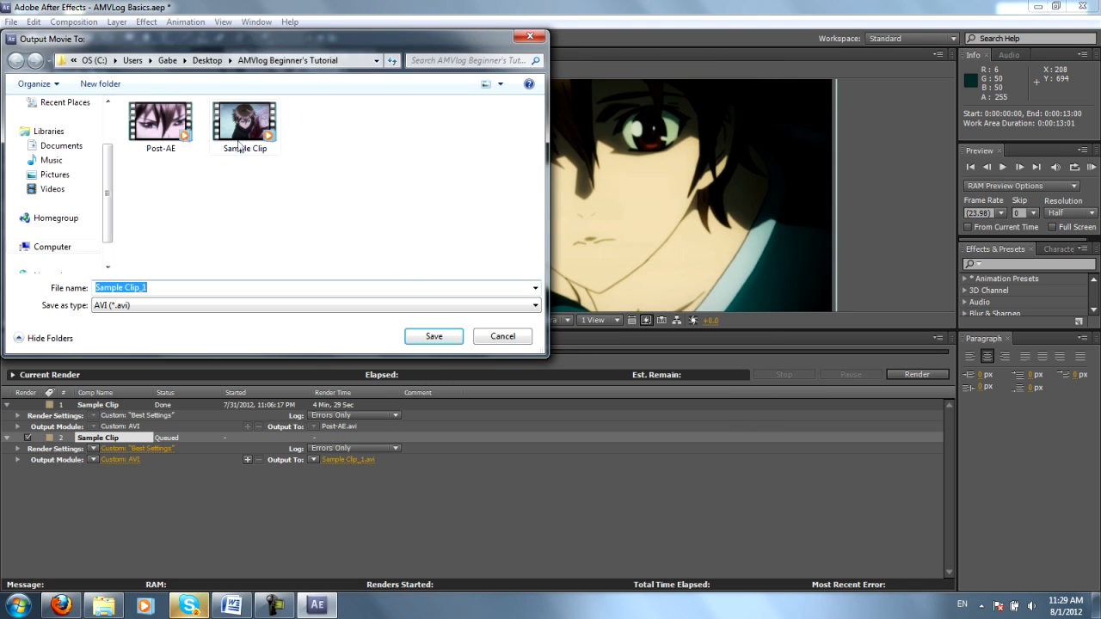
{"action": "left_click", "coordinate": [160, 121]}
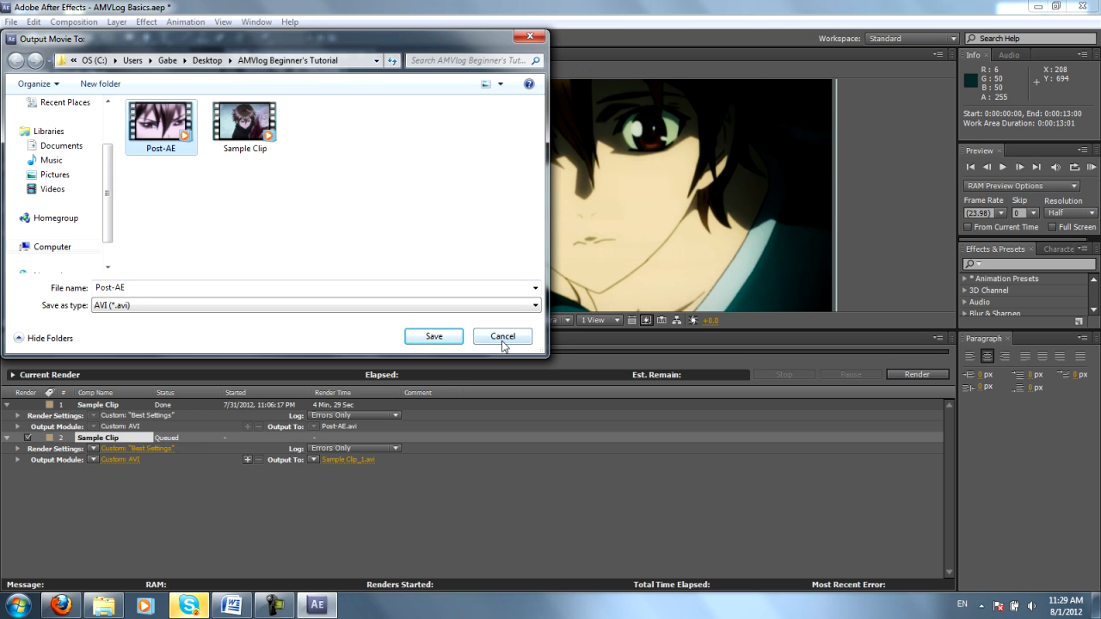
{"action": "left_click", "coordinate": [502, 336]}
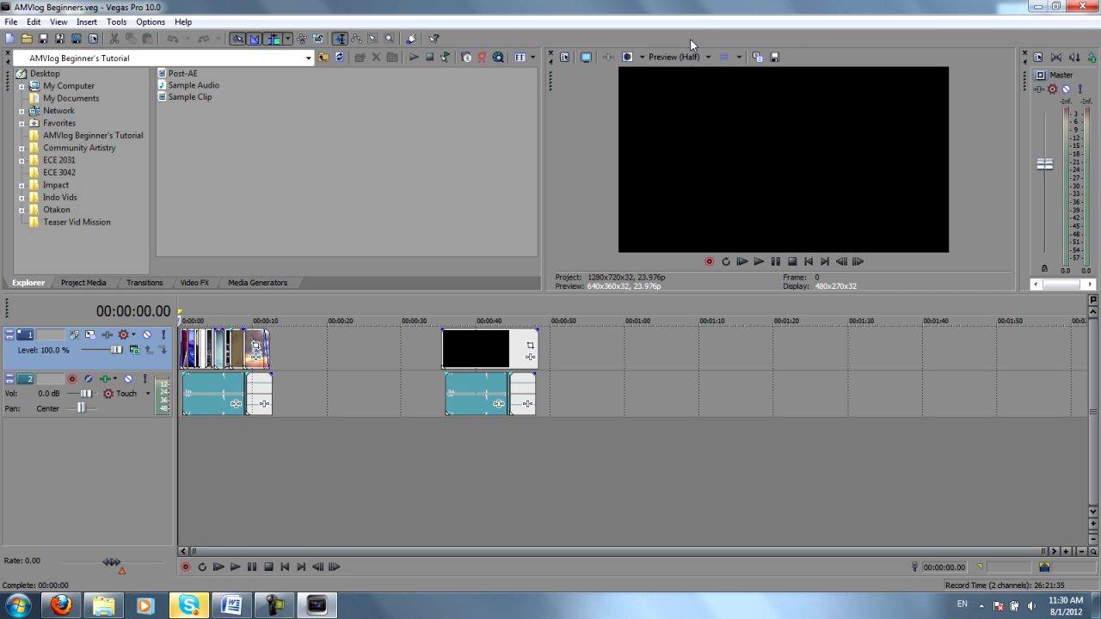
{"action": "mouse_move", "coordinate": [650, 7]}
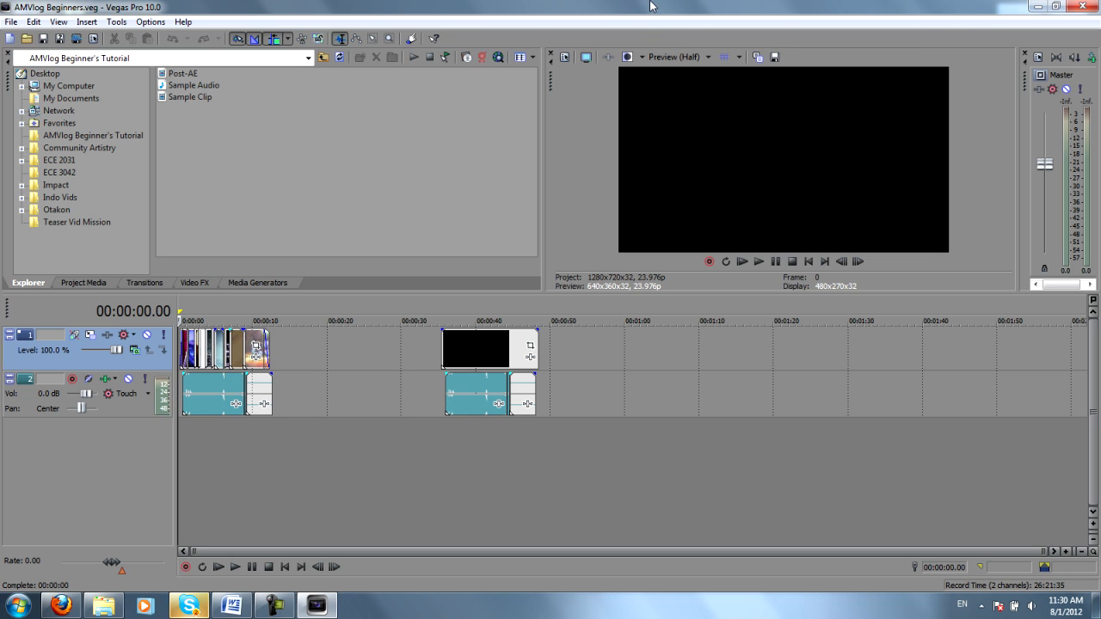
{"action": "mouse_move", "coordinate": [774, 43]}
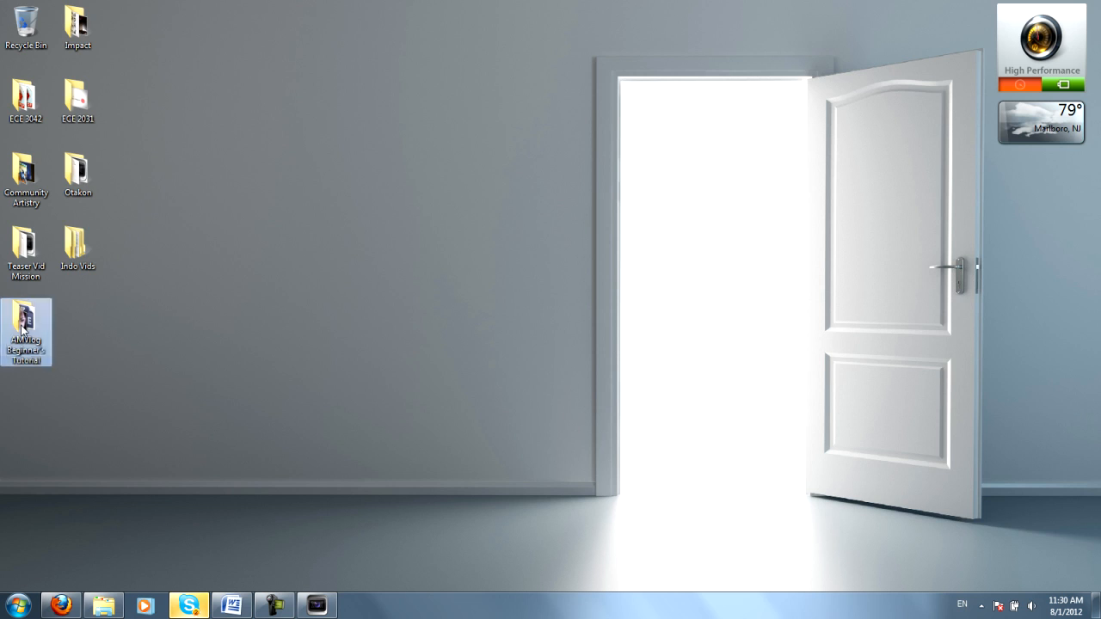
{"action": "double_click", "coordinate": [25, 330]}
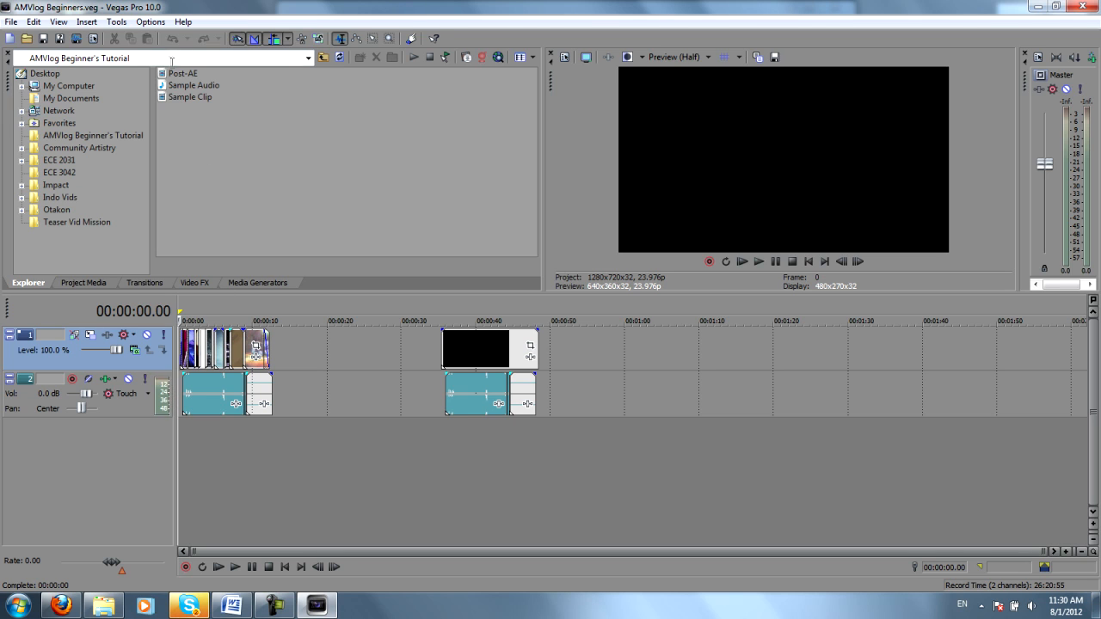
- Select the Post-AE render in the Explorer and start timeline playback to compare it
{"action": "left_click", "coordinate": [183, 72]}
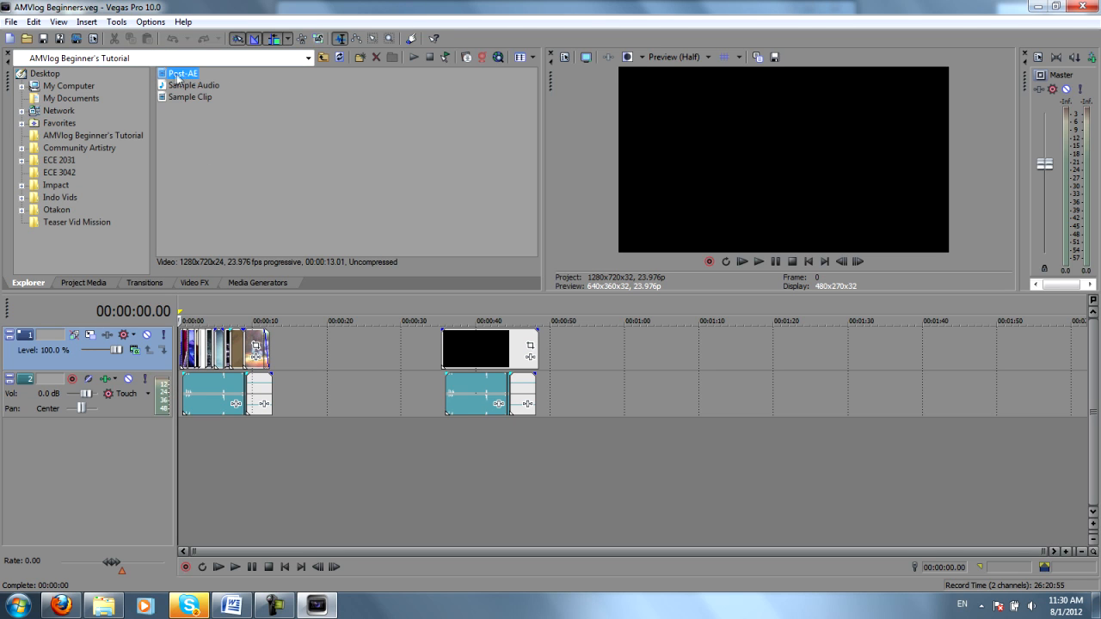
{"action": "left_click", "coordinate": [474, 348]}
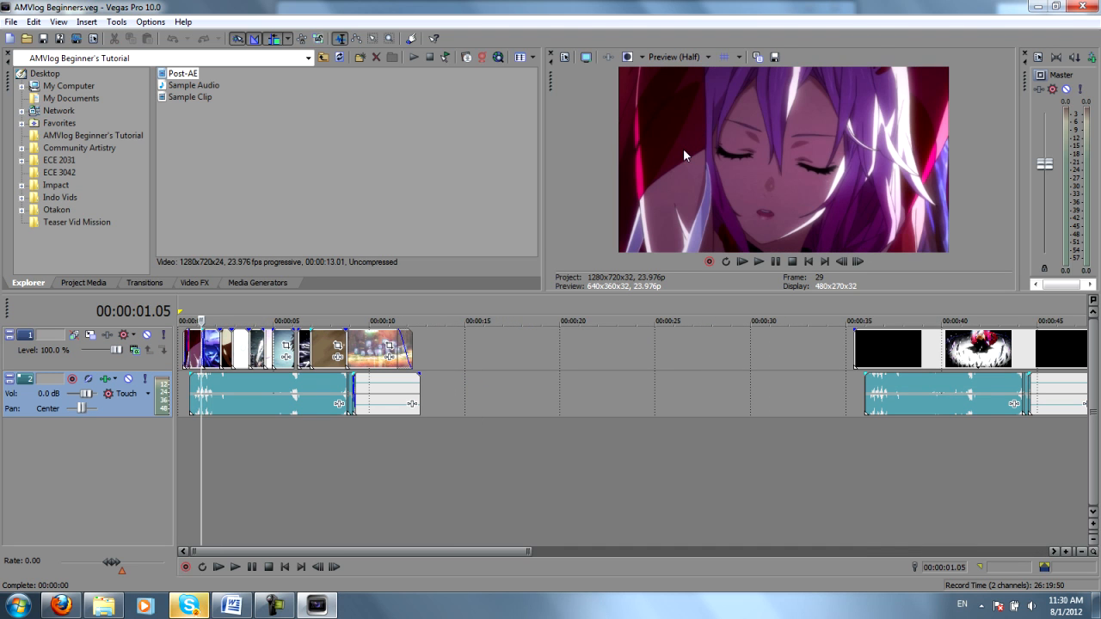
{"action": "mouse_move", "coordinate": [278, 437]}
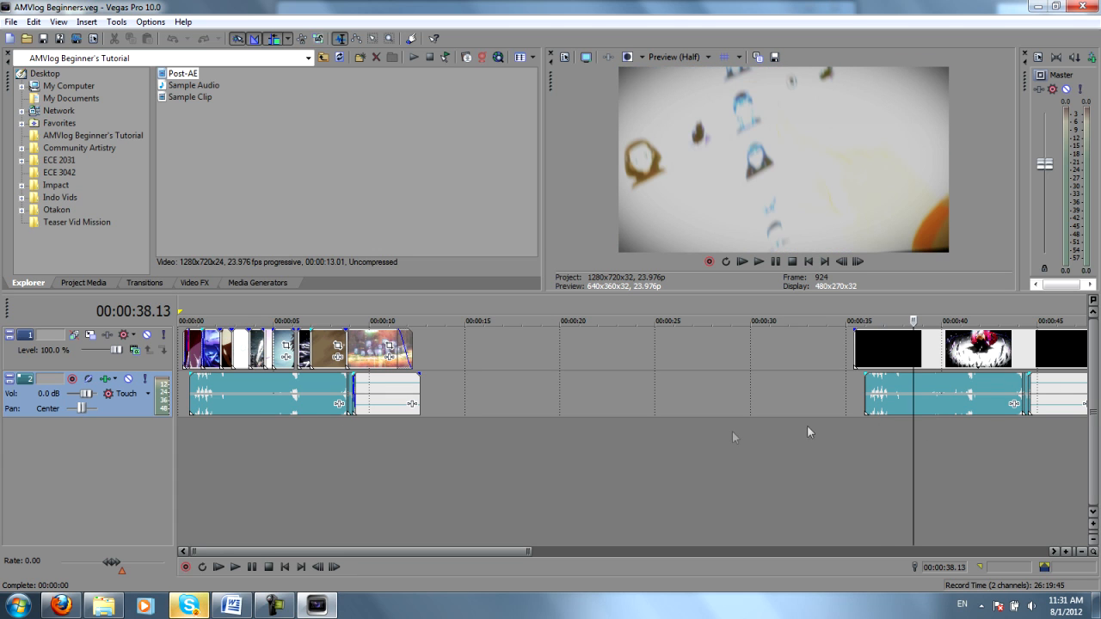
{"action": "mouse_move", "coordinate": [788, 394]}
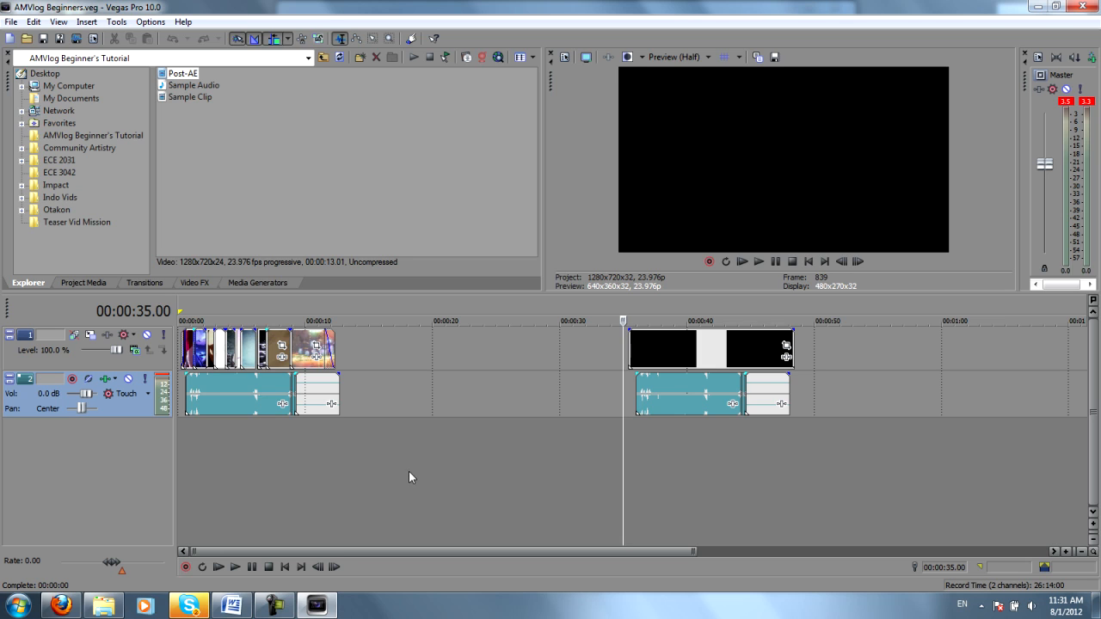
{"action": "mouse_move", "coordinate": [409, 485]}
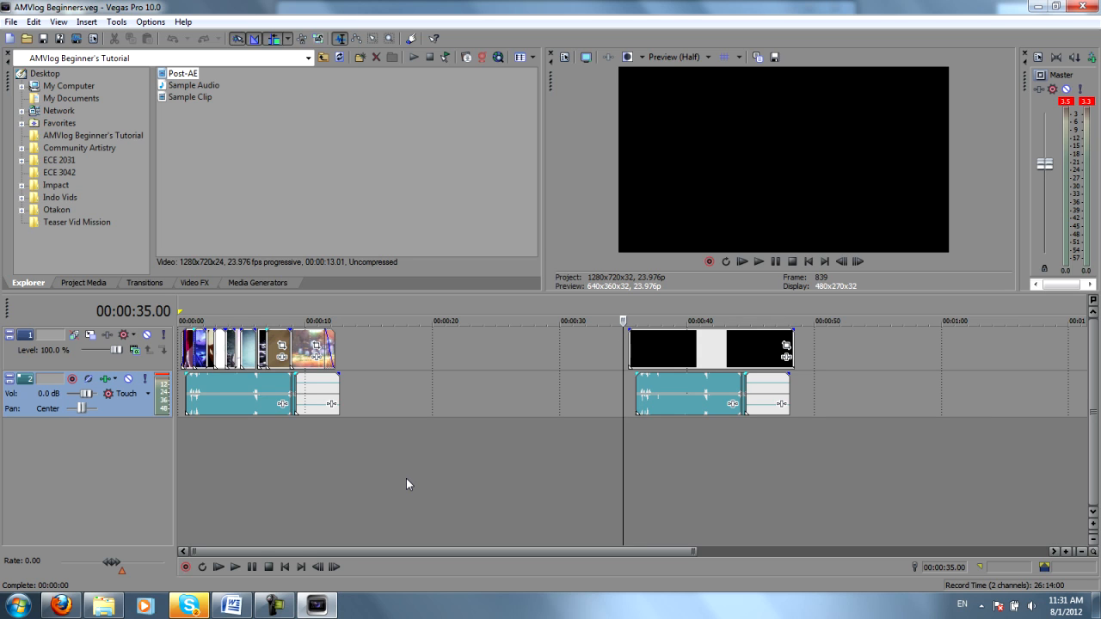
{"action": "mouse_move", "coordinate": [714, 295]}
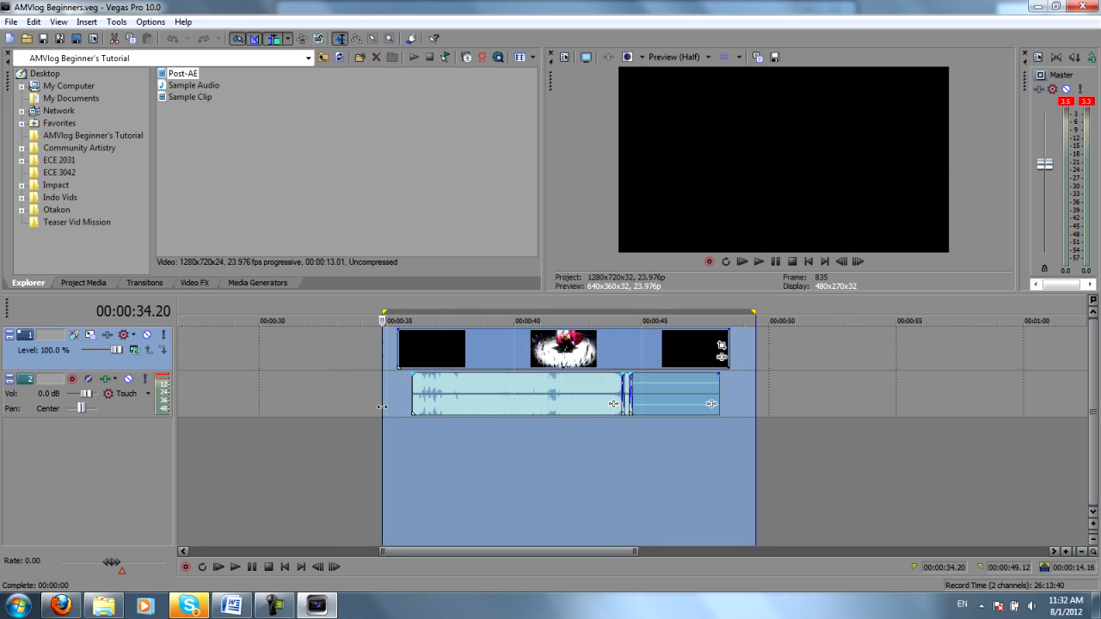
- Bring up the File menu with the Post-AE loop region set
{"action": "left_click", "coordinate": [10, 21]}
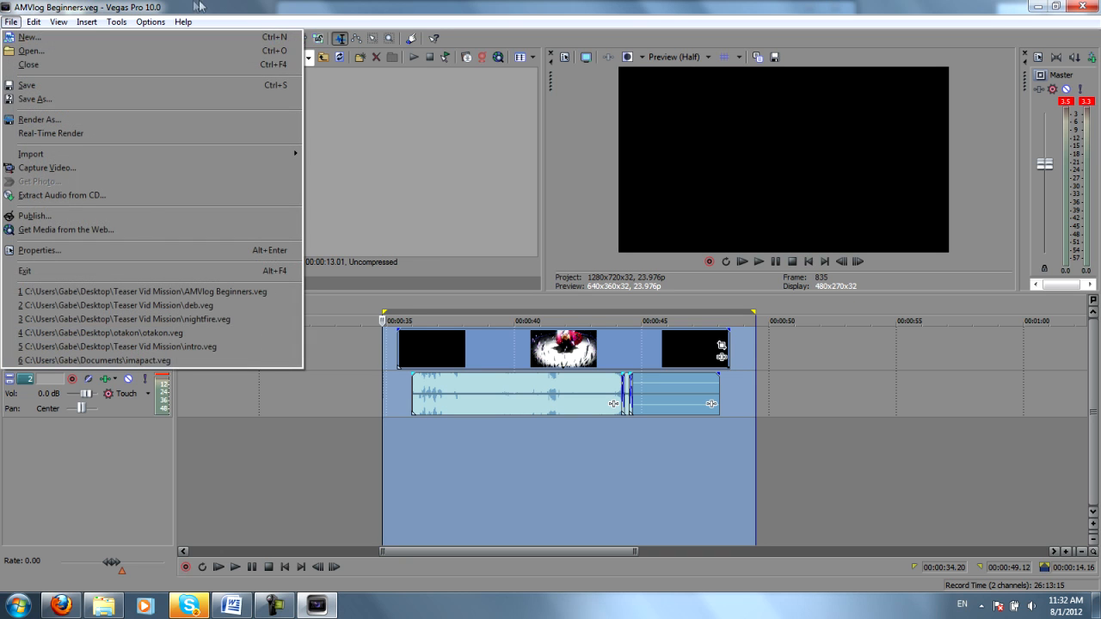